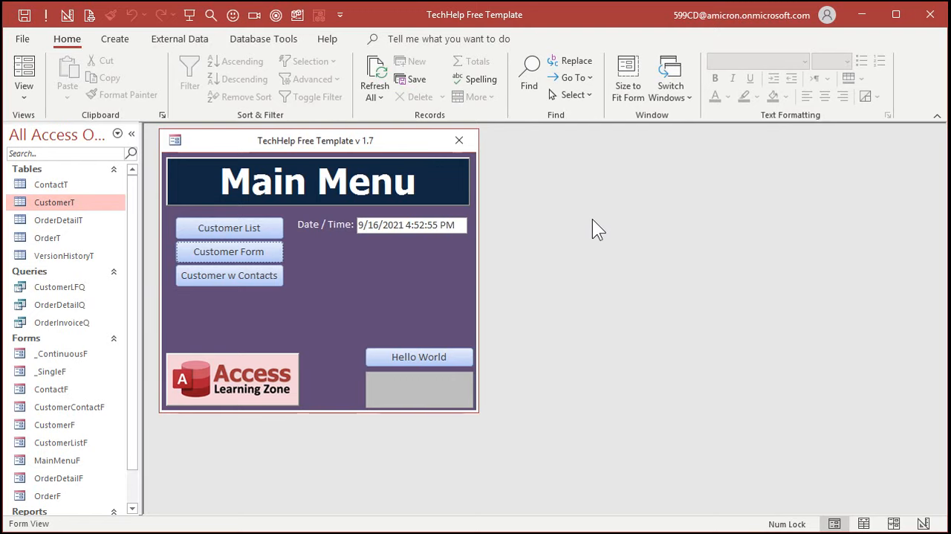
# - Enter a Superman Playing Card line, quantity 5 at $2.00, on Richard Rost's order
pyautogui.click(229, 228)
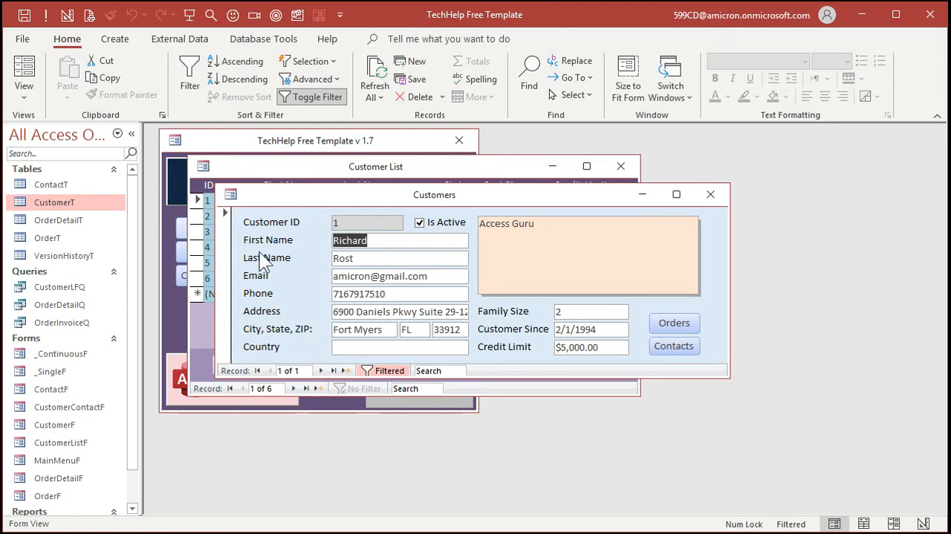
pyautogui.click(673, 322)
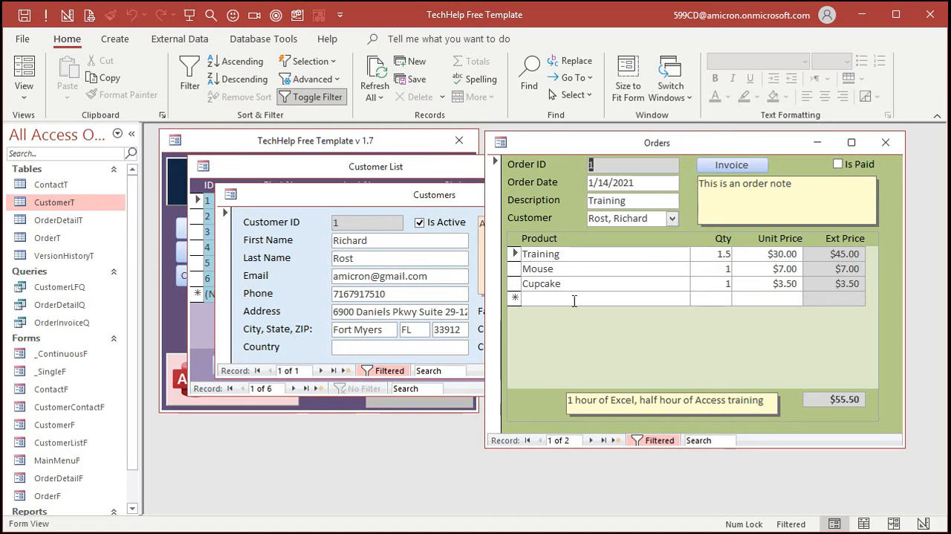
pyautogui.write('Superman Playing Card')
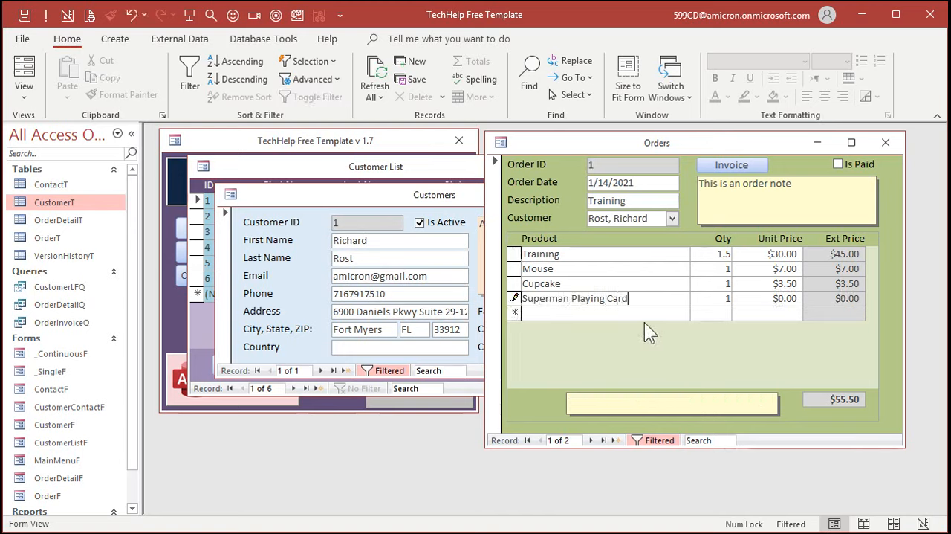
pyautogui.write('5')
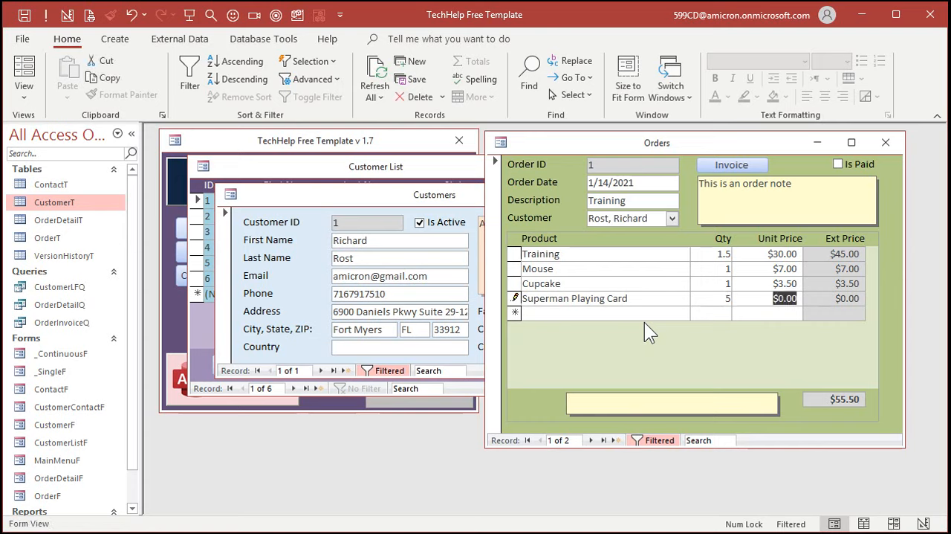
pyautogui.write('2.00')
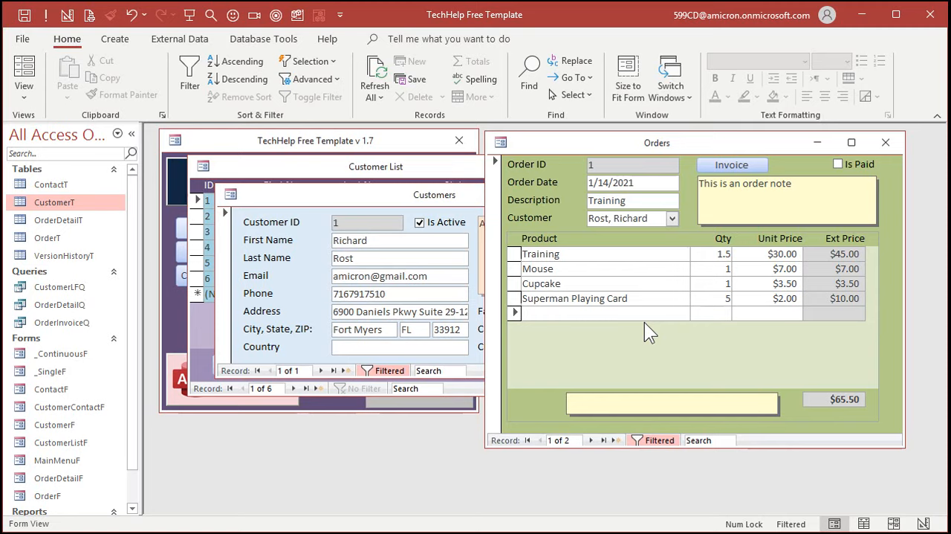
pyautogui.moveTo(852, 143)
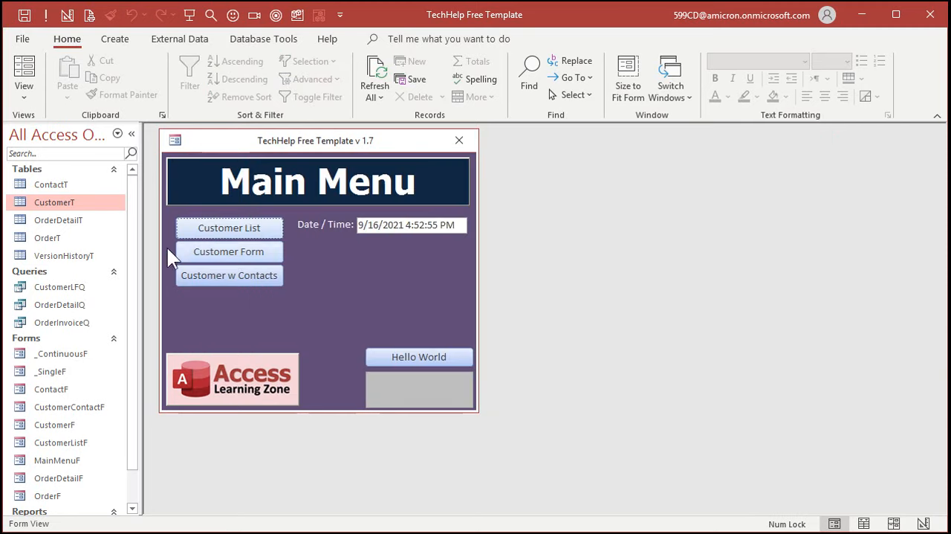
# - Design a table with ProductID, ProductName and UnitPrice fields and save it as ProductT
pyautogui.click(113, 39)
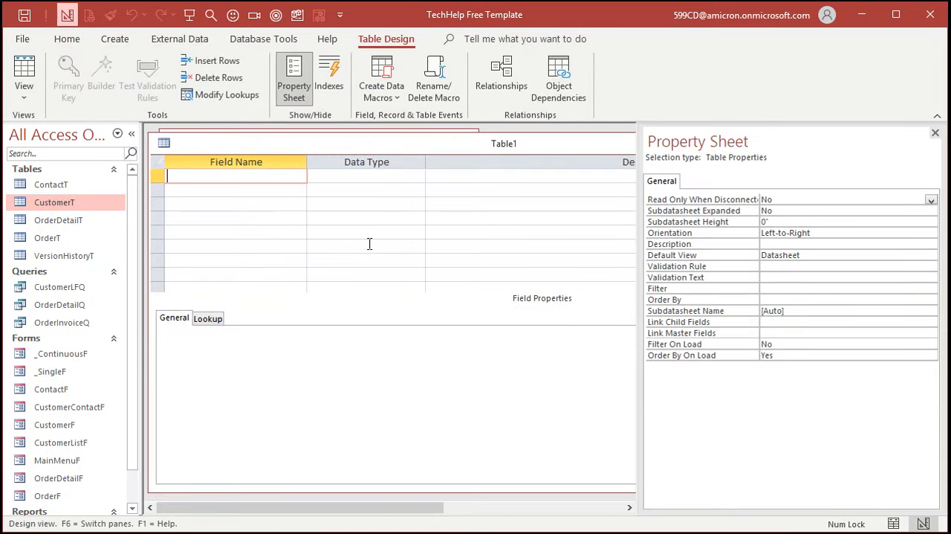
pyautogui.write('ProductID')
pyautogui.click(234, 189)
pyautogui.write('ProductName')
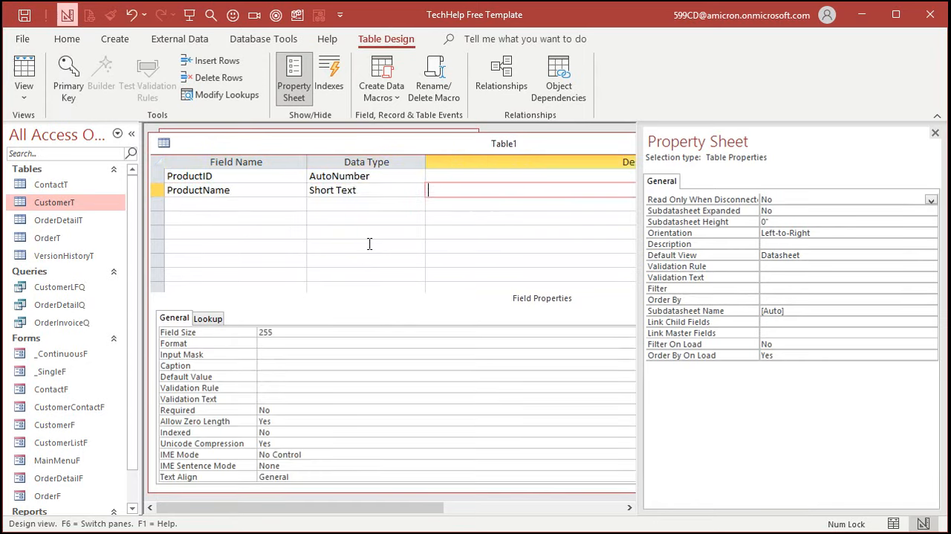
pyautogui.write('UnitPrice')
pyautogui.click(366, 203)
pyautogui.write('Currency')
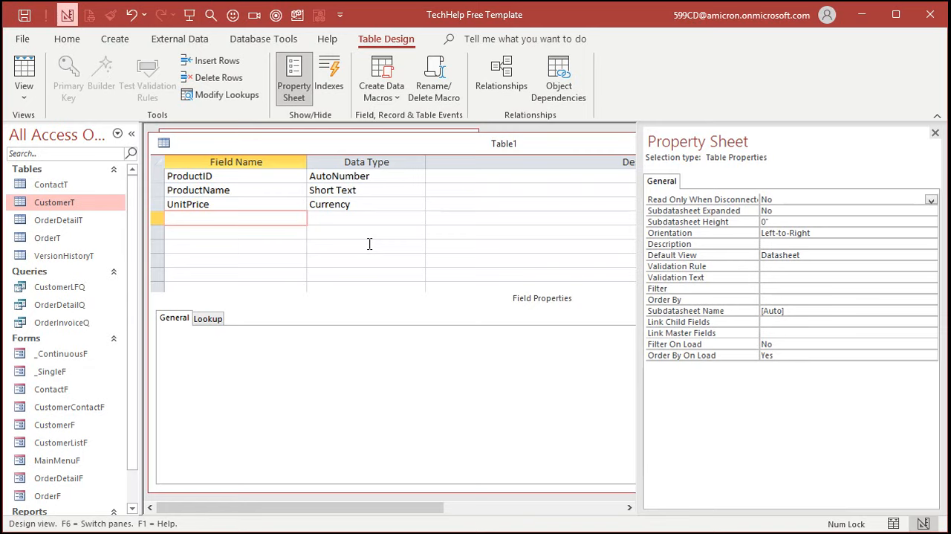
pyautogui.moveTo(446, 253)
pyautogui.write('Produc')
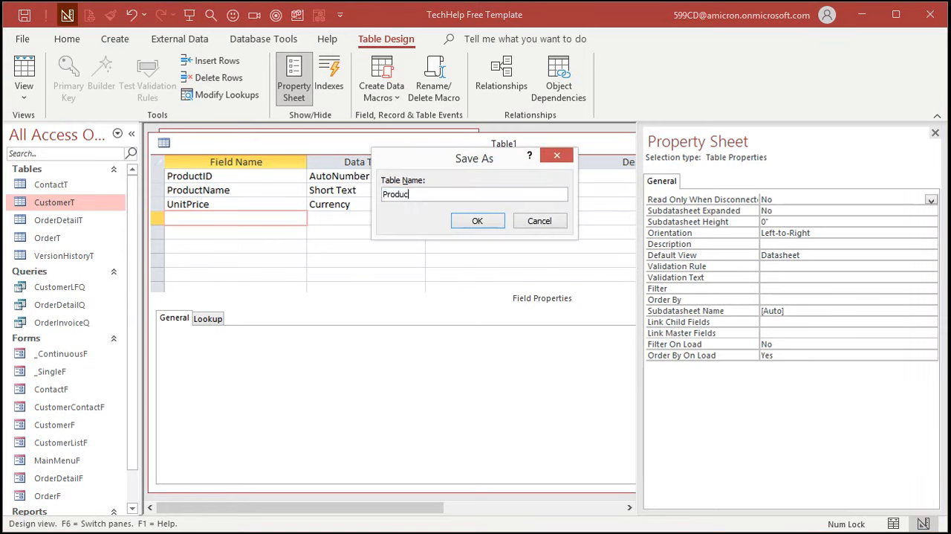
pyautogui.click(477, 220)
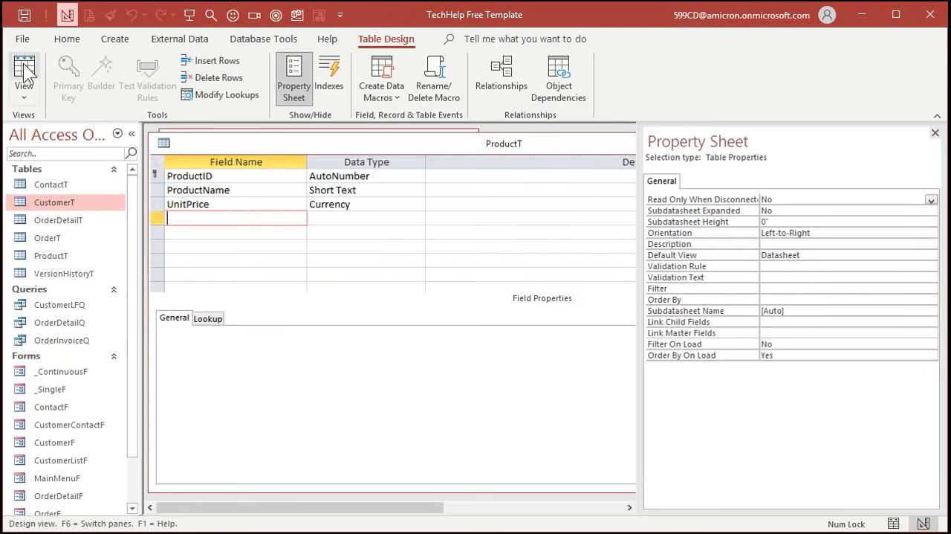
# - Enter Shovel, Hammer and Saw products with their prices in ProductT's datasheet
pyautogui.click(24, 71)
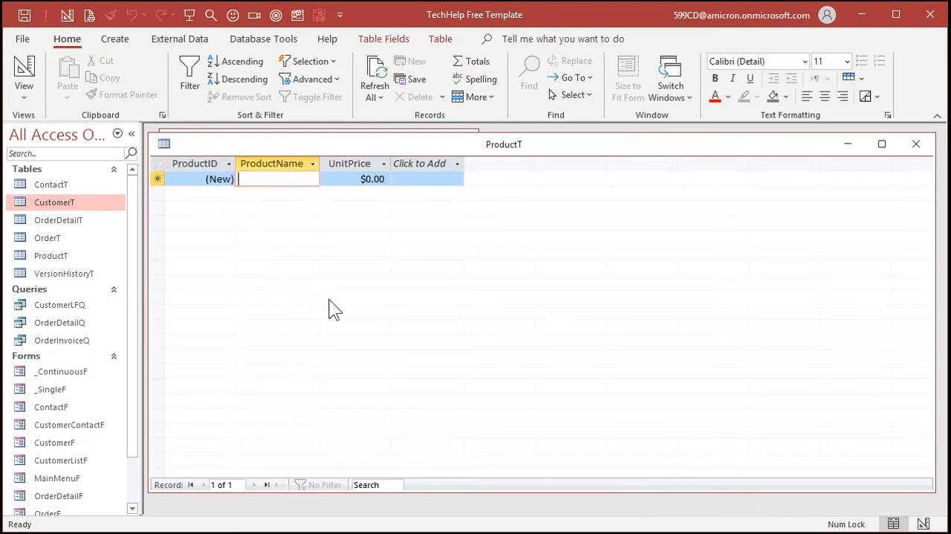
pyautogui.write('Shovel')
pyautogui.click(354, 179)
pyautogui.write('15')
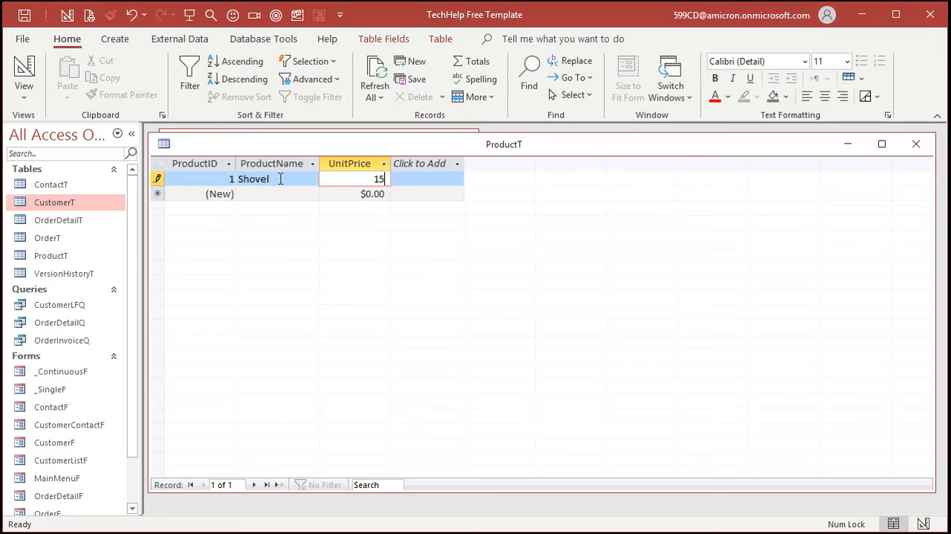
pyautogui.write('Hammer')
pyautogui.click(354, 193)
pyautogui.write('12')
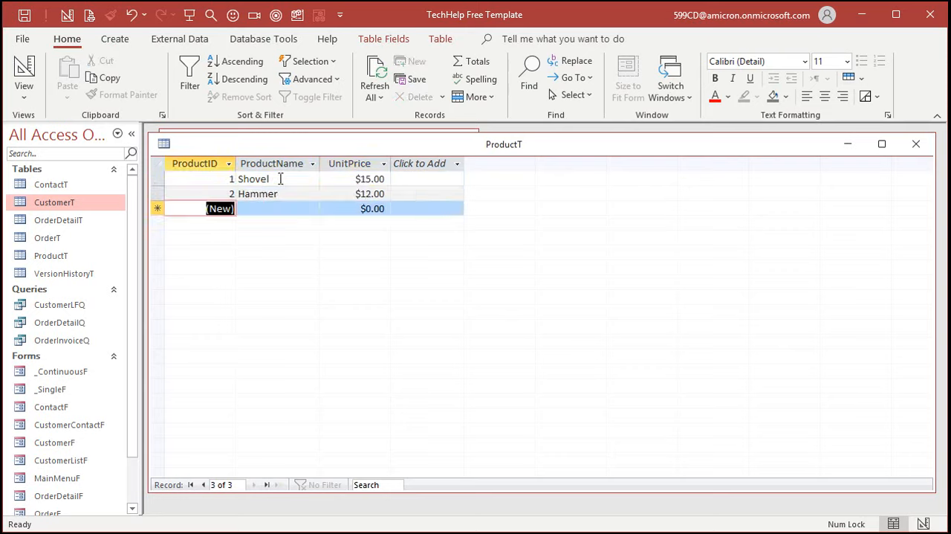
pyautogui.write('Saw')
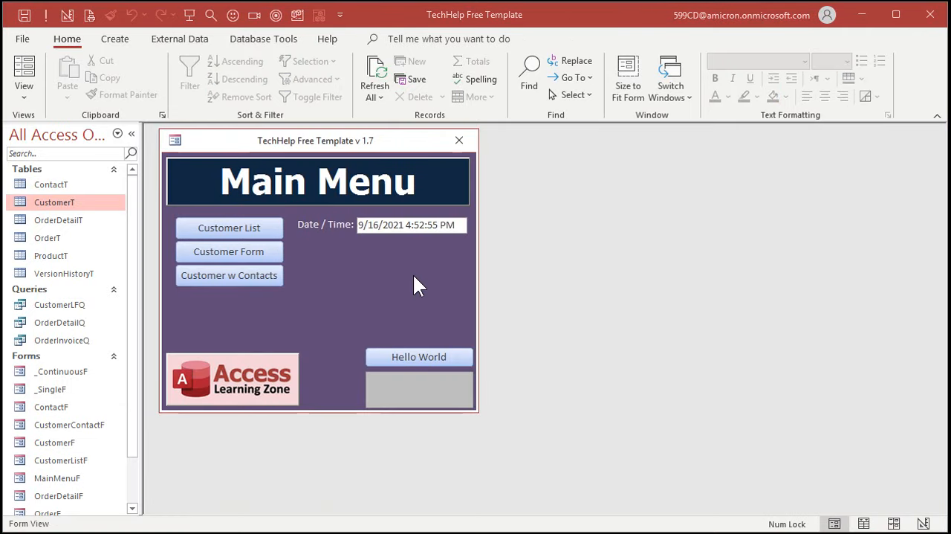
pyautogui.moveTo(408, 289)
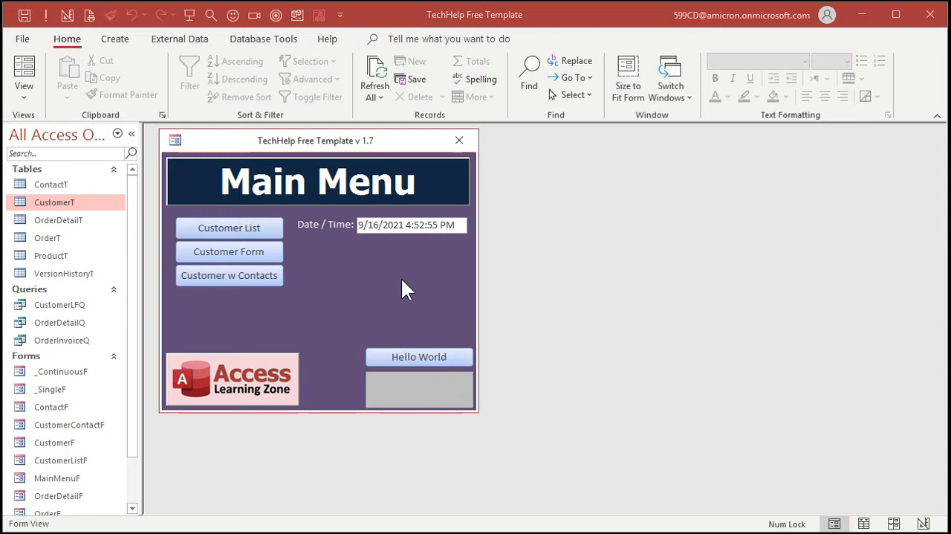
# - Add a ProductID field below Notes in OrderDetailT's design and set its data type
pyautogui.click(58, 220)
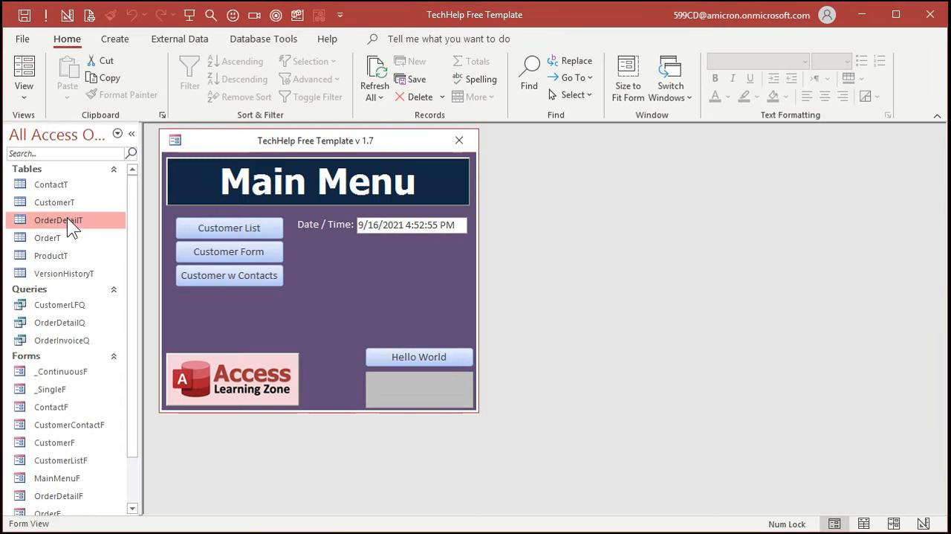
pyautogui.doubleClick(58, 220)
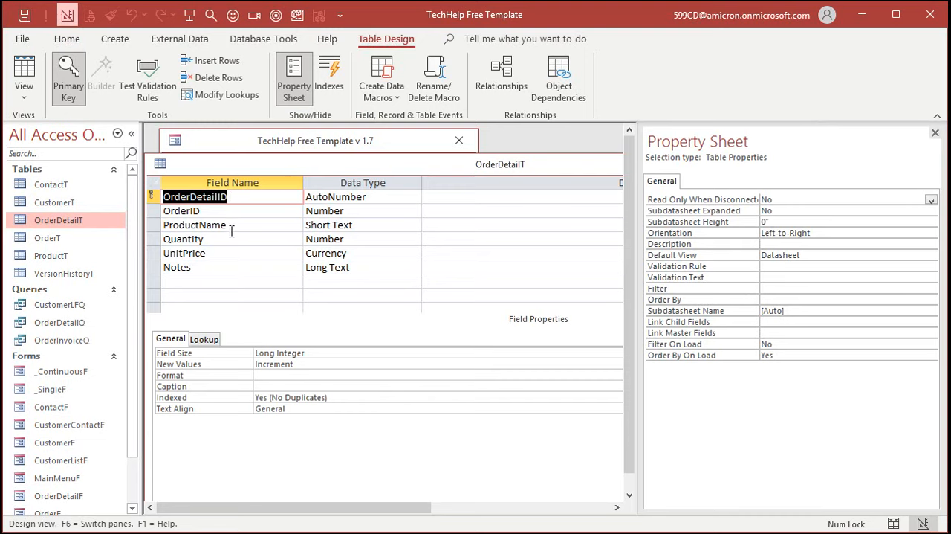
pyautogui.click(226, 281)
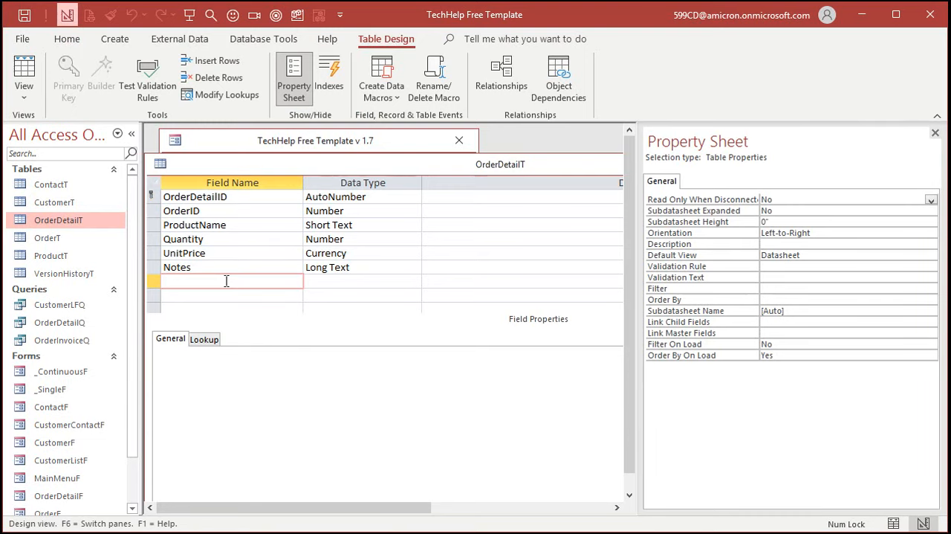
pyautogui.write('ProductID')
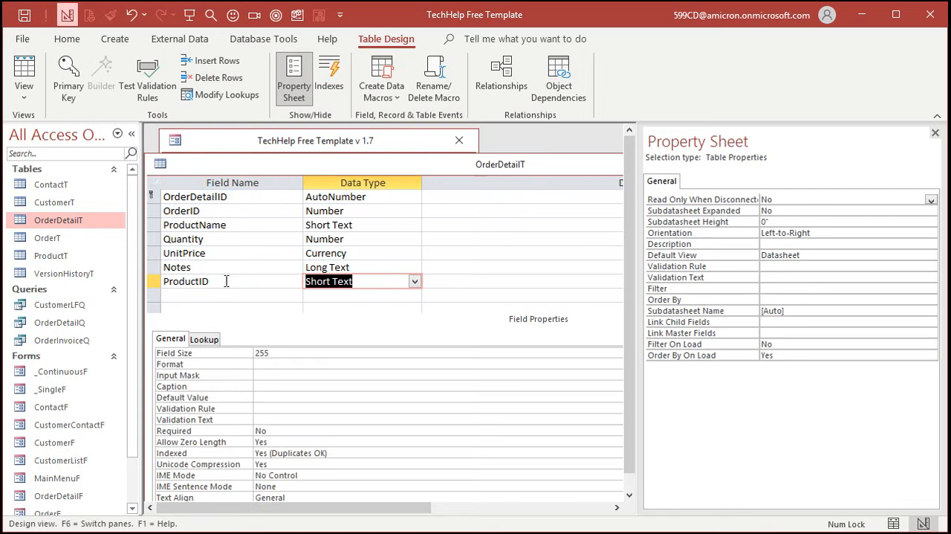
pyautogui.click(334, 281)
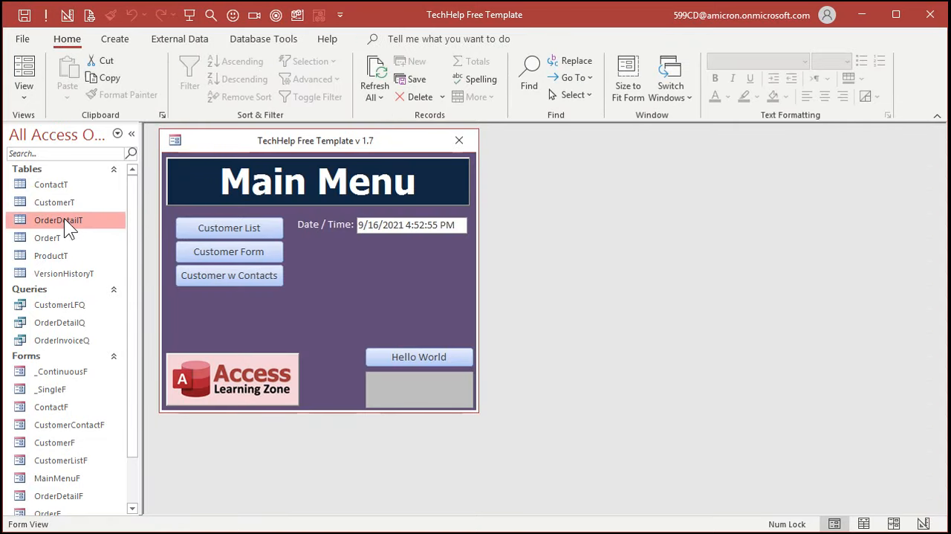
pyautogui.doubleClick(58, 220)
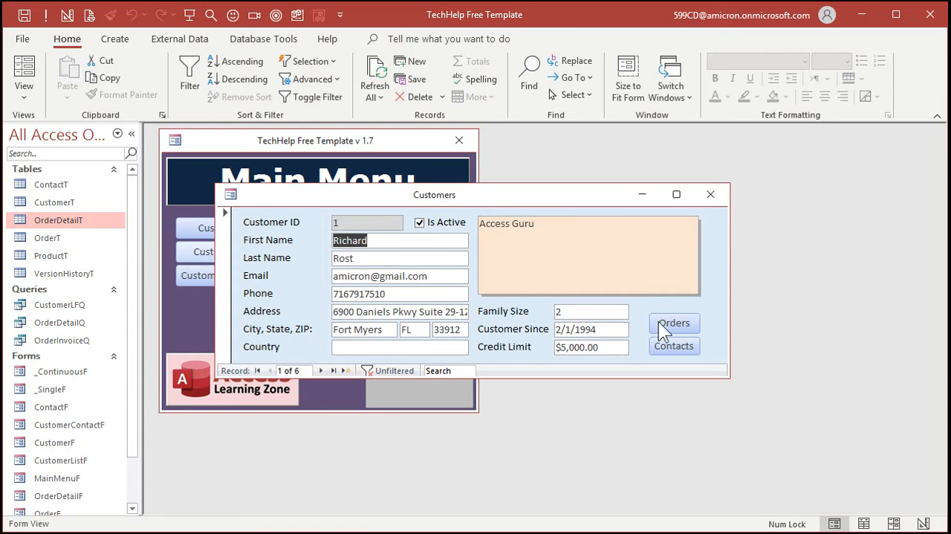
pyautogui.click(673, 323)
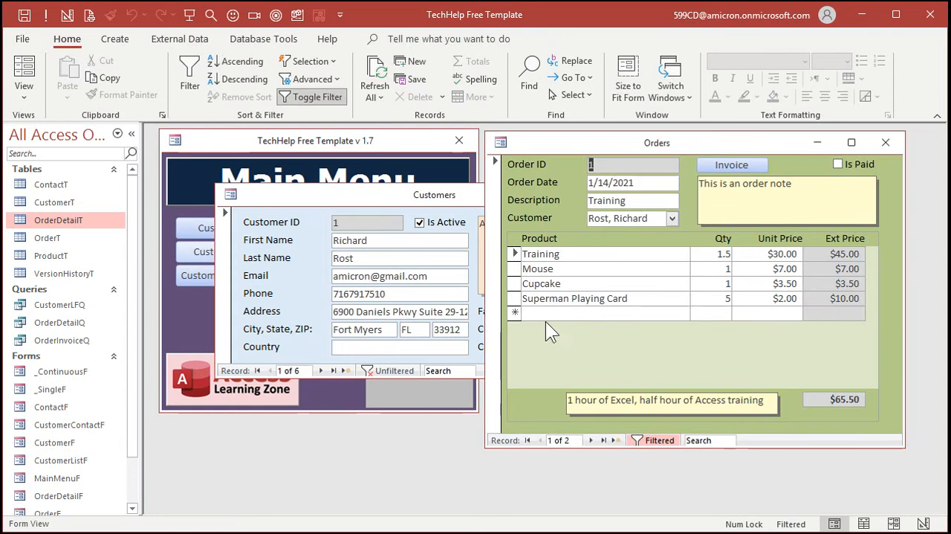
pyautogui.moveTo(880, 165)
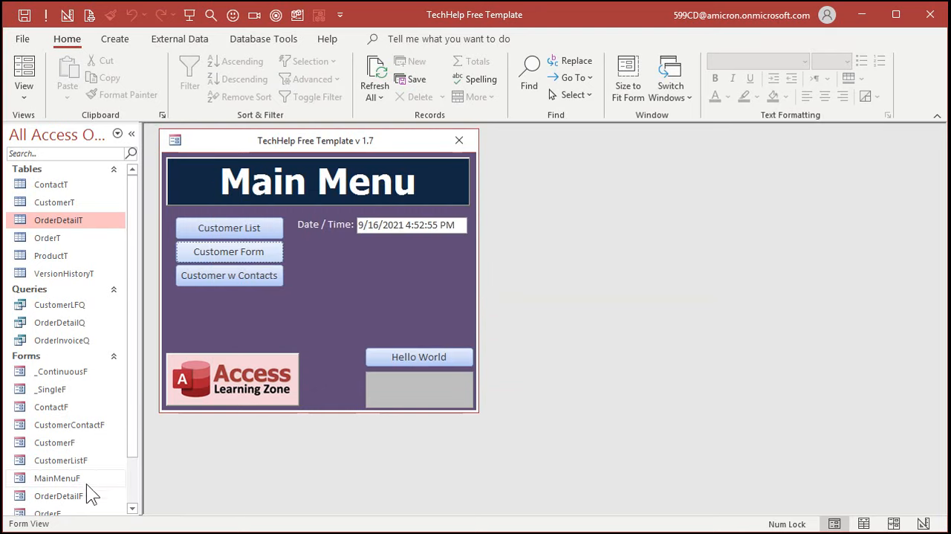
# - Drag ProductID from the field list to the start of OrderDetailF's detail row
pyautogui.rightClick(58, 496)
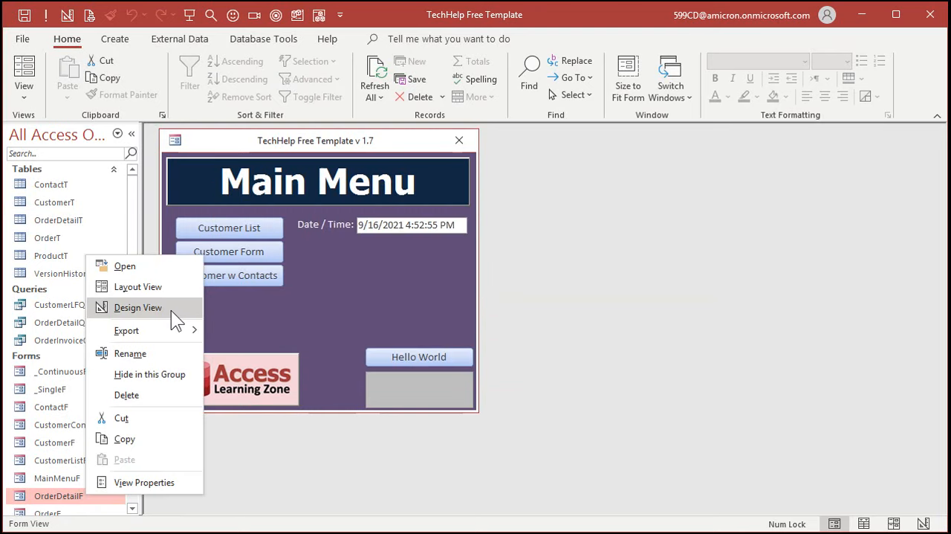
pyautogui.click(136, 306)
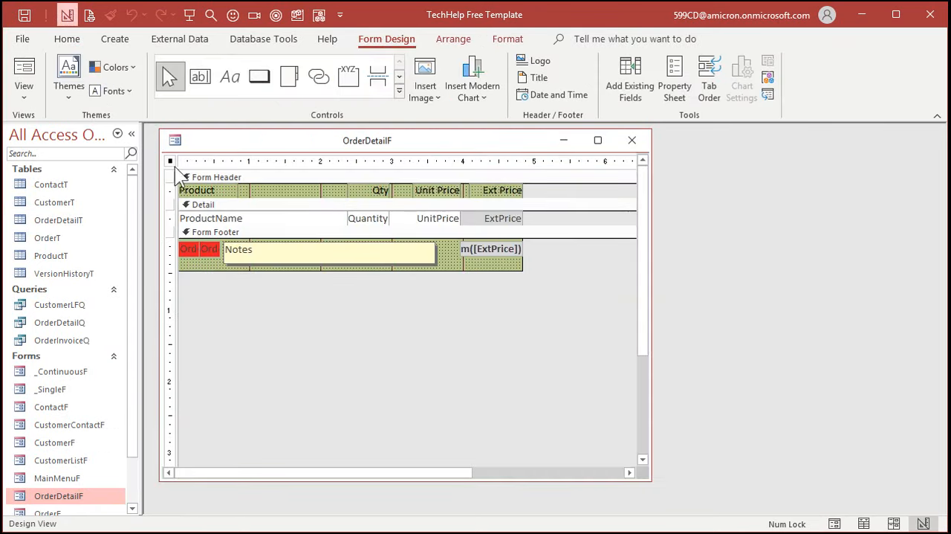
pyautogui.click(630, 79)
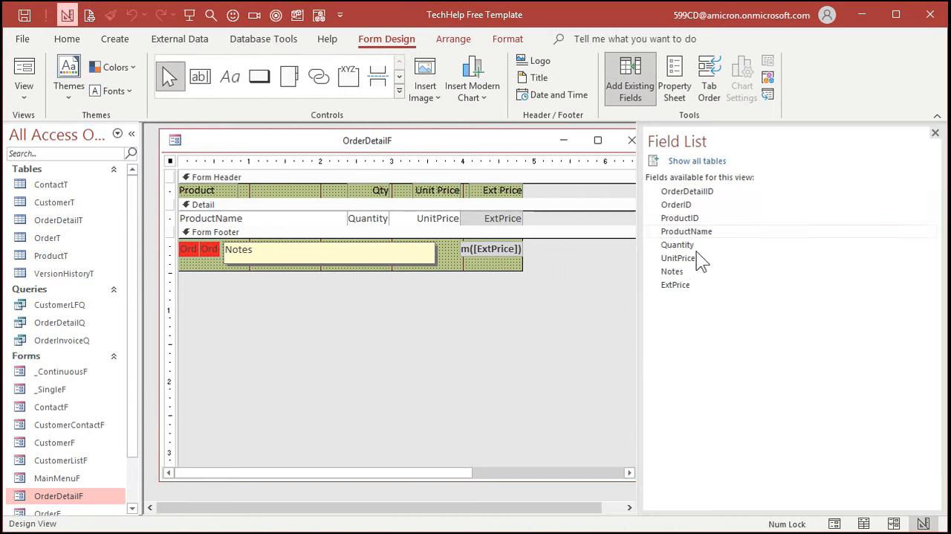
pyautogui.click(679, 217)
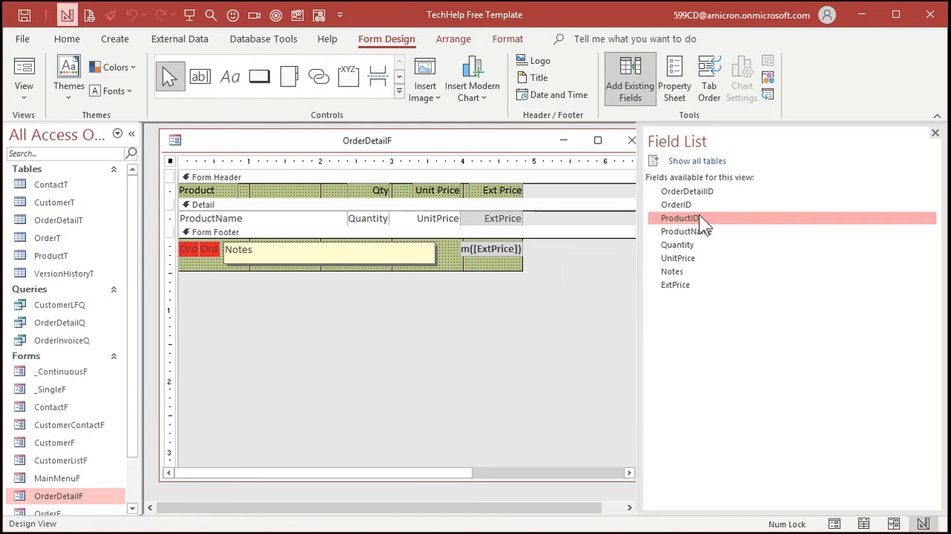
pyautogui.moveTo(679, 217); pyautogui.dragTo(253, 220)
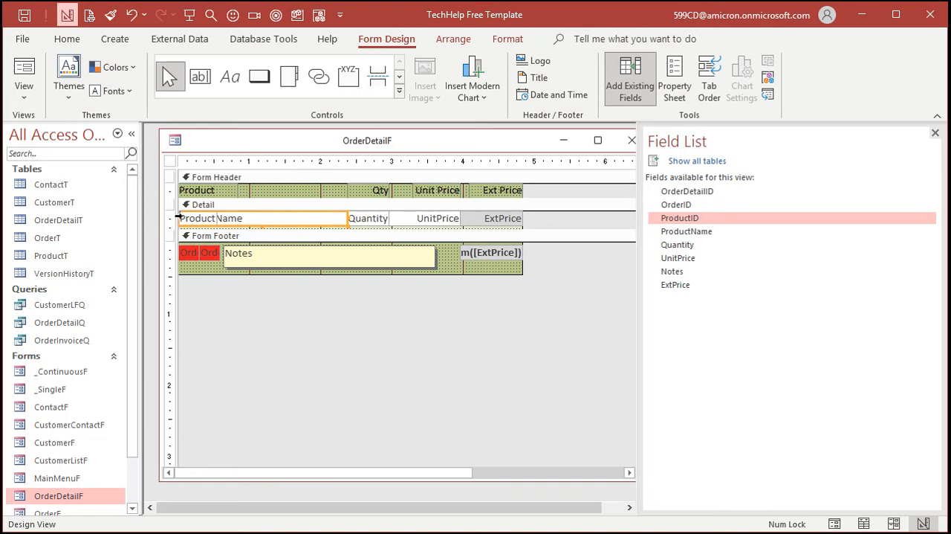
pyautogui.click(211, 217)
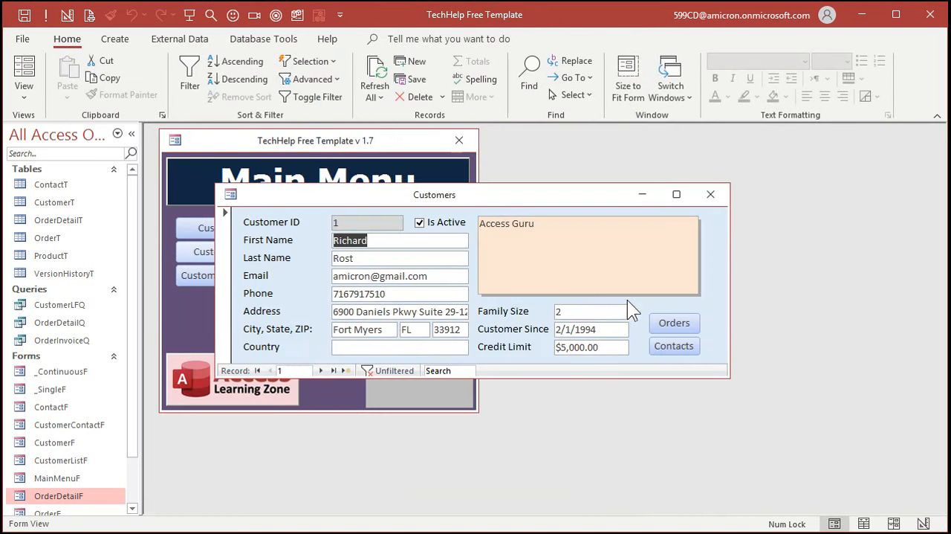
# - Show the customer's Orders form beside the ProductT table listing Shovel, Hammer and Saw
pyautogui.click(673, 321)
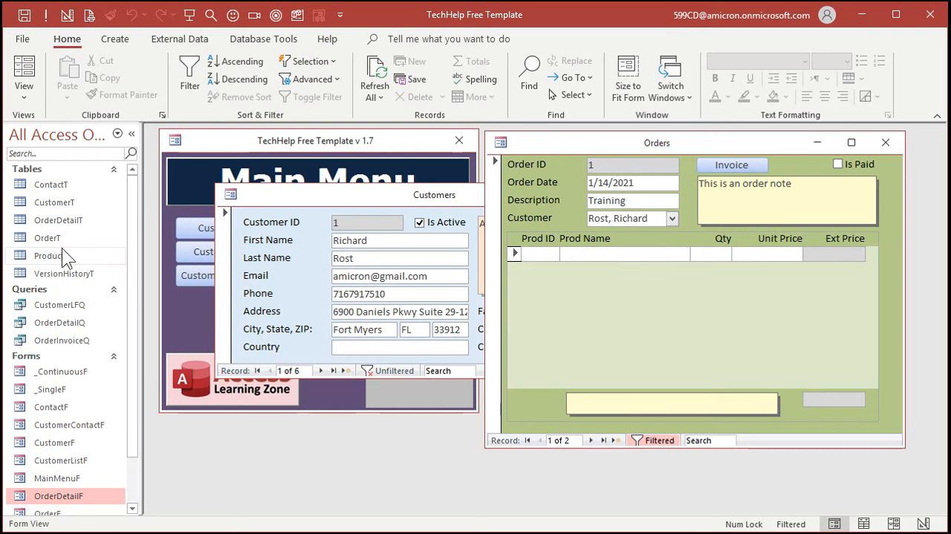
pyautogui.doubleClick(51, 255)
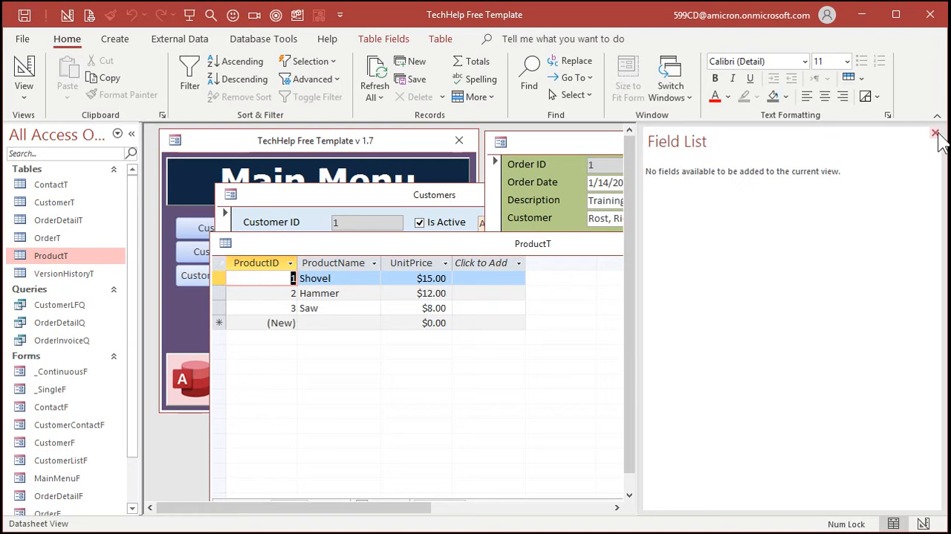
pyautogui.click(935, 134)
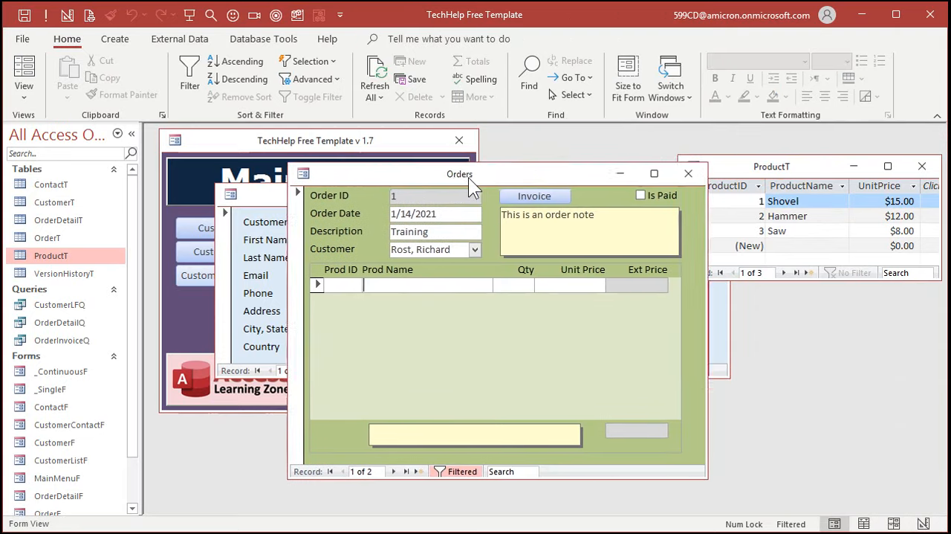
pyautogui.moveTo(459, 172); pyautogui.dragTo(425, 143)
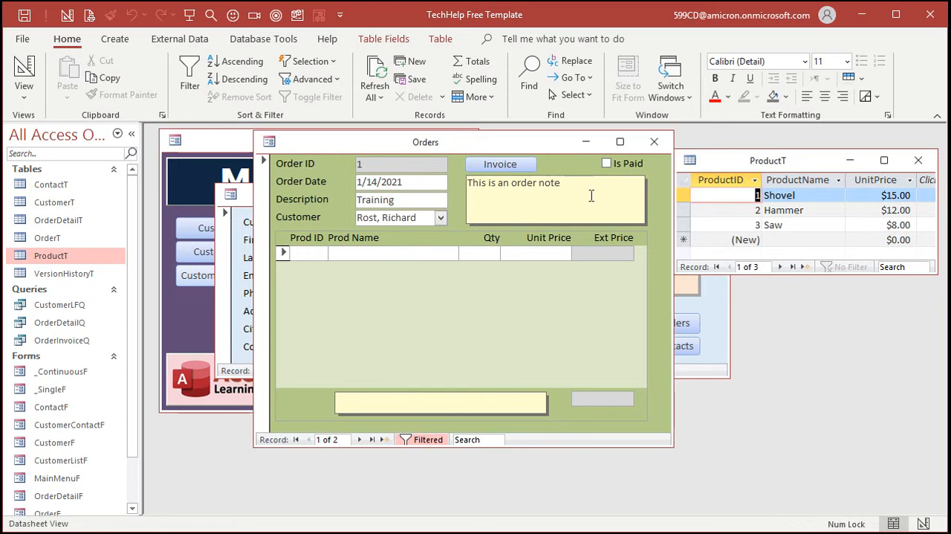
pyautogui.moveTo(529, 275)
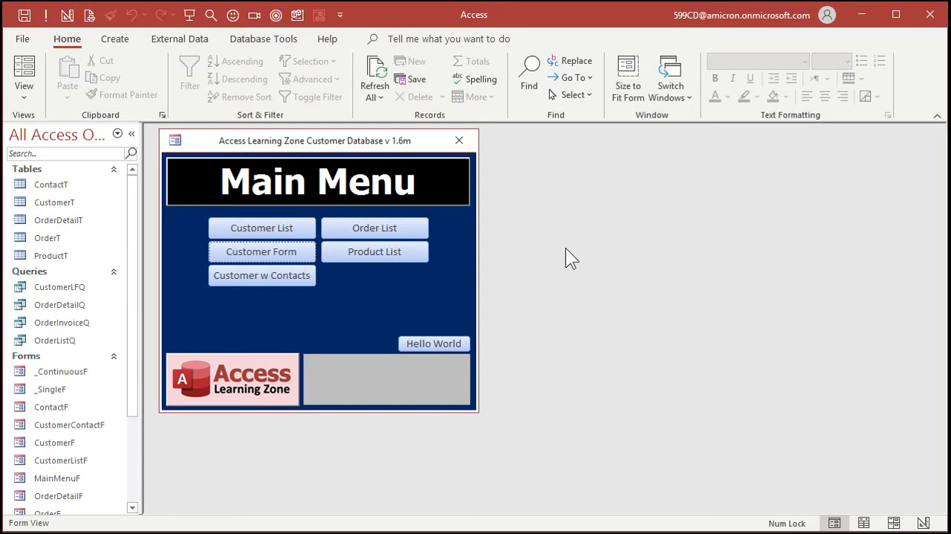
# - Review the product list, then bring up Richard Rost's order from the customer form
pyautogui.click(374, 251)
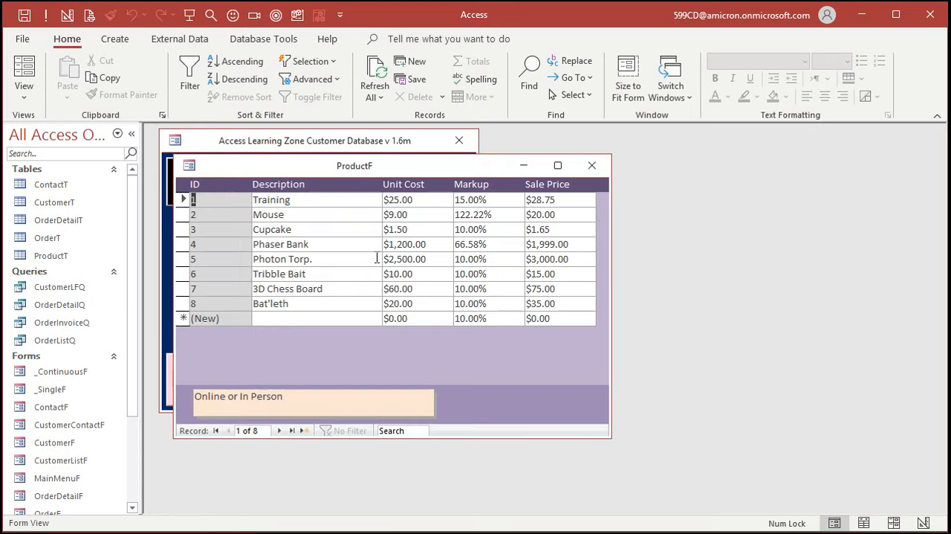
pyautogui.moveTo(428, 271)
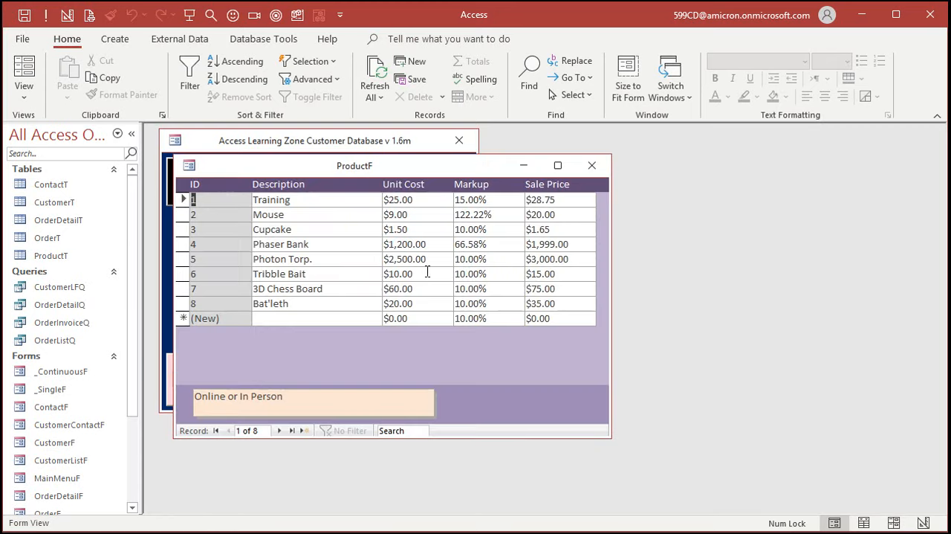
pyautogui.click(591, 165)
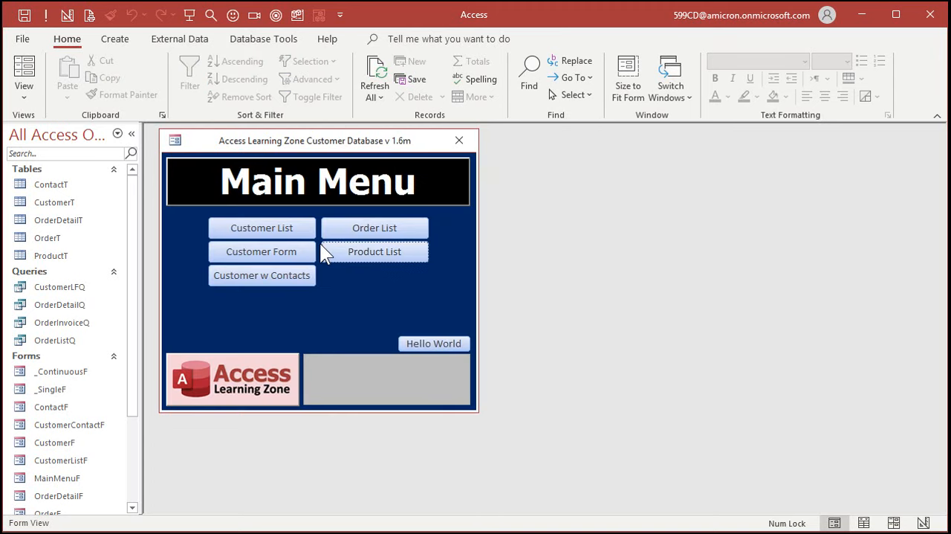
pyautogui.click(262, 251)
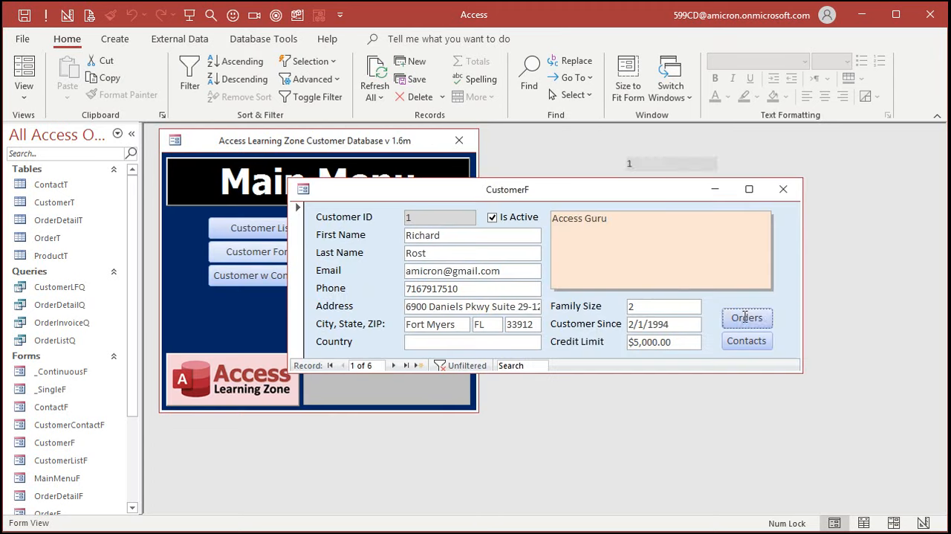
pyautogui.click(746, 318)
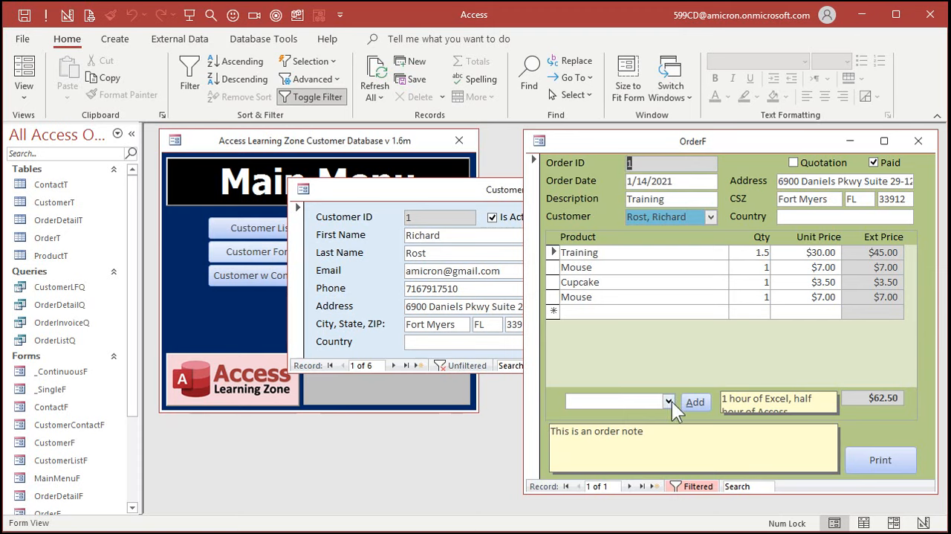
# - Add Phaser Bank at $1,999.00 to the order from the product combo, totaling $2,061.50
pyautogui.click(669, 402)
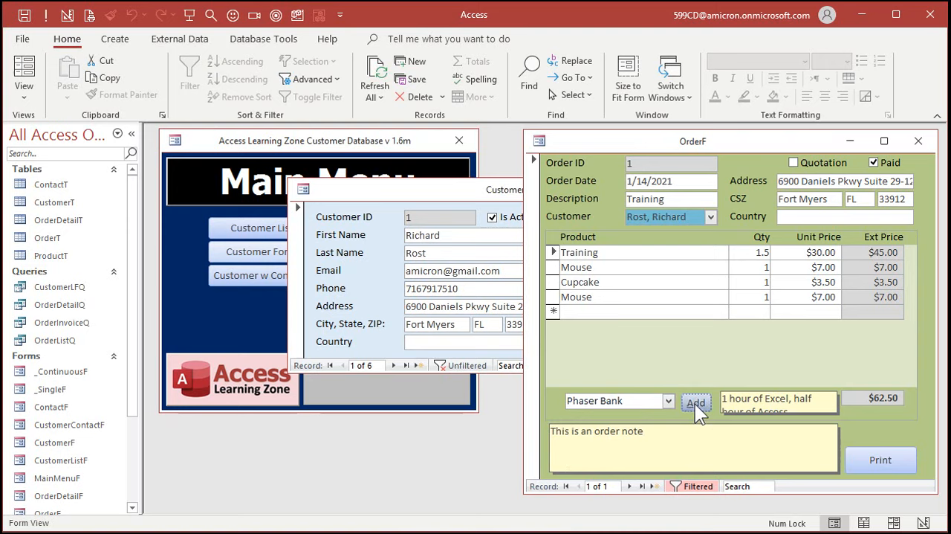
pyautogui.click(695, 401)
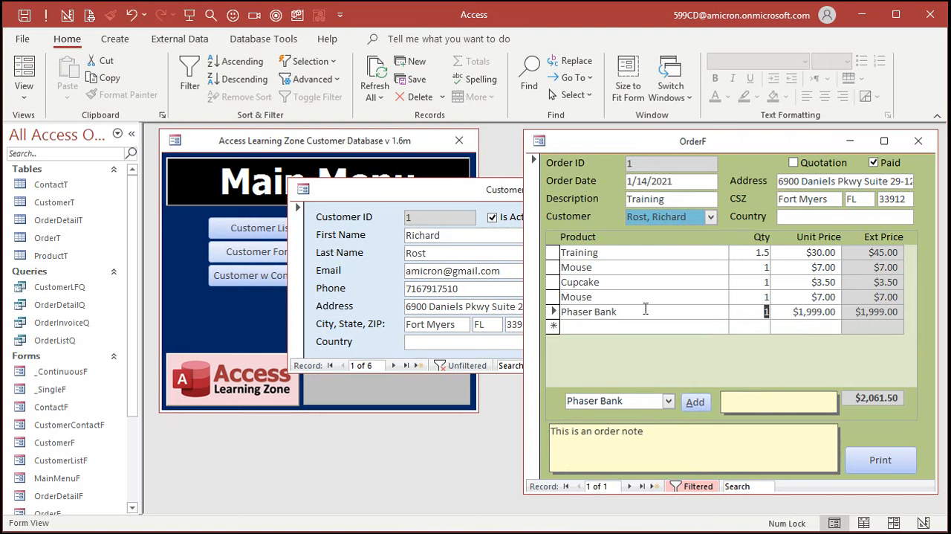
pyautogui.moveTo(696, 352)
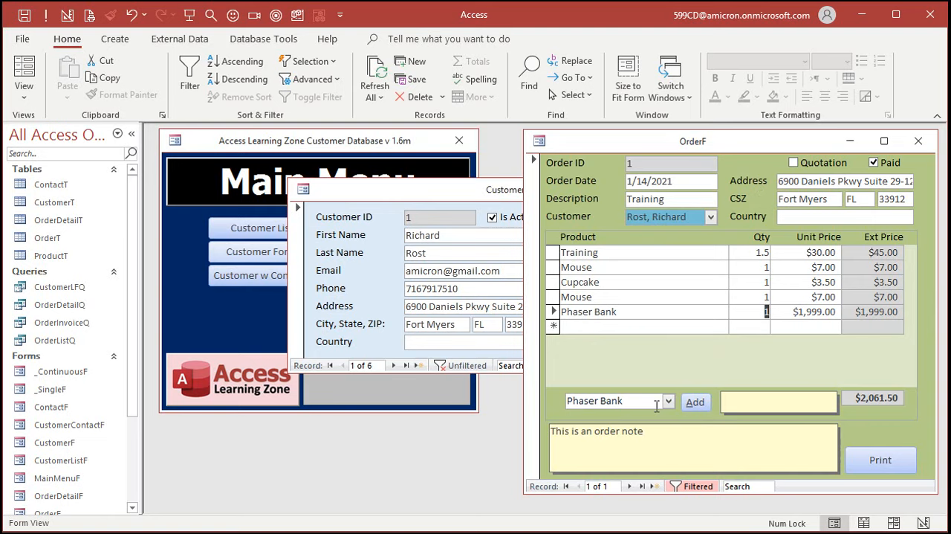
pyautogui.click(918, 142)
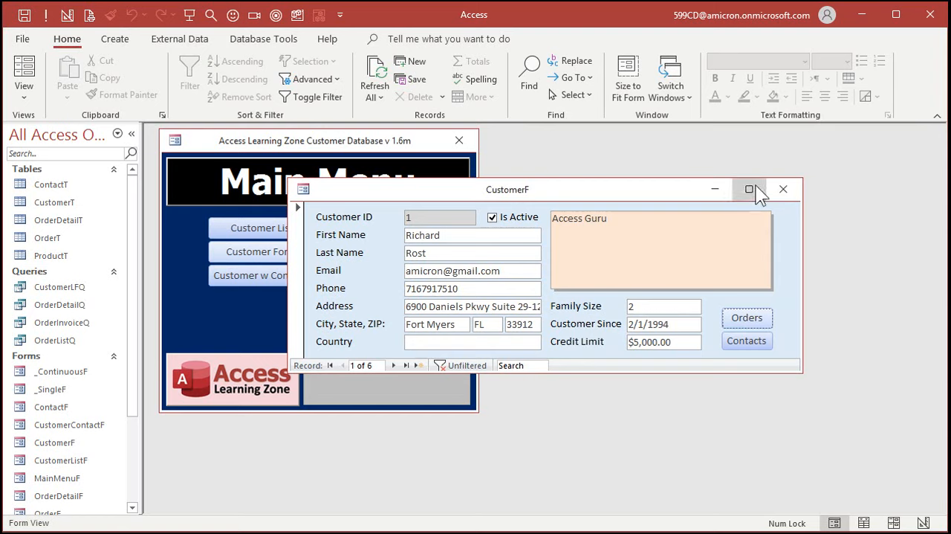
# - Start a new order line with Prod ID 1, correcting a mistyped 10
pyautogui.click(746, 318)
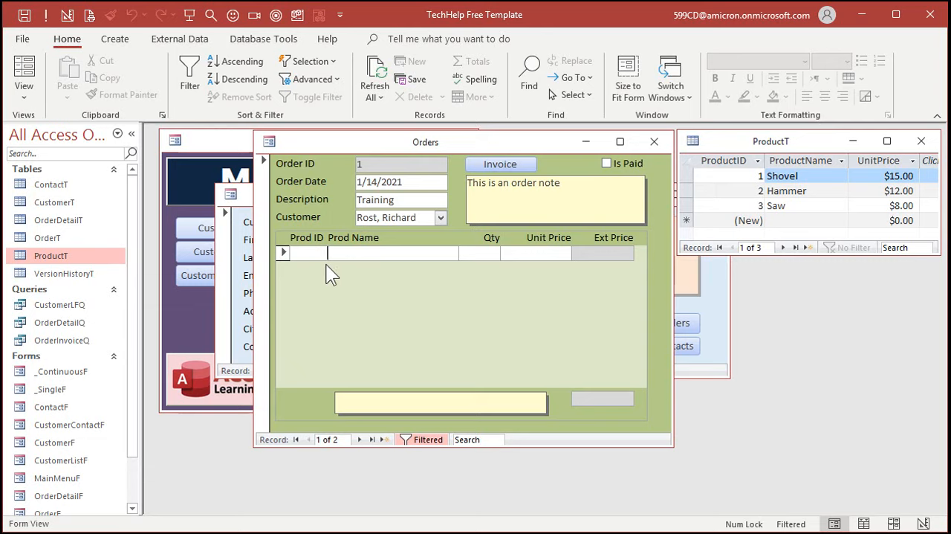
pyautogui.write('10')
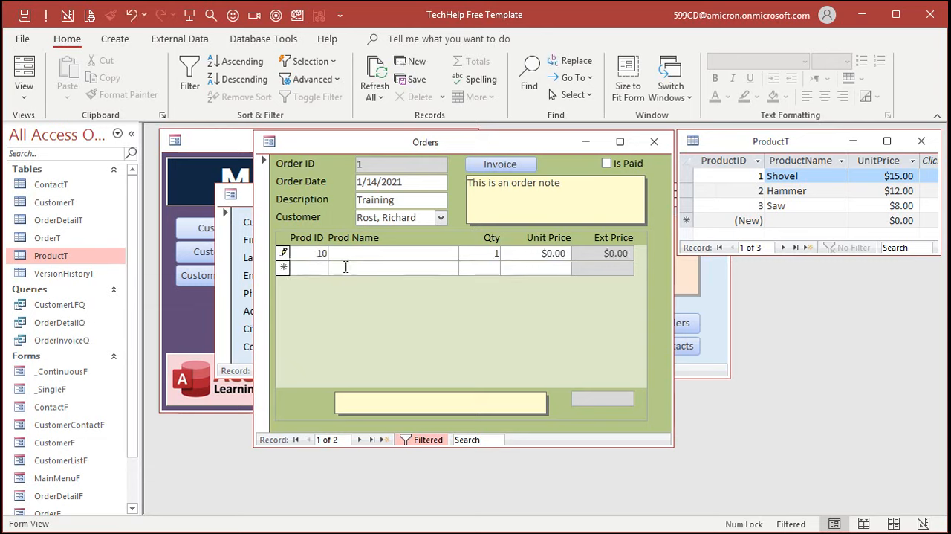
pyautogui.press('BackSpace')
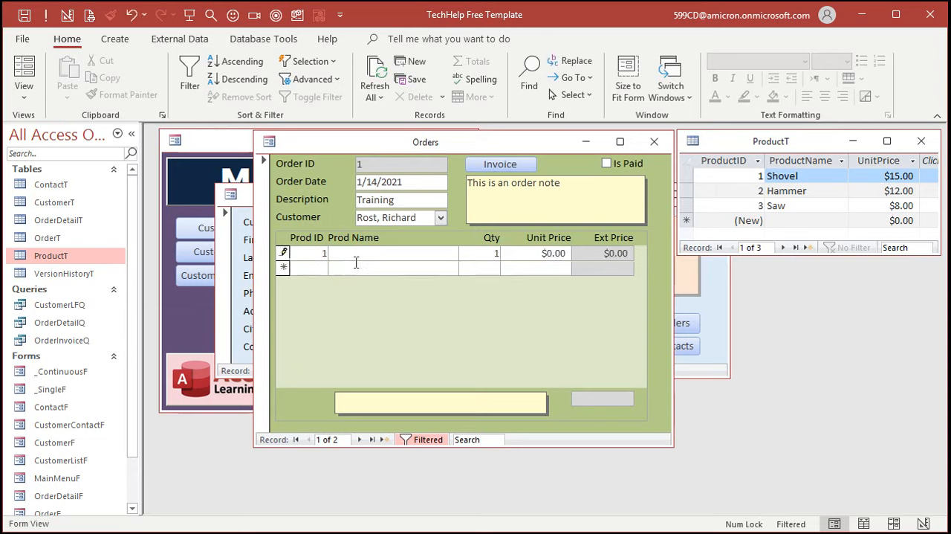
pyautogui.moveTo(365, 253)
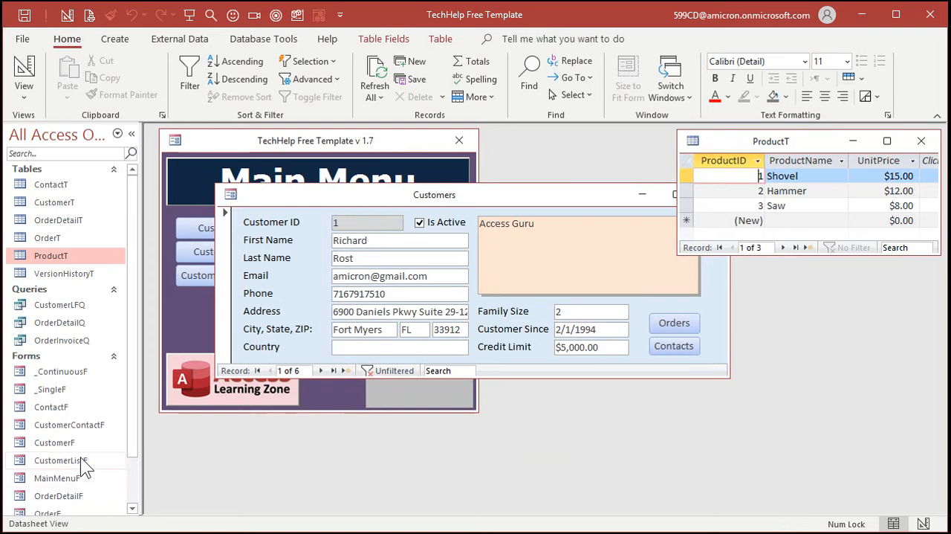
pyautogui.moveTo(61, 461)
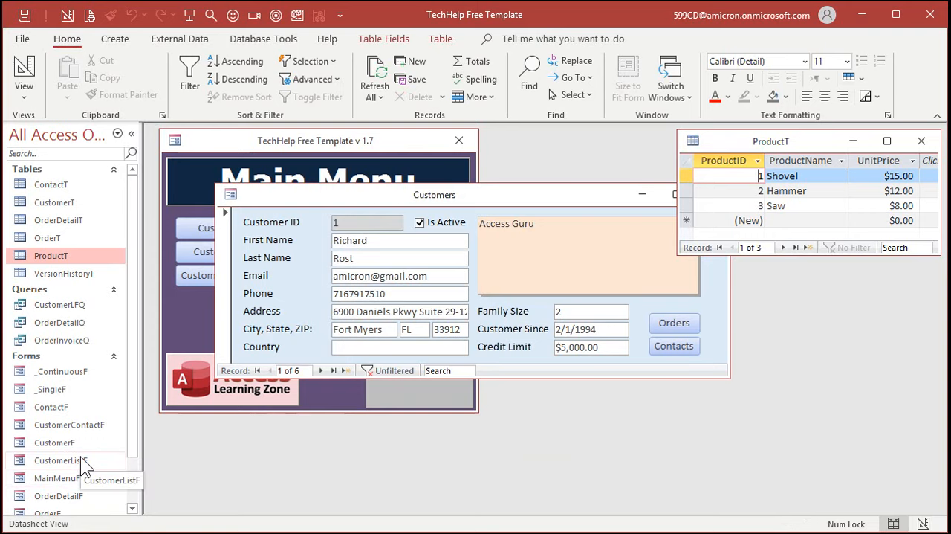
# - Apply Auto Order to OrderDetailF's tab order so Prod ID comes first
pyautogui.rightClick(59, 440)
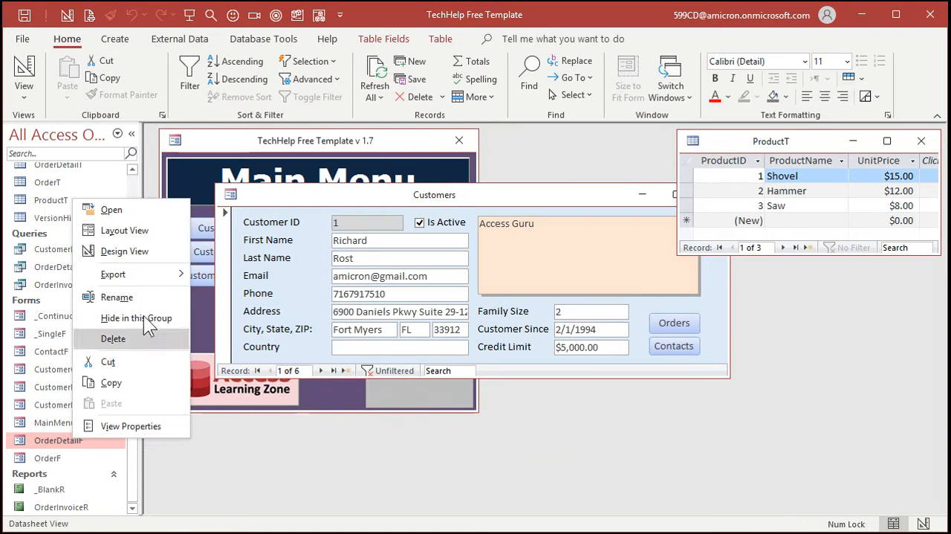
pyautogui.click(125, 250)
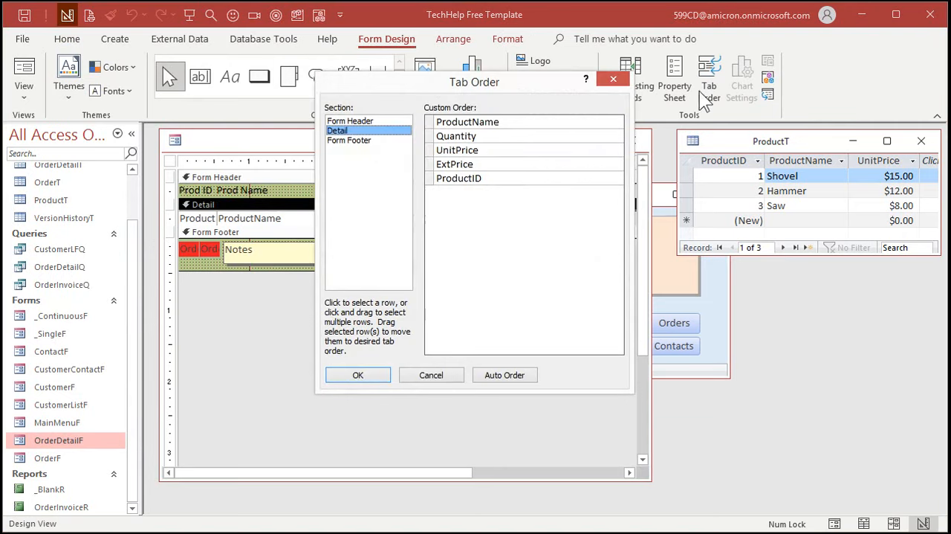
pyautogui.click(505, 374)
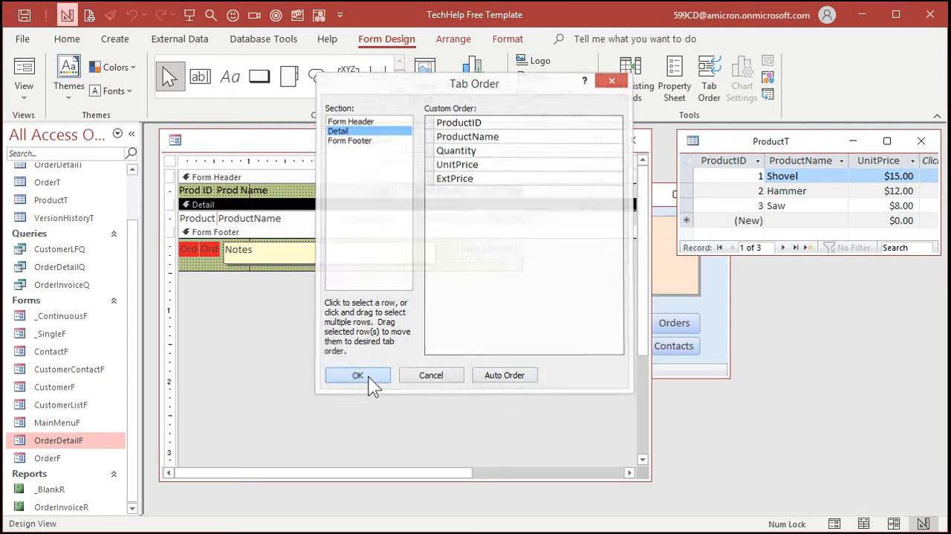
pyautogui.click(357, 375)
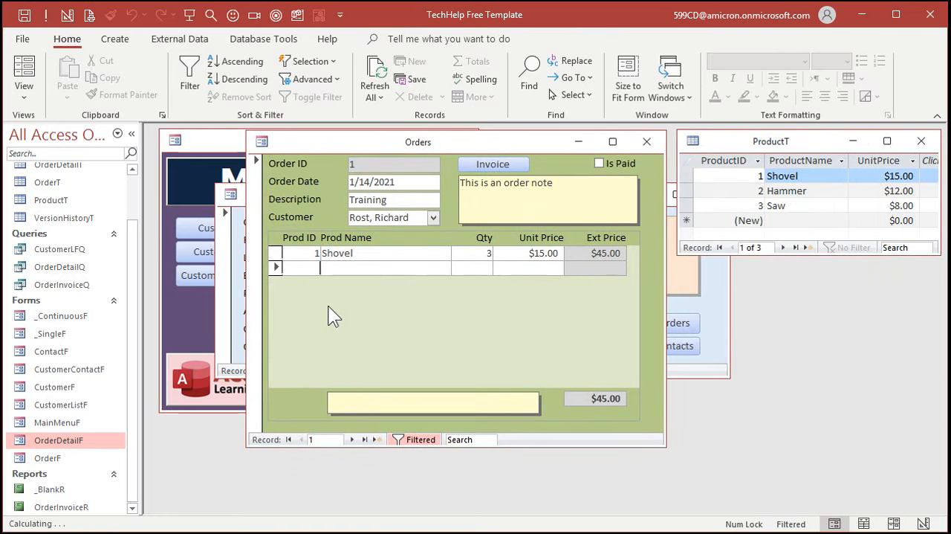
# - Enter 2 on the order line for the Shovel entry
pyautogui.write('2')
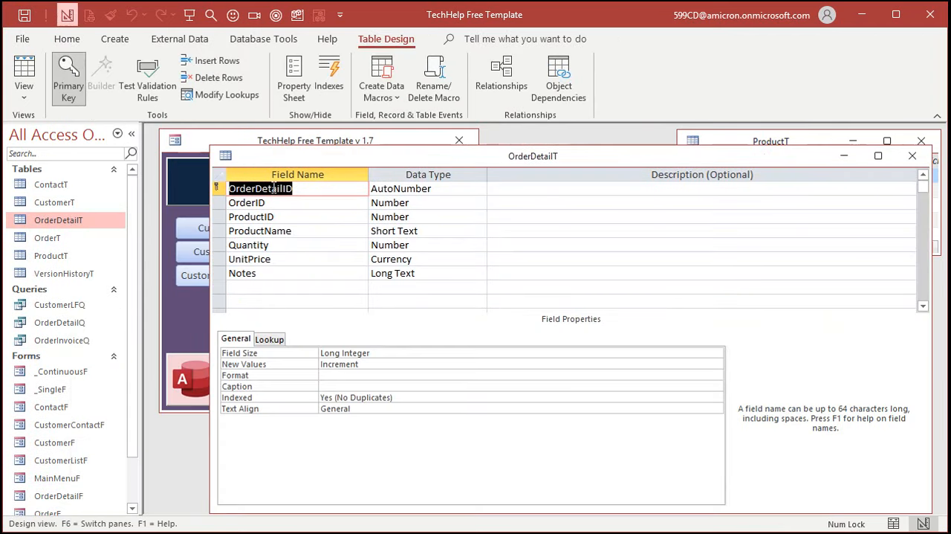
# - Close the OrderDetailT design, returning to Richard Rost's customer record
pyautogui.click(251, 217)
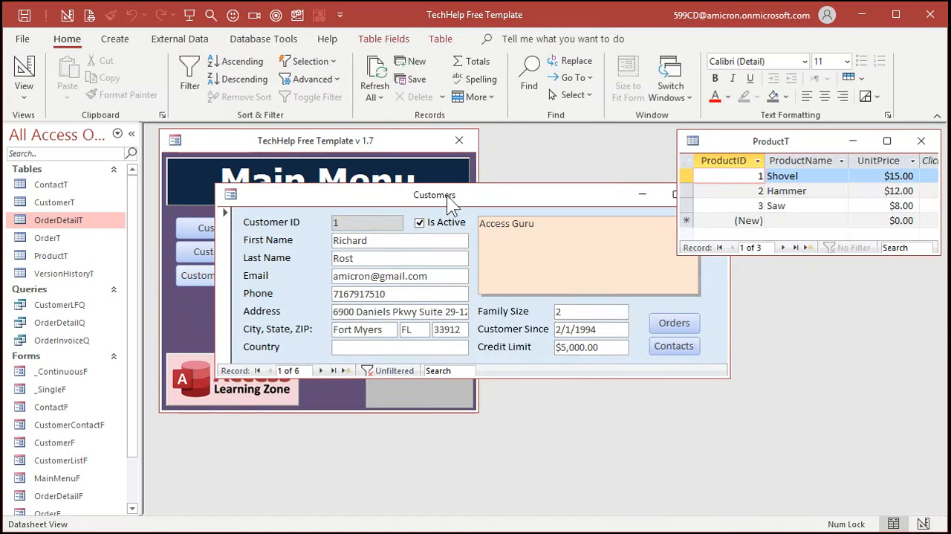
# - Add a Hammer line of quantity 4 to Richard Rost's training order, total $89.00
pyautogui.click(673, 321)
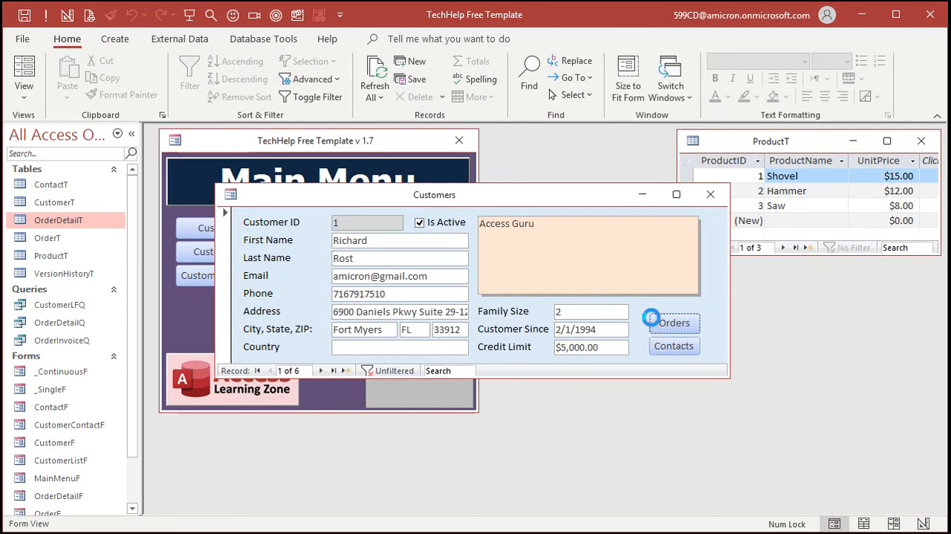
pyautogui.click(672, 321)
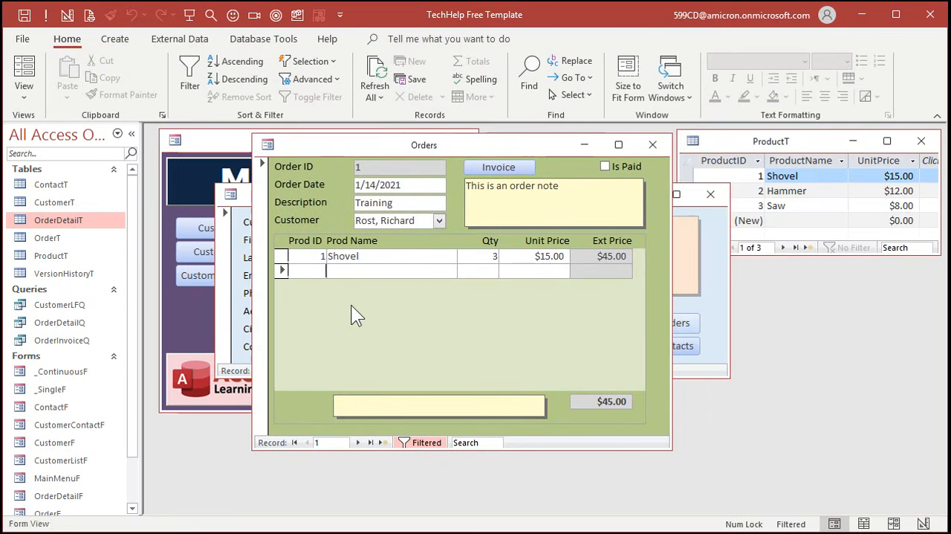
pyautogui.write('2')
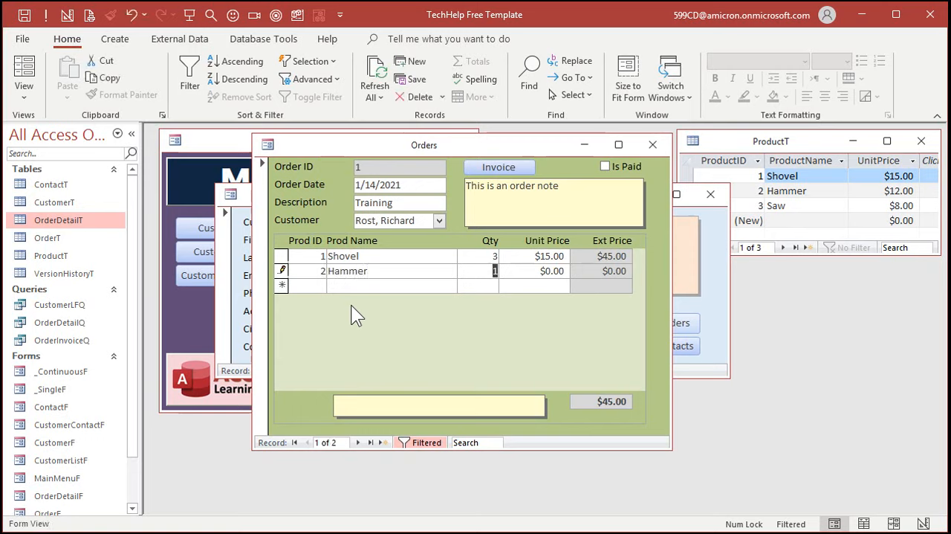
pyautogui.write('4')
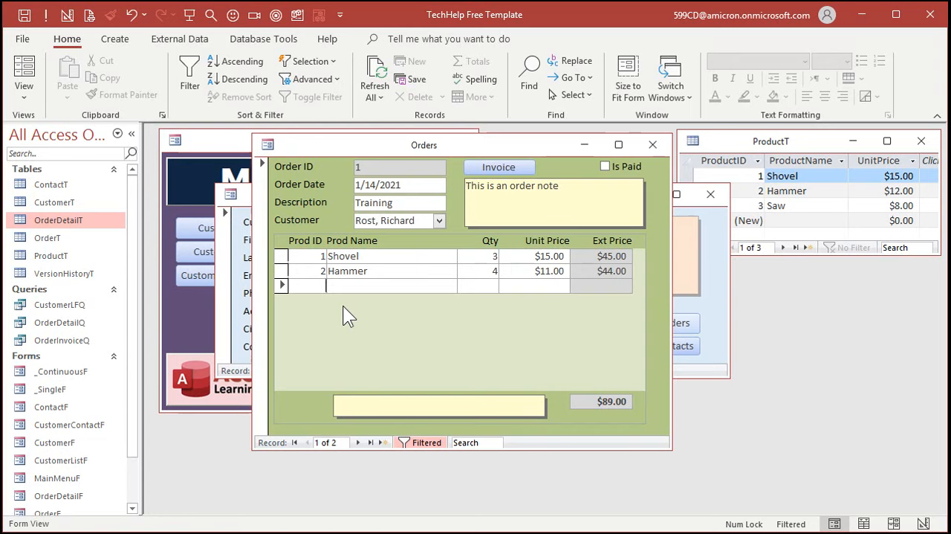
pyautogui.moveTo(316, 310)
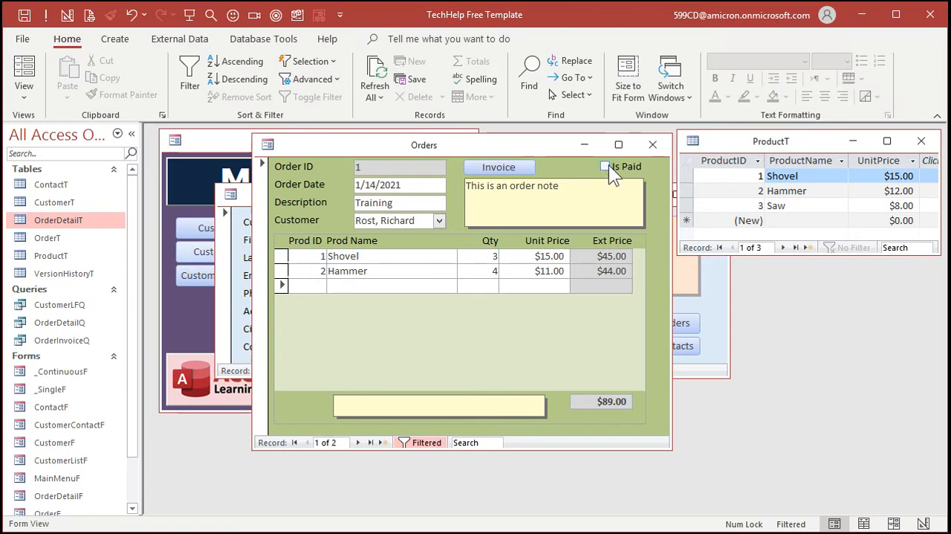
# - Mark the order as paid and step through the order records
pyautogui.click(607, 165)
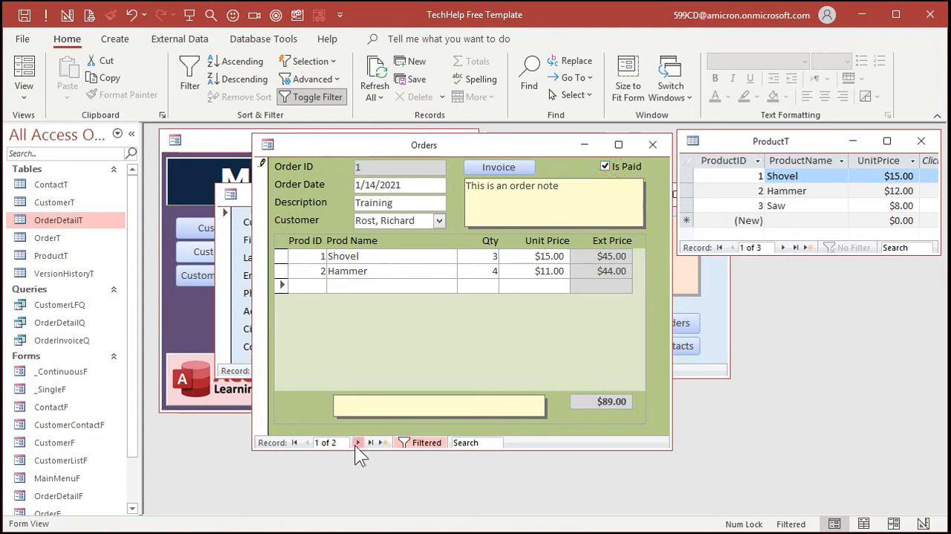
pyautogui.click(357, 443)
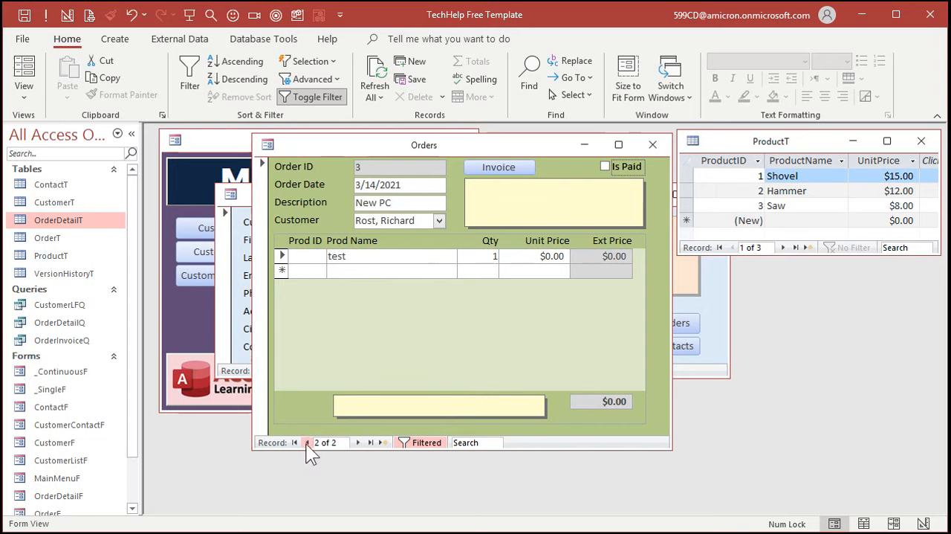
pyautogui.moveTo(310, 452)
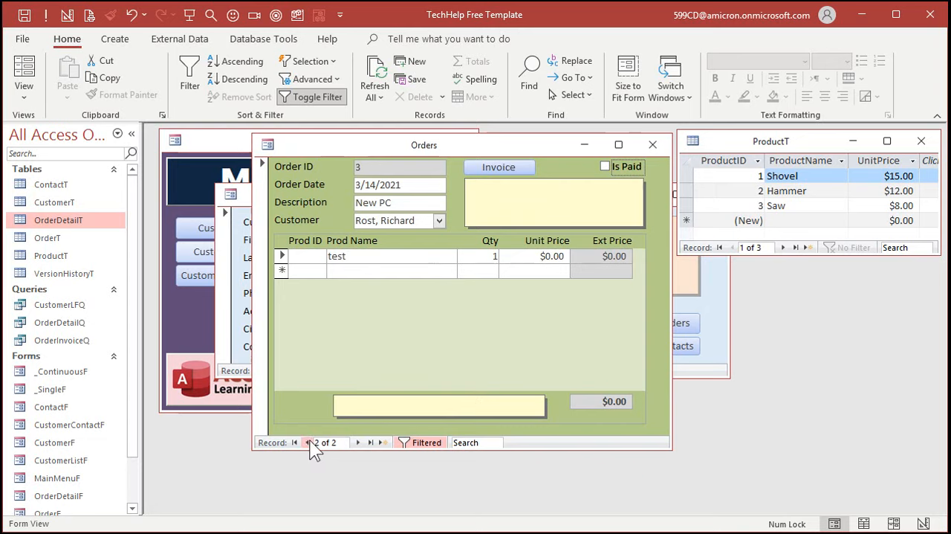
pyautogui.click(306, 443)
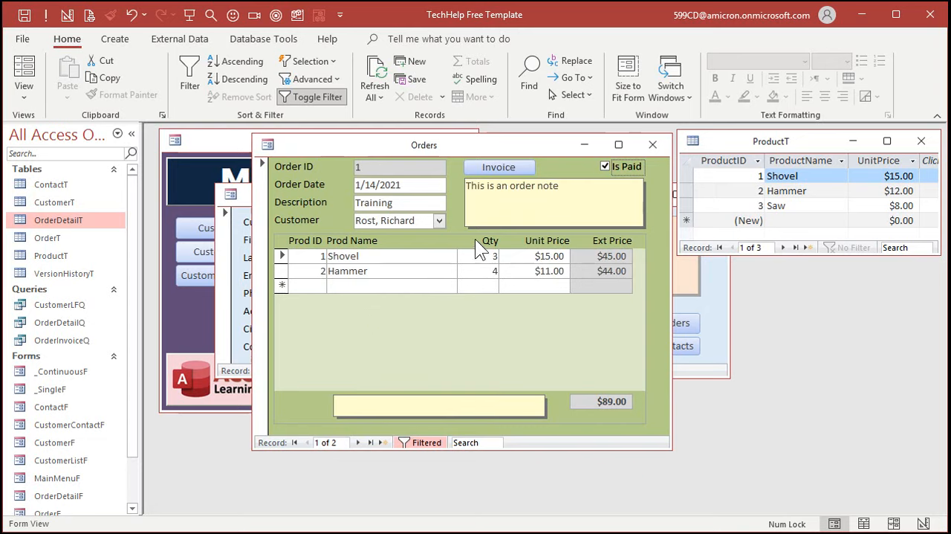
pyautogui.moveTo(455, 330)
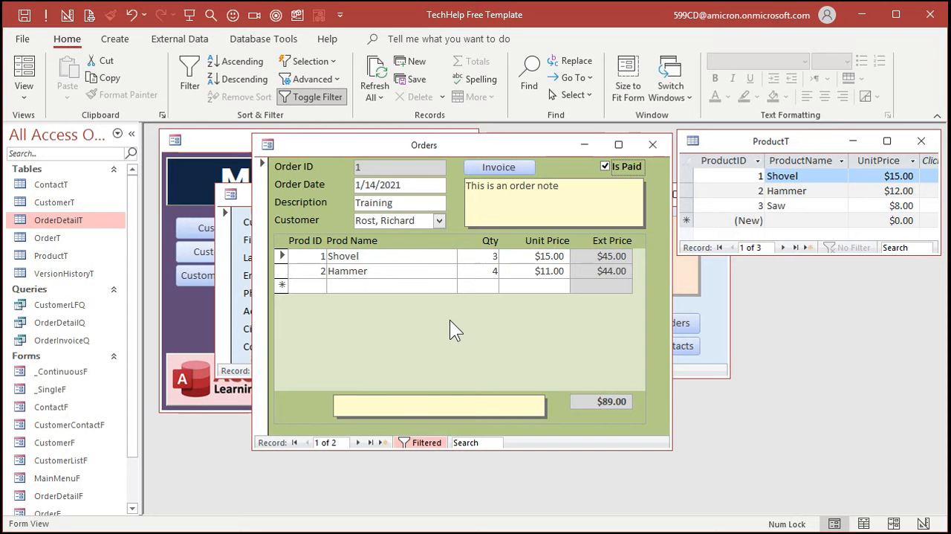
pyautogui.moveTo(508, 330)
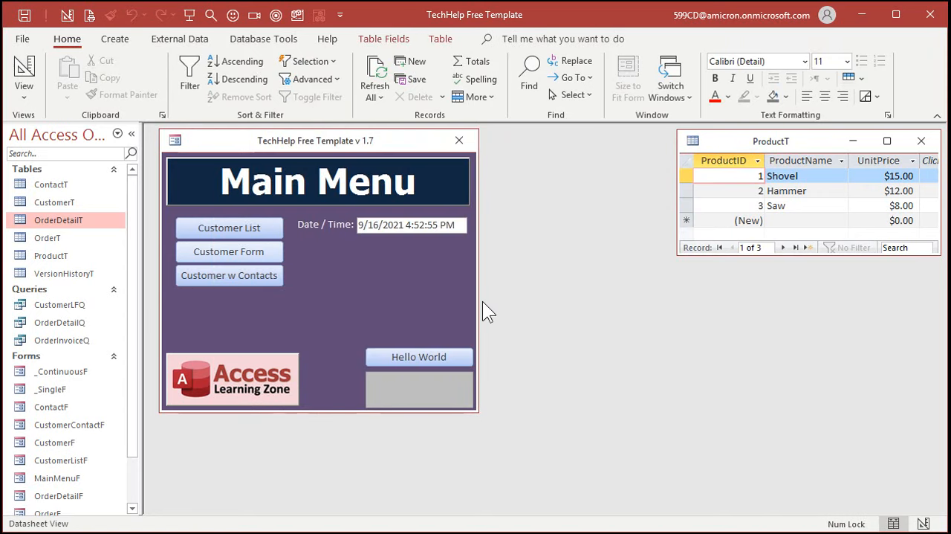
pyautogui.moveTo(419, 283)
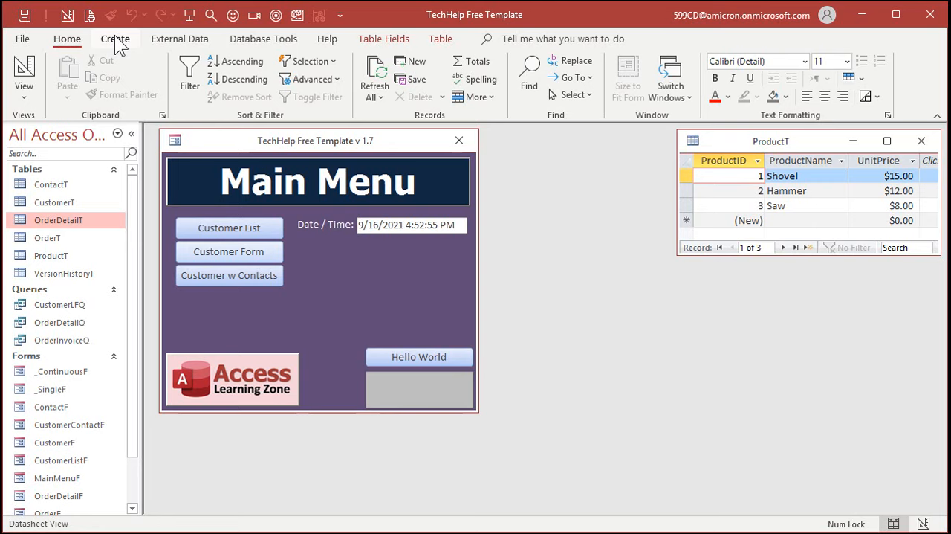
# - Start a blank table design with StockInID AutoNumber and ProductID Number fields
pyautogui.click(114, 39)
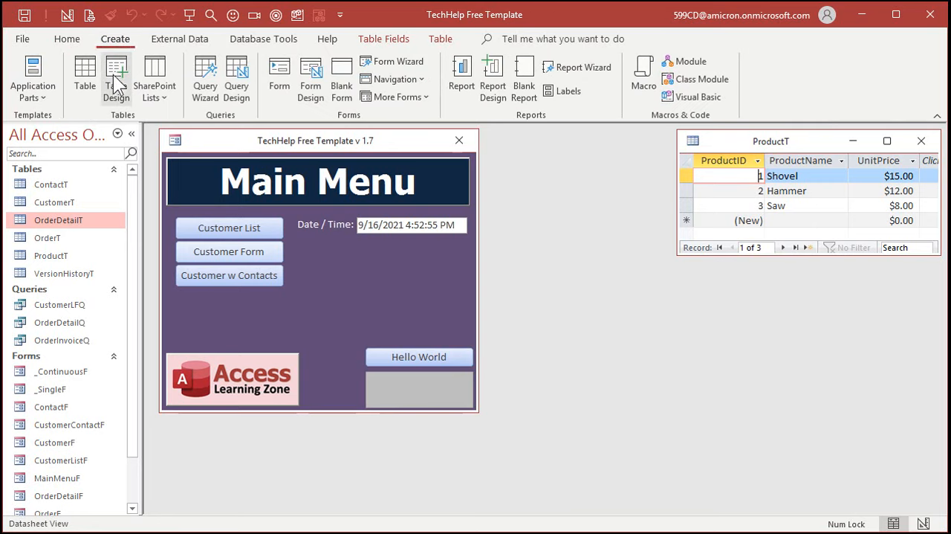
pyautogui.click(116, 74)
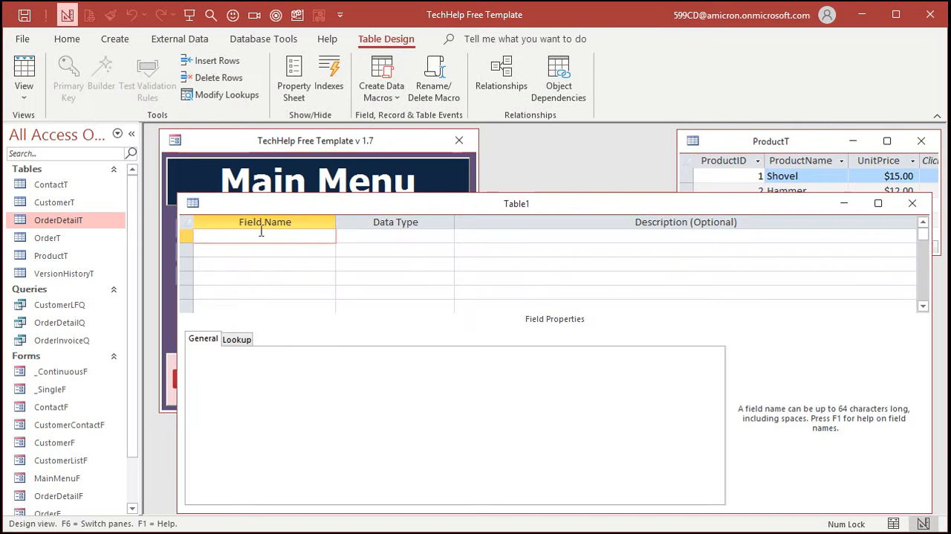
pyautogui.write('stock')
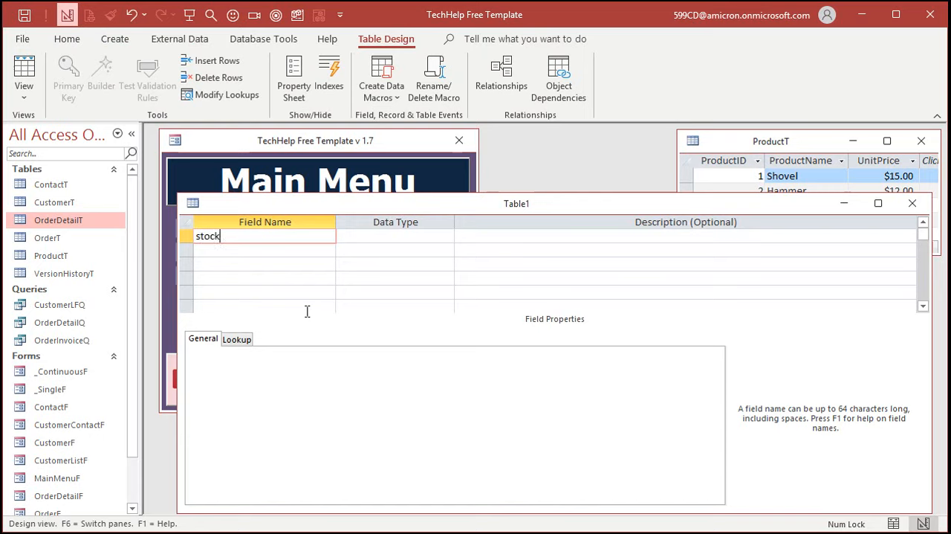
pyautogui.press('backspace')
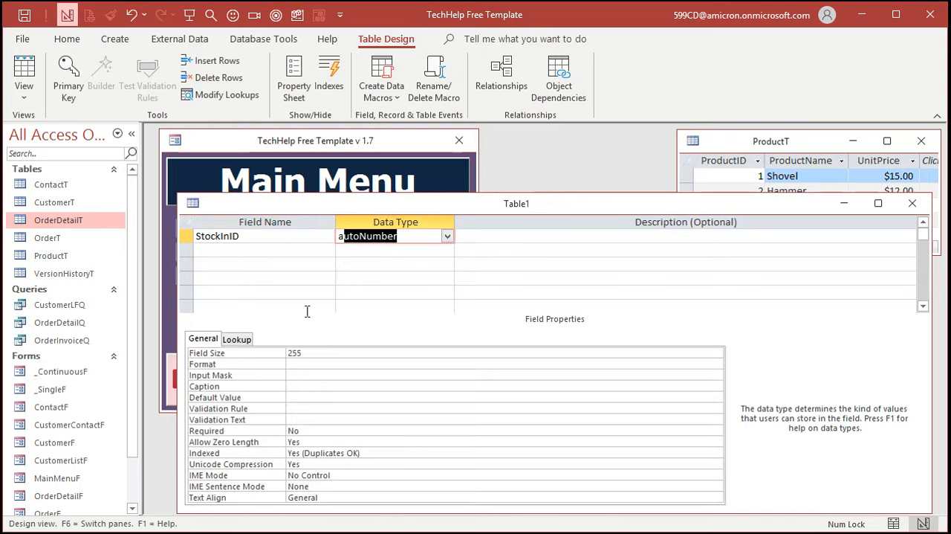
pyautogui.write('Product')
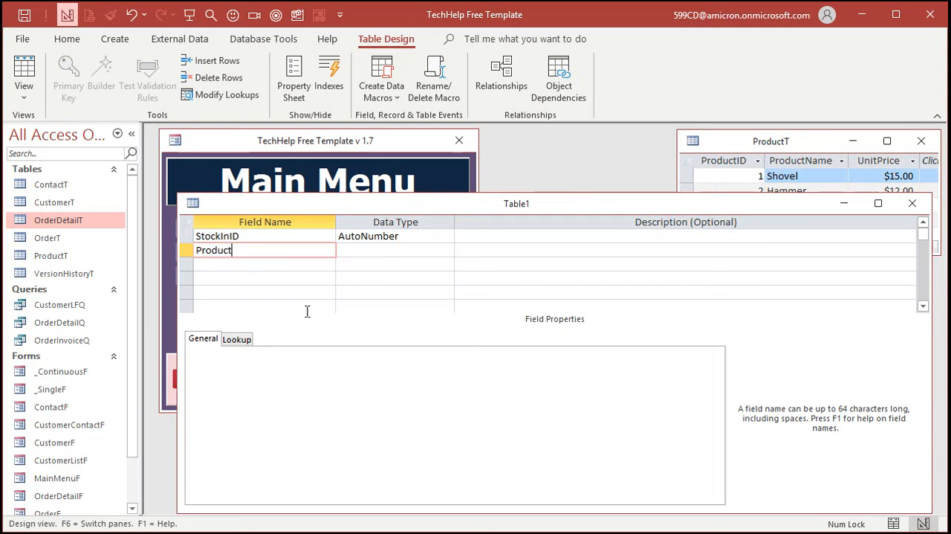
pyautogui.write('ID')
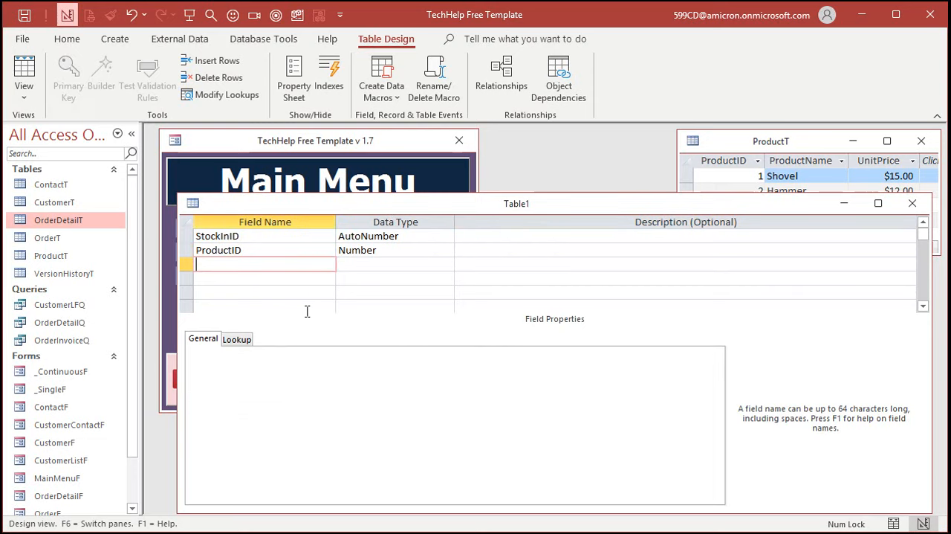
# - Add DateRcvd Date/Time defaulting to =Date() and QtyRcvd Number, then save the design
pyautogui.write('Date')
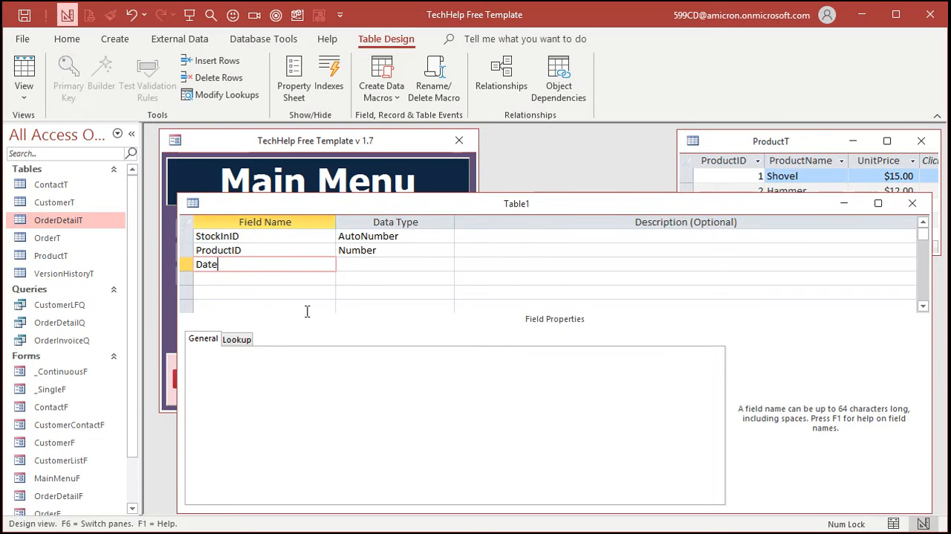
pyautogui.write('Rd')
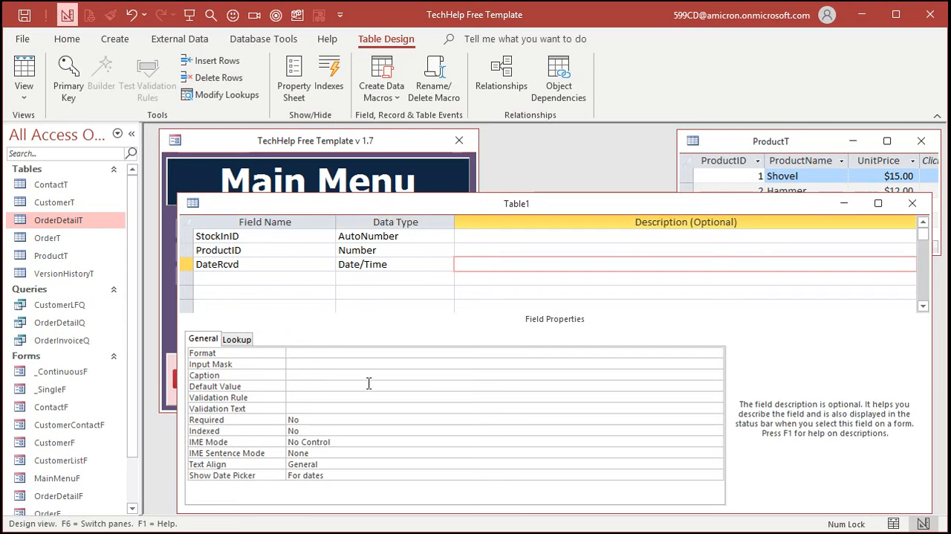
pyautogui.write('=Date()')
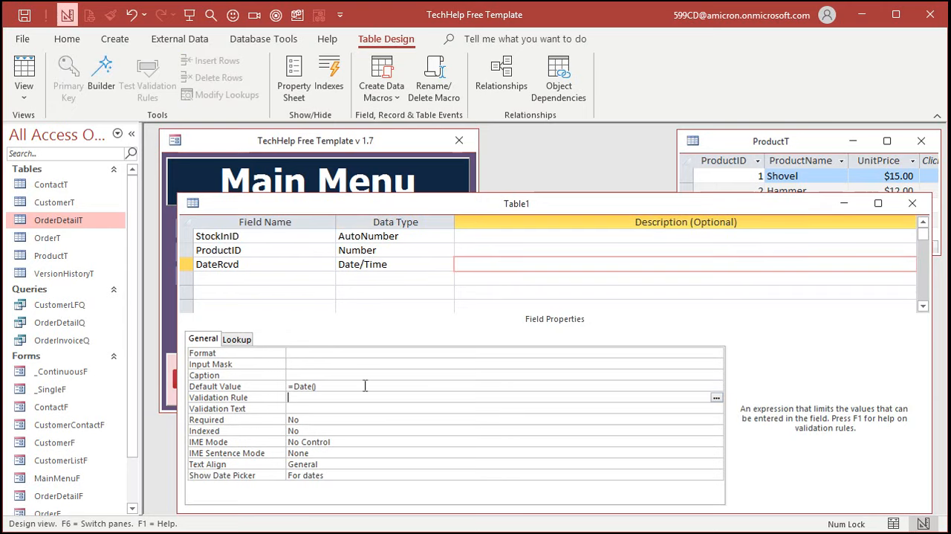
pyautogui.click(264, 276)
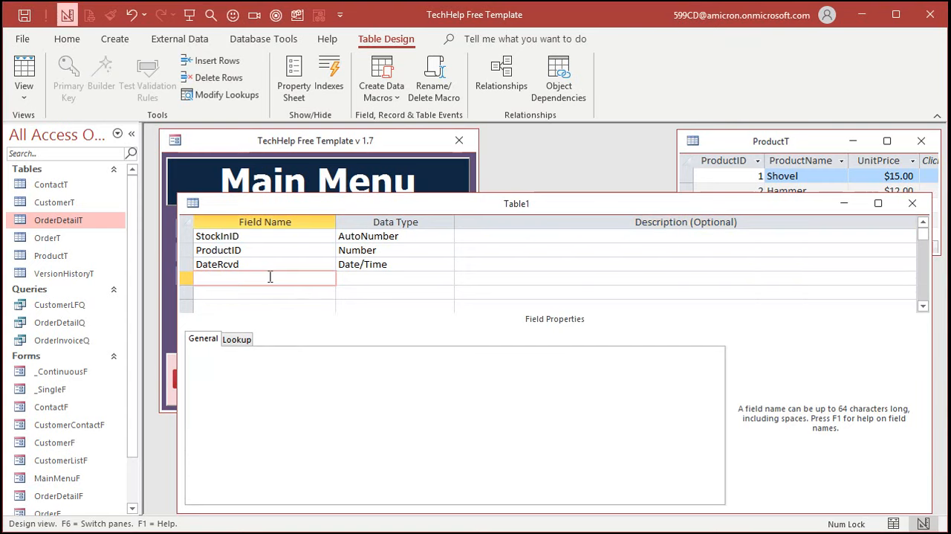
pyautogui.write('QtyRcvd')
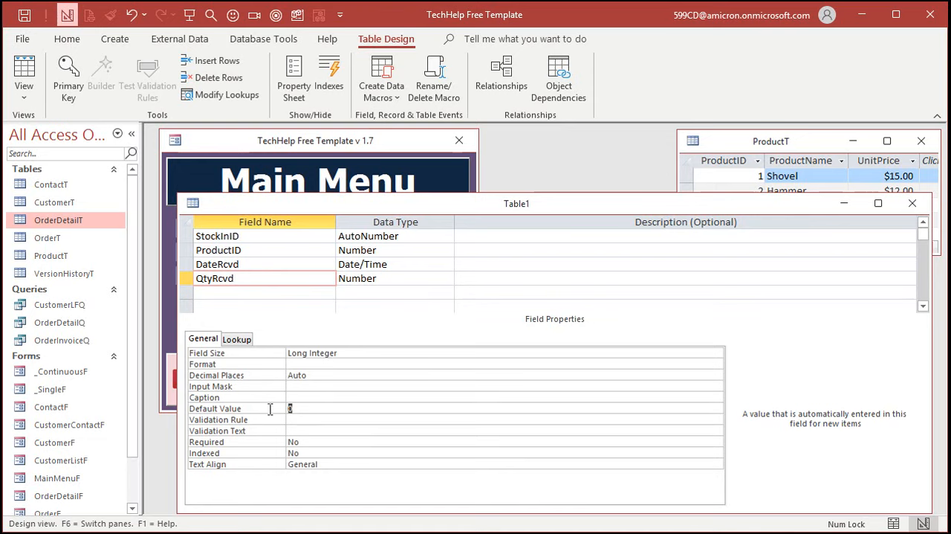
pyautogui.click(265, 292)
pyautogui.write('S')
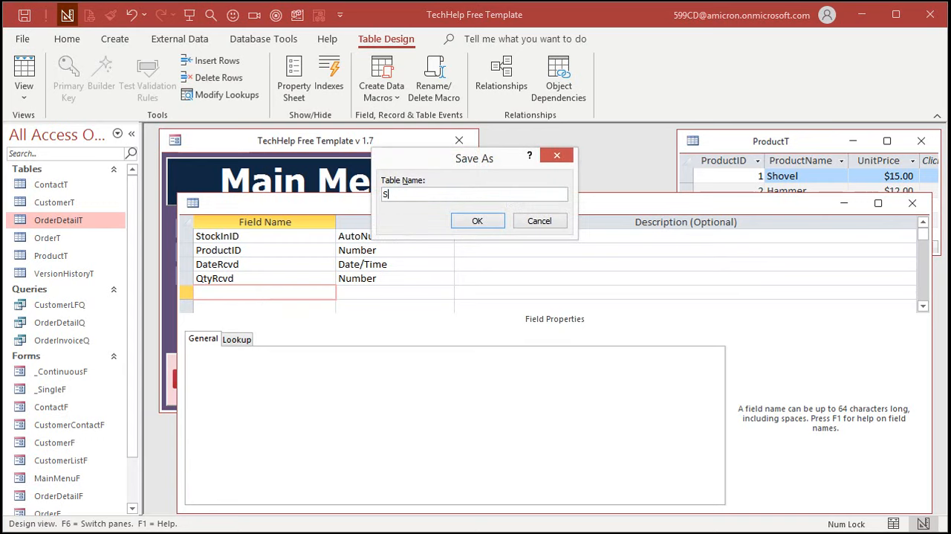
# - Save the new table as StockInT
pyautogui.write('tockInT')
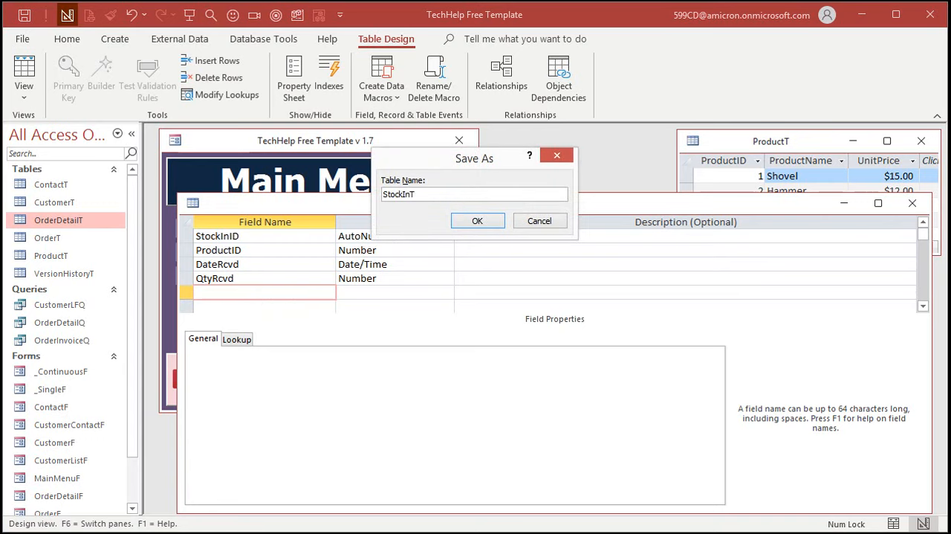
pyautogui.click(477, 220)
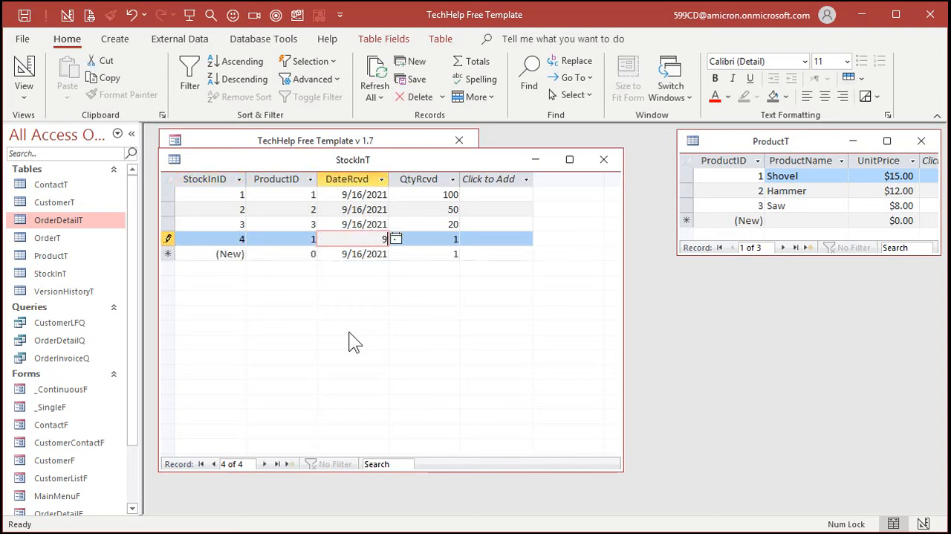
# - Enter the fourth receipt as product 1 on 9/9/2021 qty 30 and close StockInT
pyautogui.write('9/9/2021')
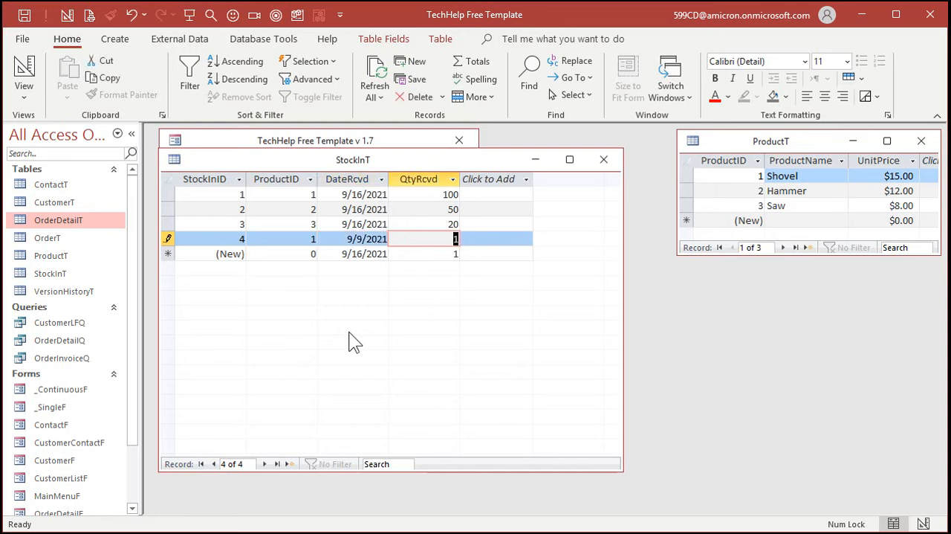
pyautogui.write('30')
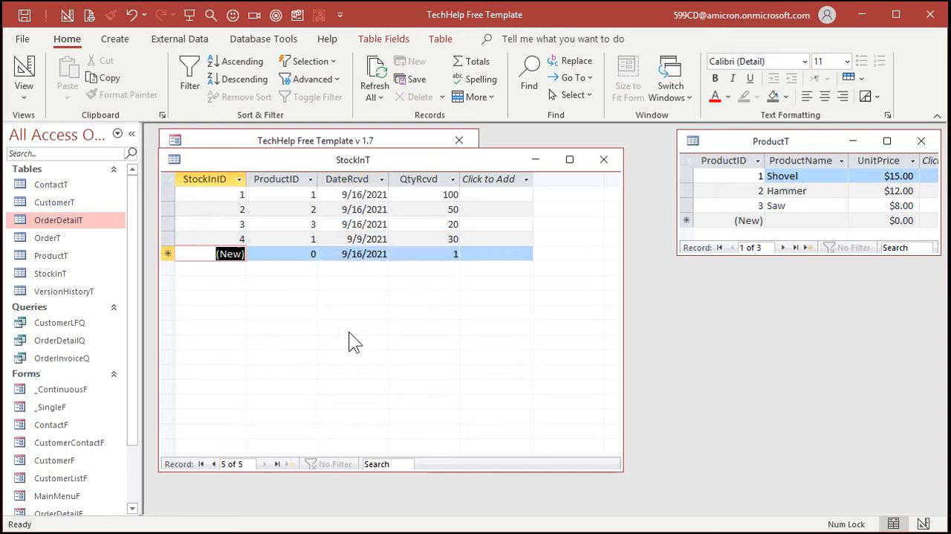
pyautogui.moveTo(428, 310)
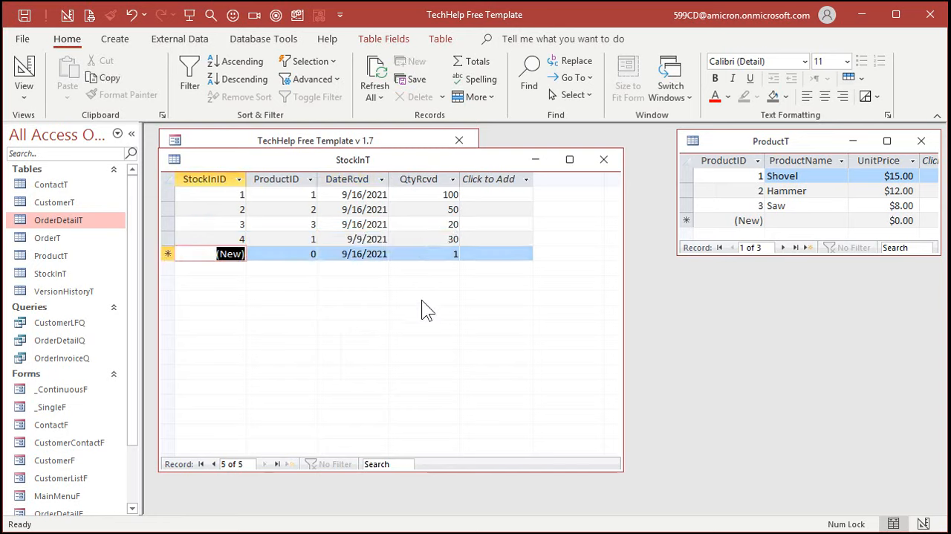
pyautogui.moveTo(446, 303)
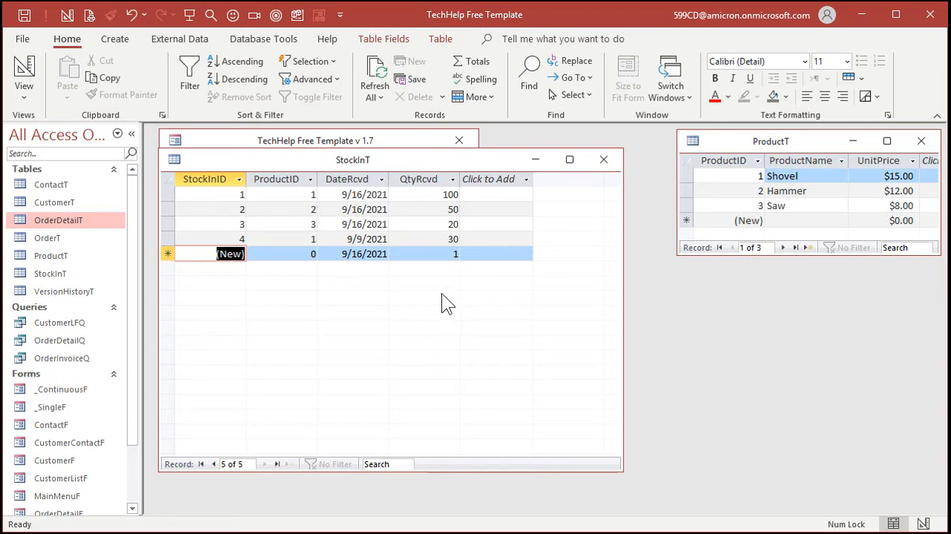
pyautogui.moveTo(604, 159)
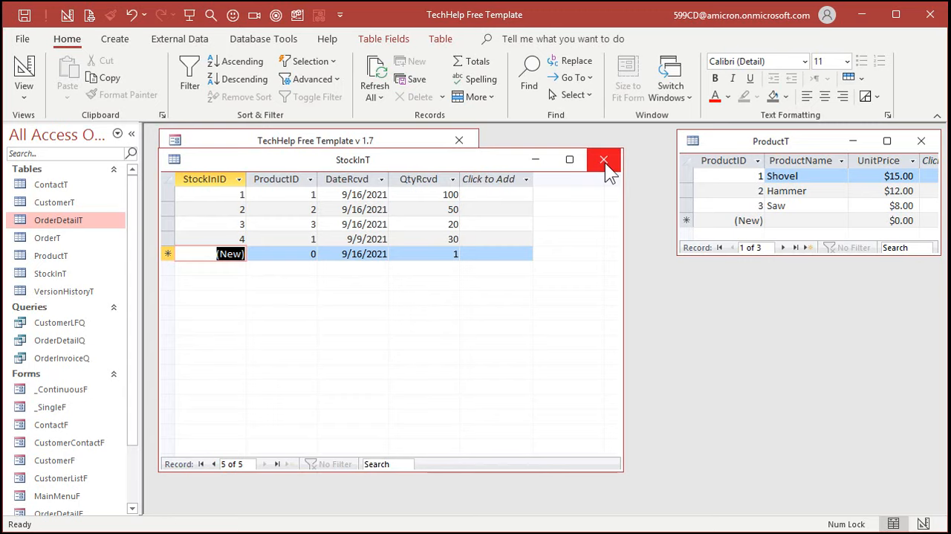
pyautogui.click(603, 159)
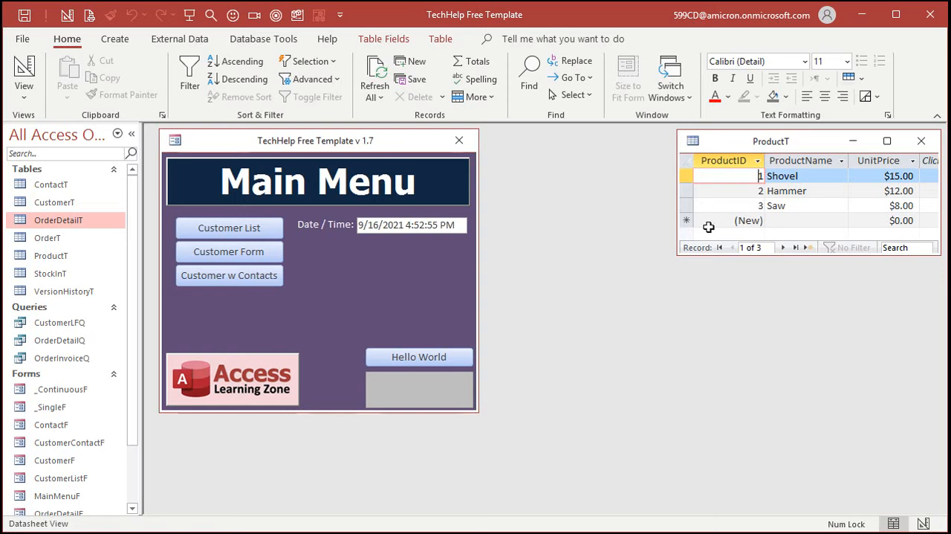
pyautogui.moveTo(786, 288)
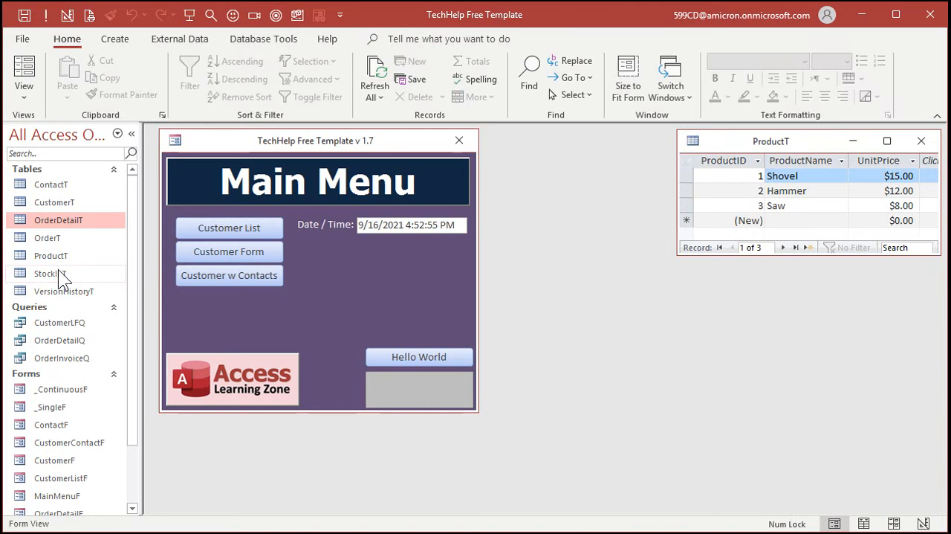
pyautogui.doubleClick(50, 274)
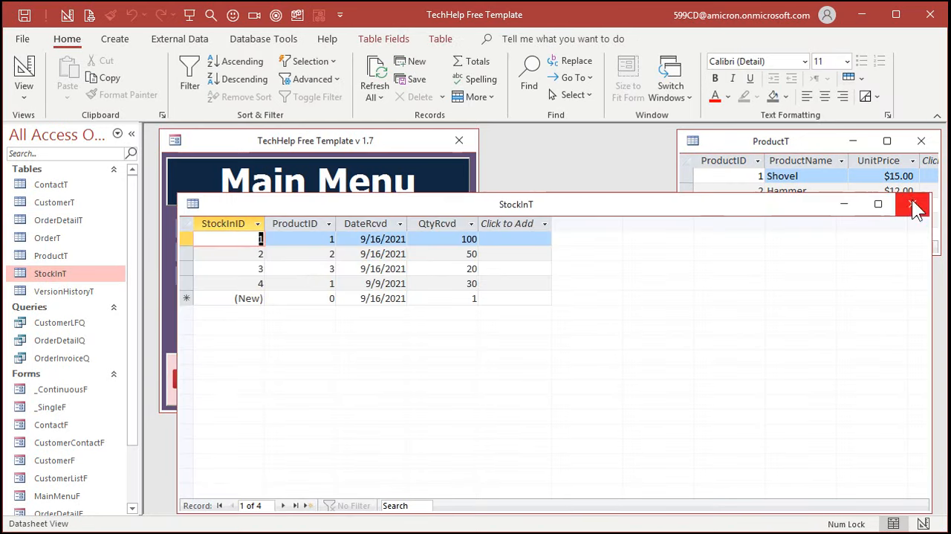
pyautogui.click(914, 203)
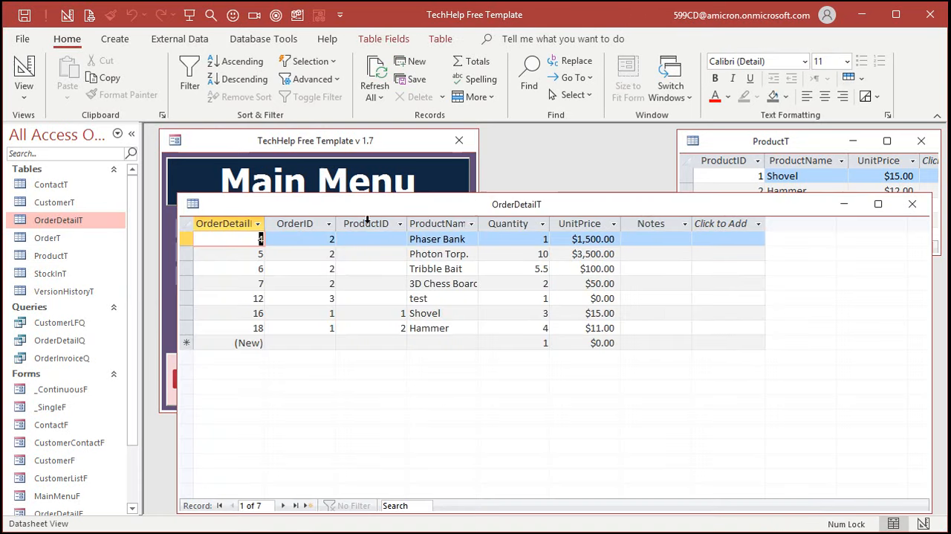
pyautogui.click(508, 223)
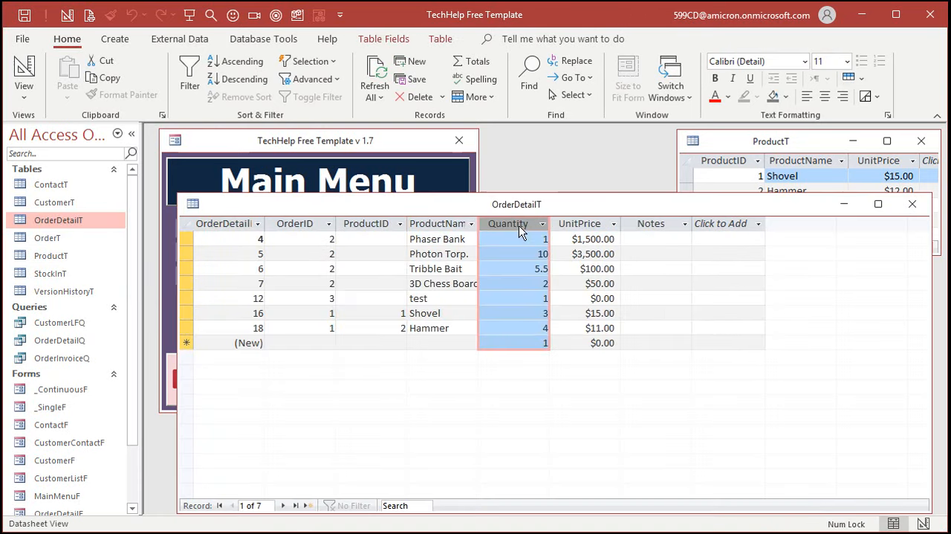
pyautogui.moveTo(869, 282)
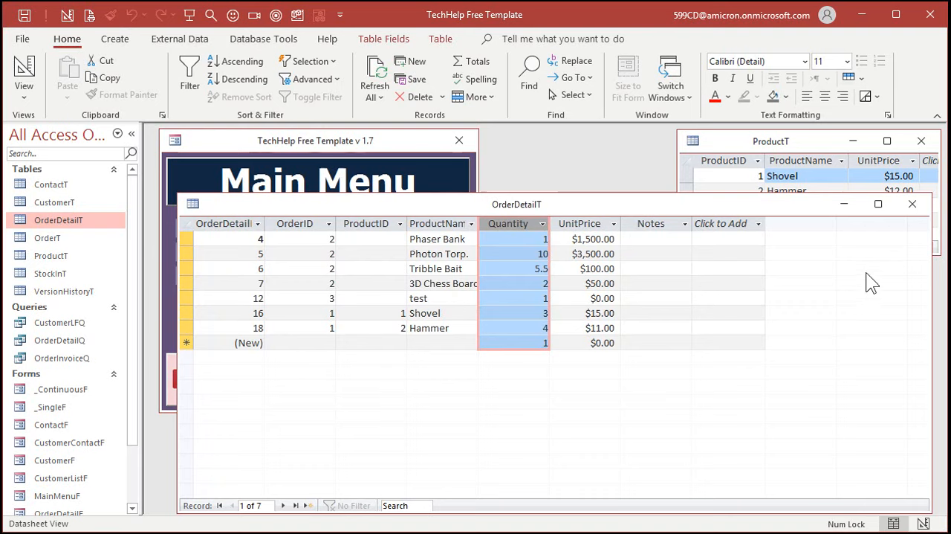
pyautogui.click(913, 203)
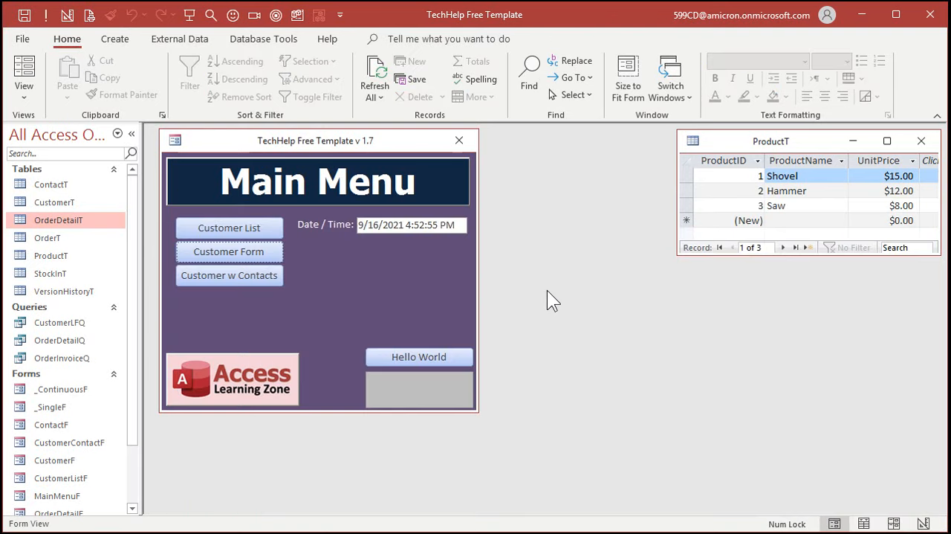
pyautogui.moveTo(583, 369)
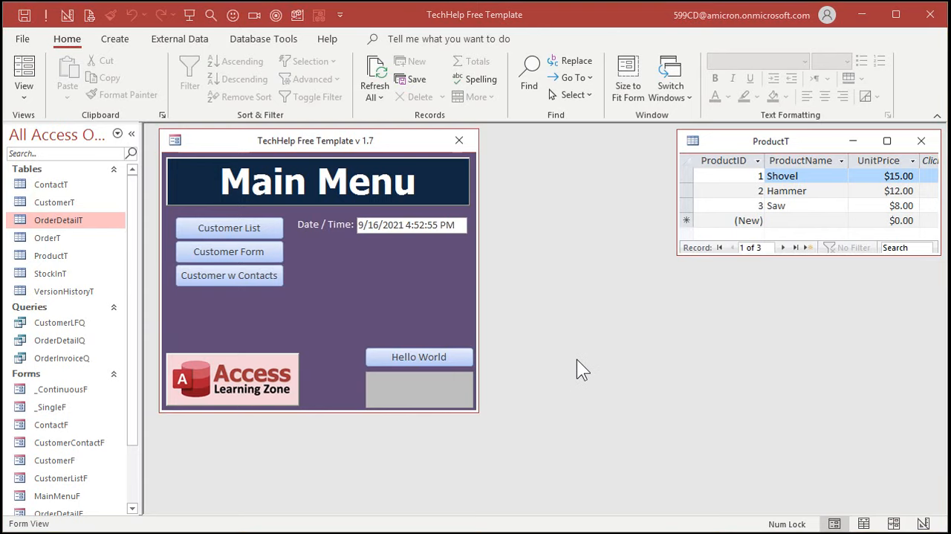
pyautogui.moveTo(587, 360)
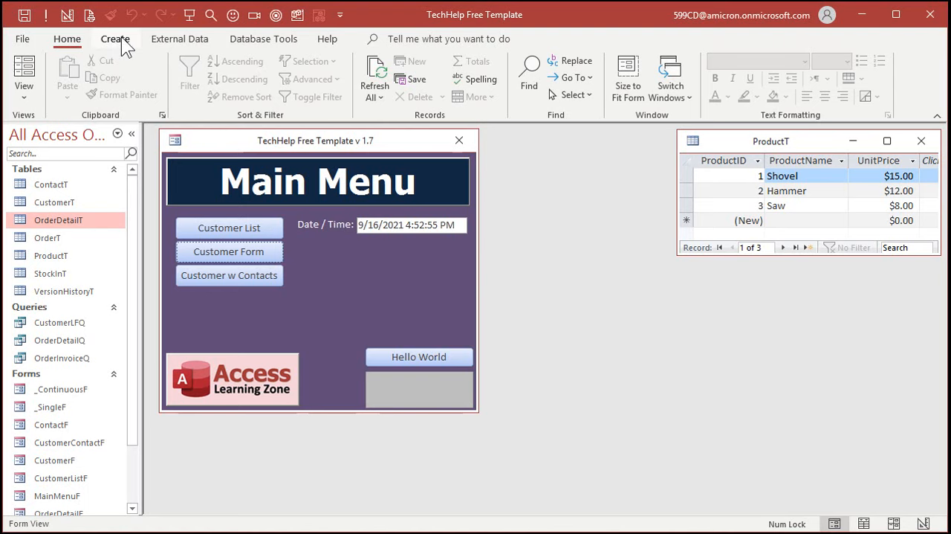
# - Build a totals query on StockInT grouping by ProductID with Sum of QtyRcvd and run it
pyautogui.click(115, 38)
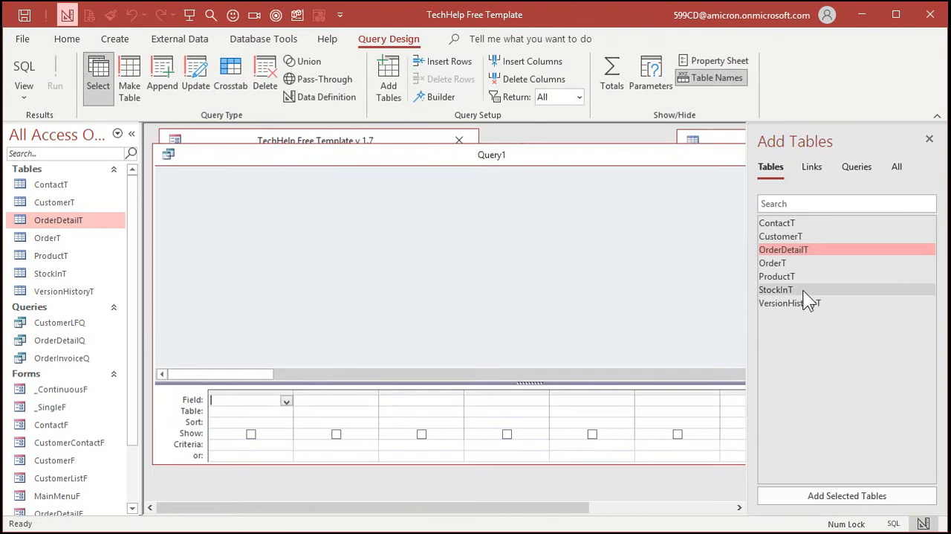
pyautogui.doubleClick(776, 288)
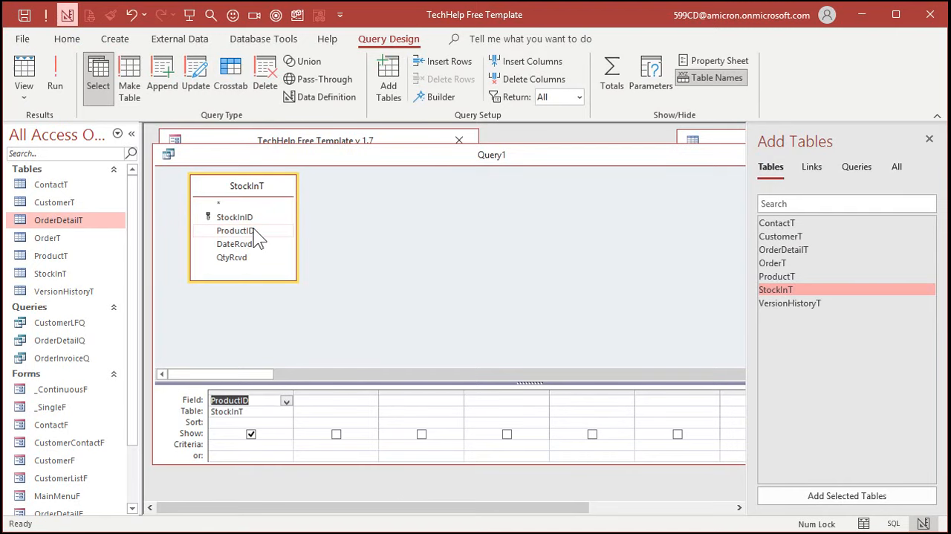
pyautogui.click(53, 74)
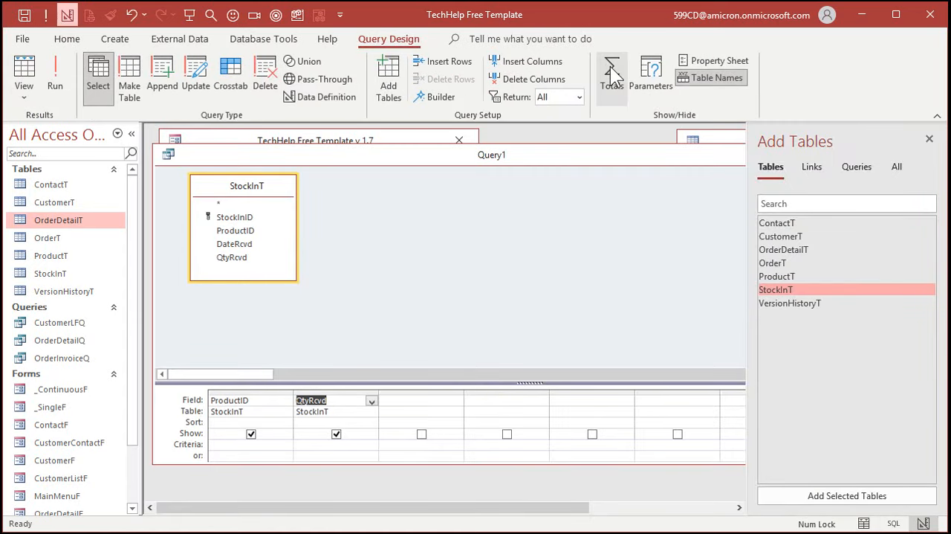
pyautogui.click(612, 71)
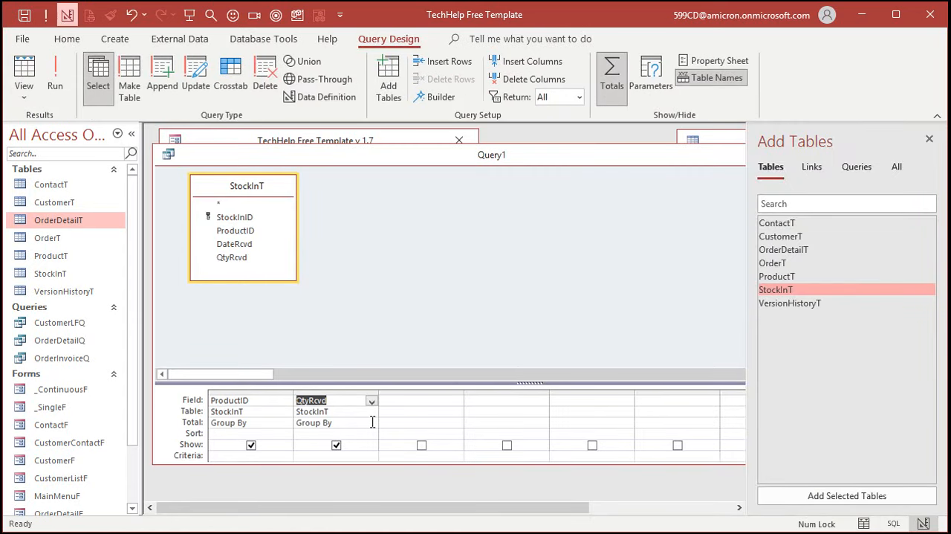
pyautogui.click(371, 422)
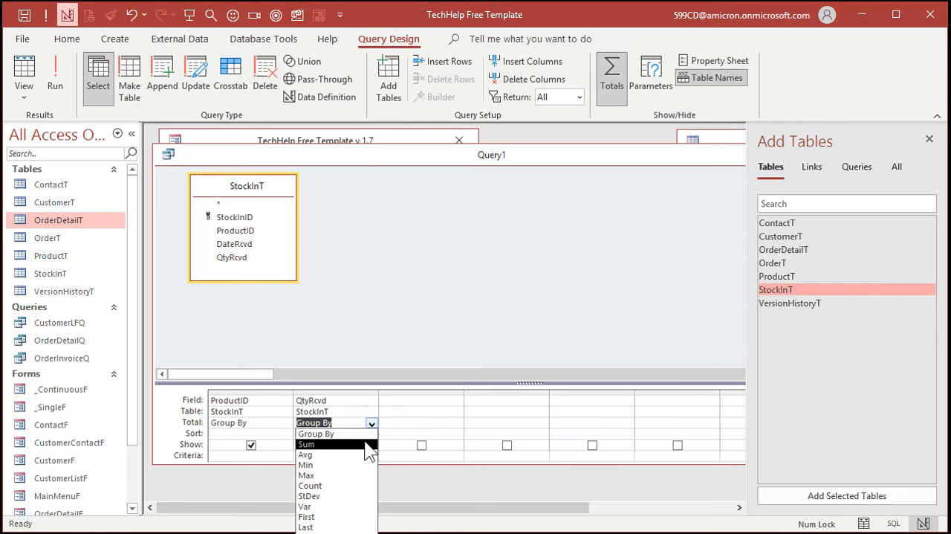
pyautogui.click(306, 443)
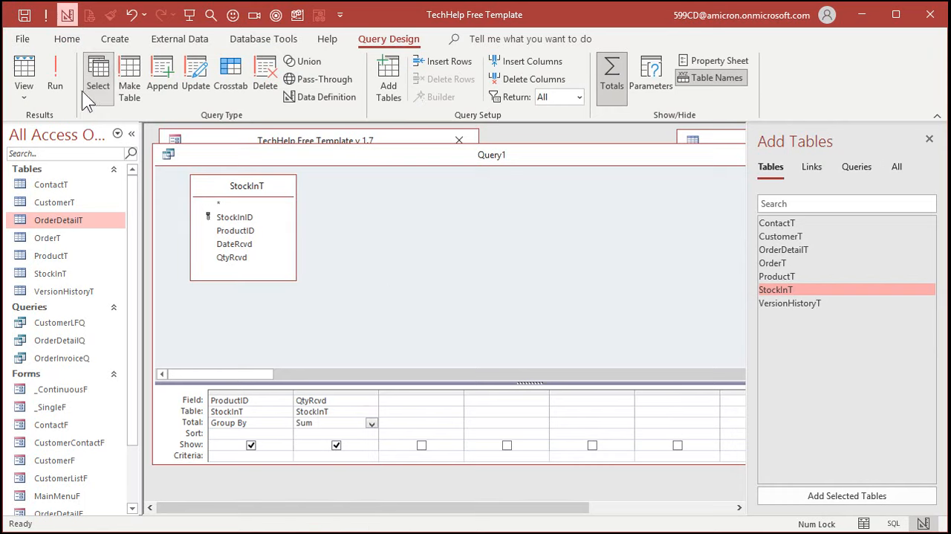
pyautogui.click(55, 74)
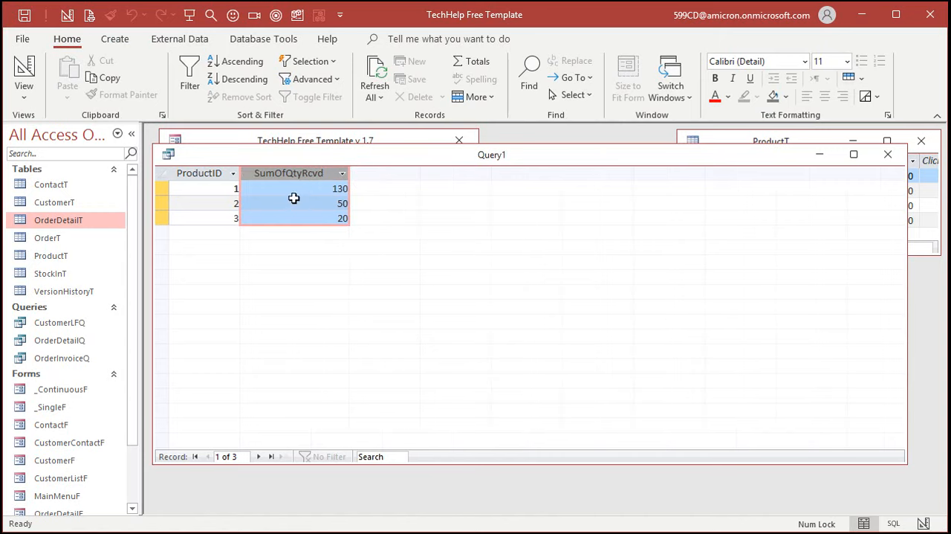
pyautogui.click(319, 187)
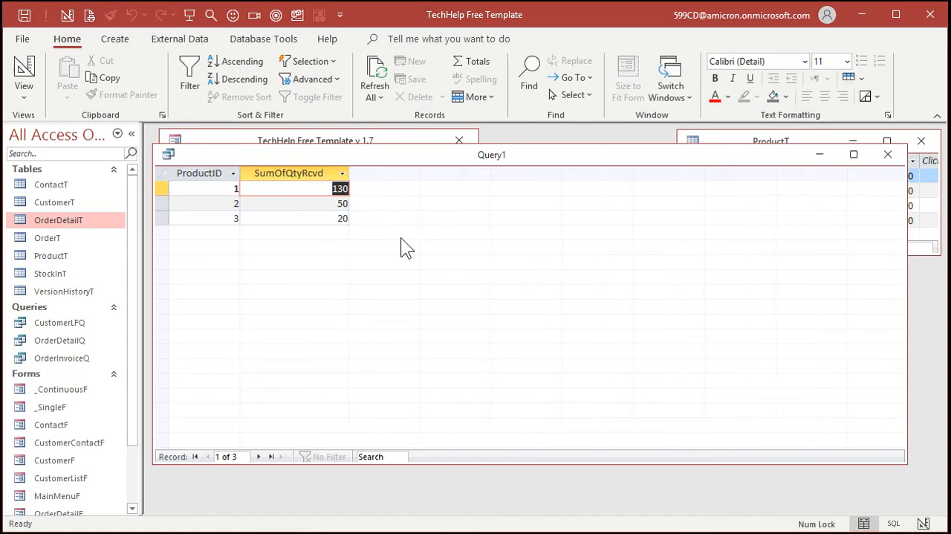
pyautogui.moveTo(422, 252)
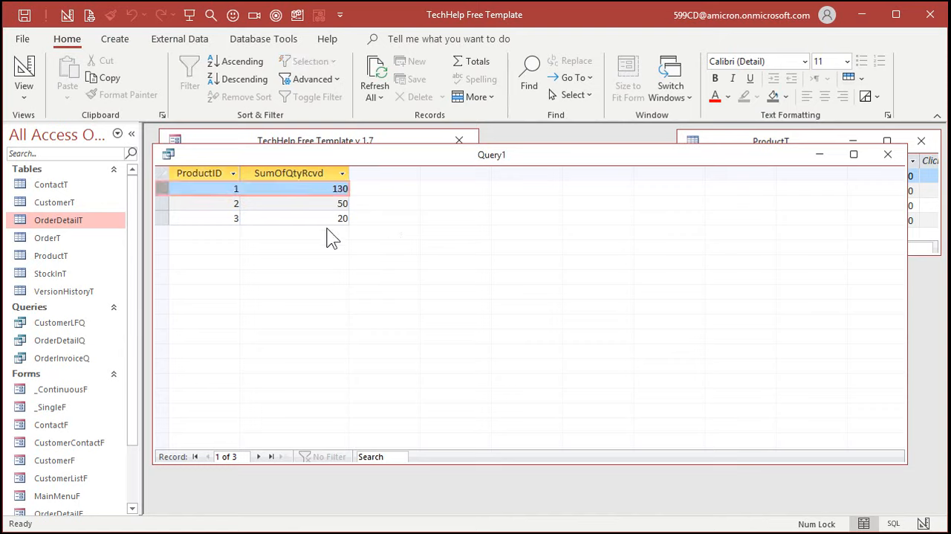
# - Save the query as StockInQ and close its results
pyautogui.click(327, 226)
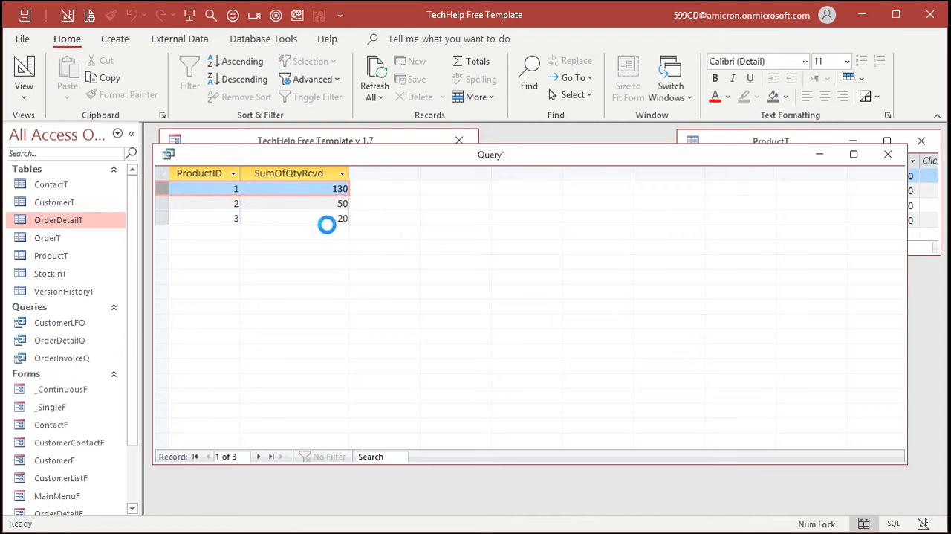
pyautogui.write('S')
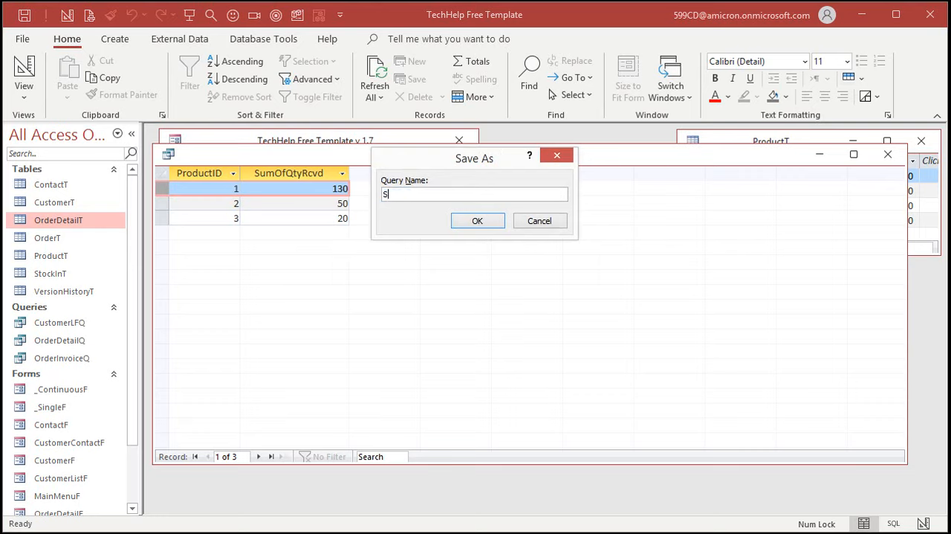
pyautogui.click(478, 220)
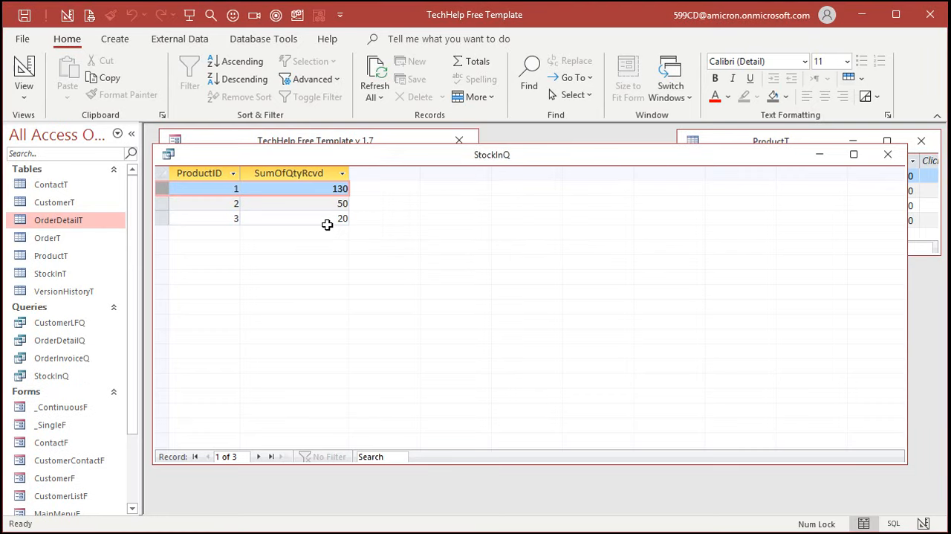
pyautogui.moveTo(888, 153)
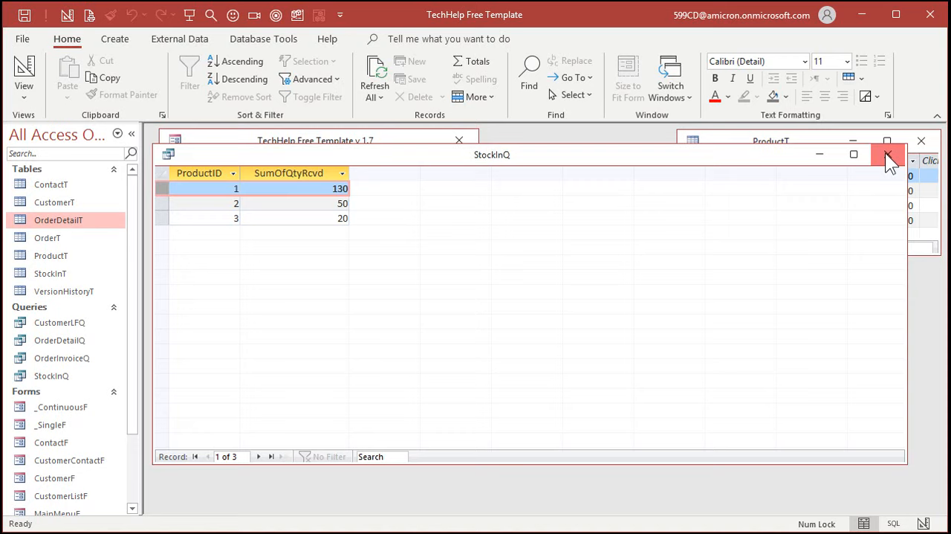
pyautogui.click(889, 153)
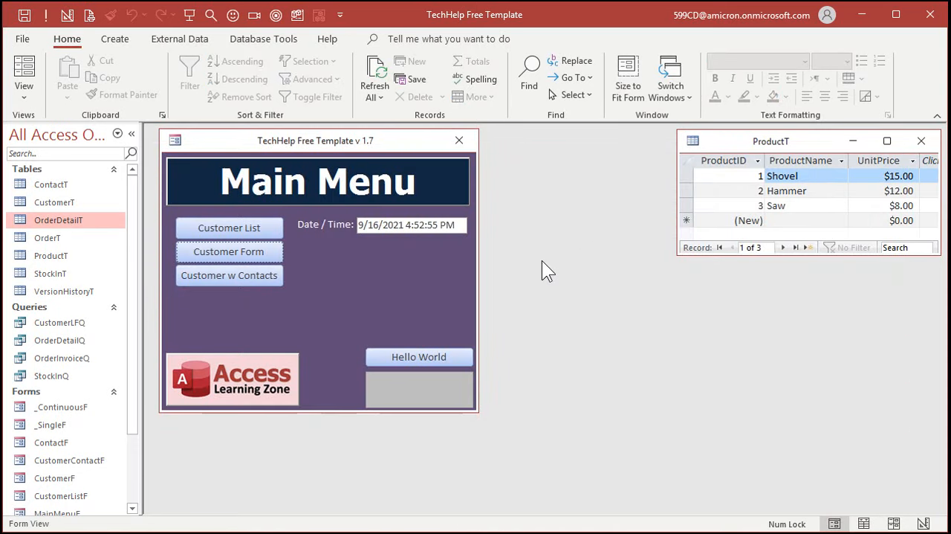
pyautogui.click(115, 39)
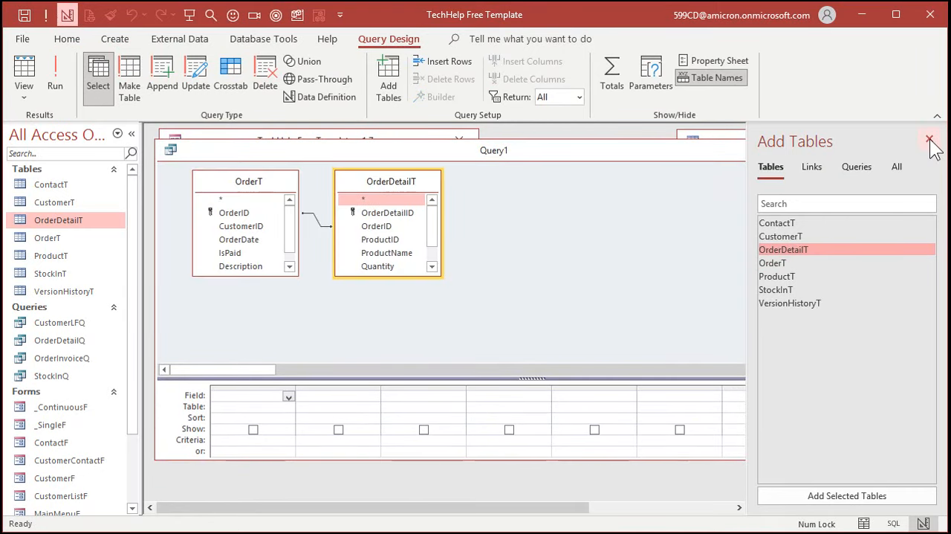
# - Add IsPaid criteria True and ProductID Is Not Null with Quantity, previewing the paid order lines
pyautogui.click(931, 141)
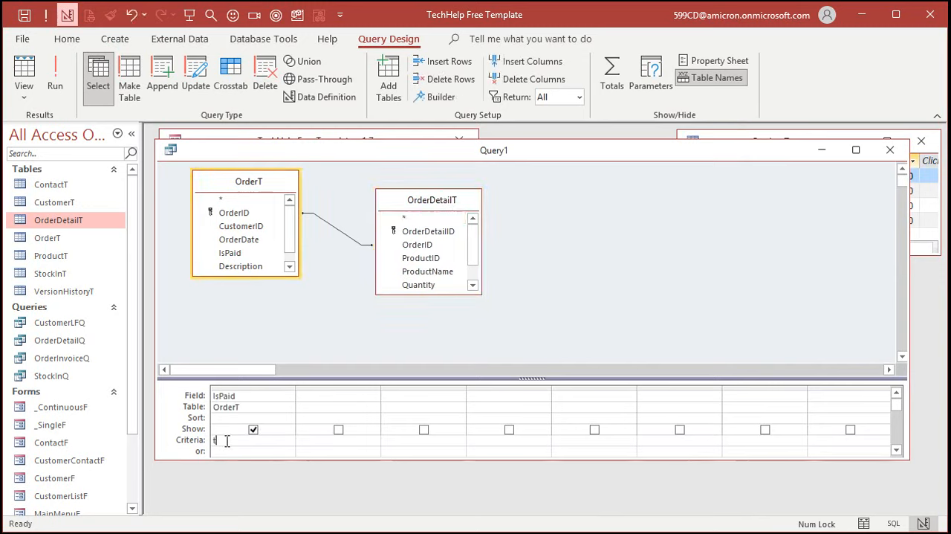
pyautogui.write('True')
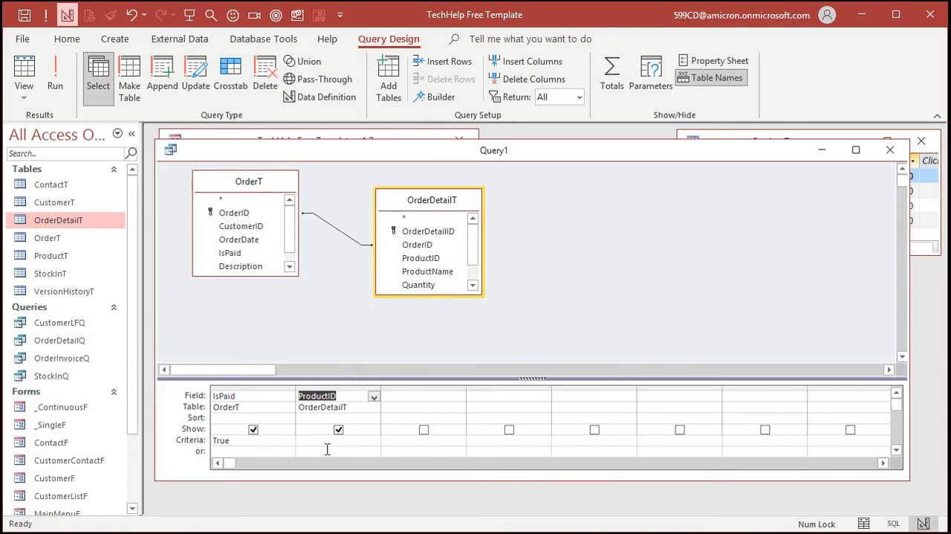
pyautogui.moveTo(344, 289)
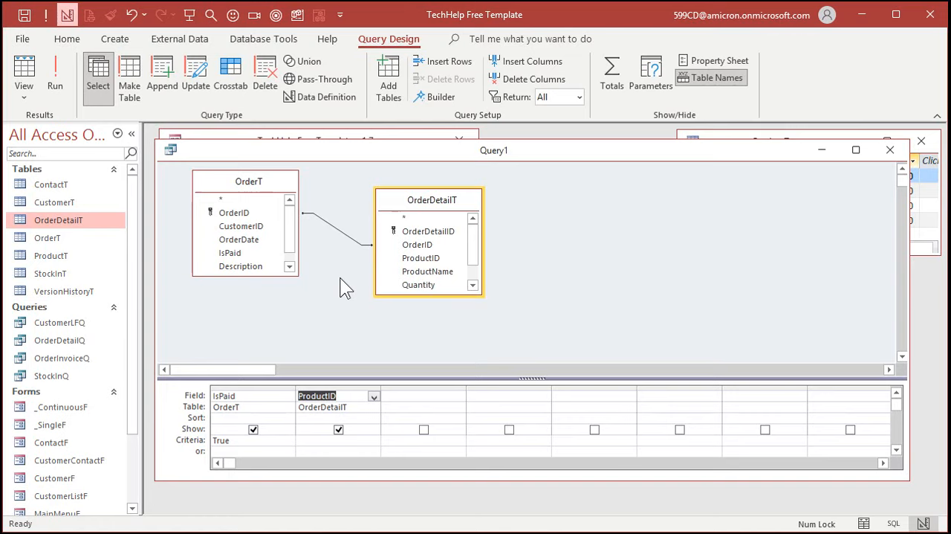
pyautogui.click(54, 75)
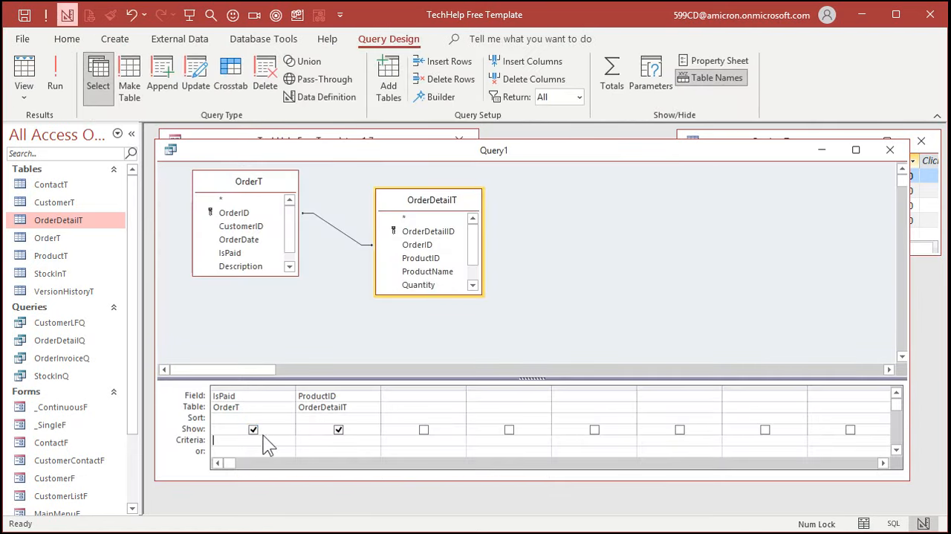
pyautogui.click(53, 75)
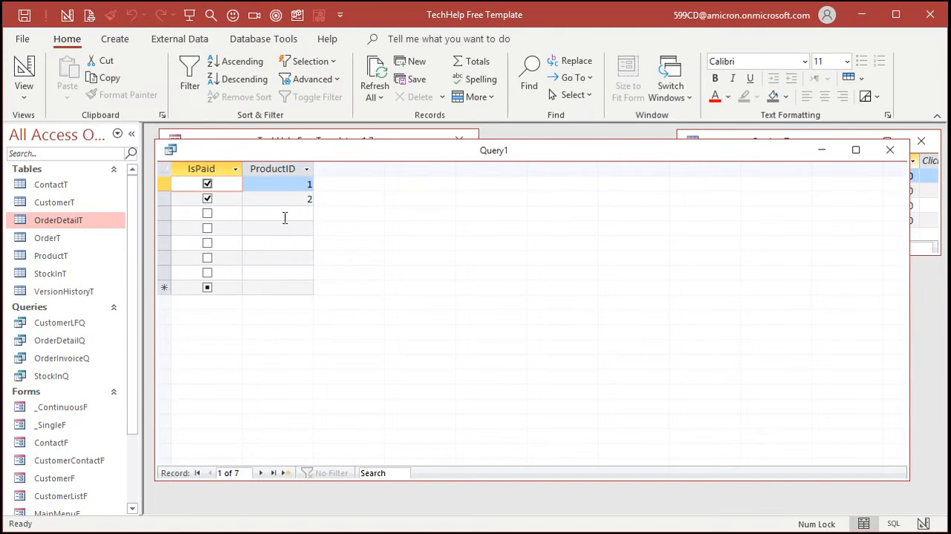
pyautogui.moveTo(291, 276)
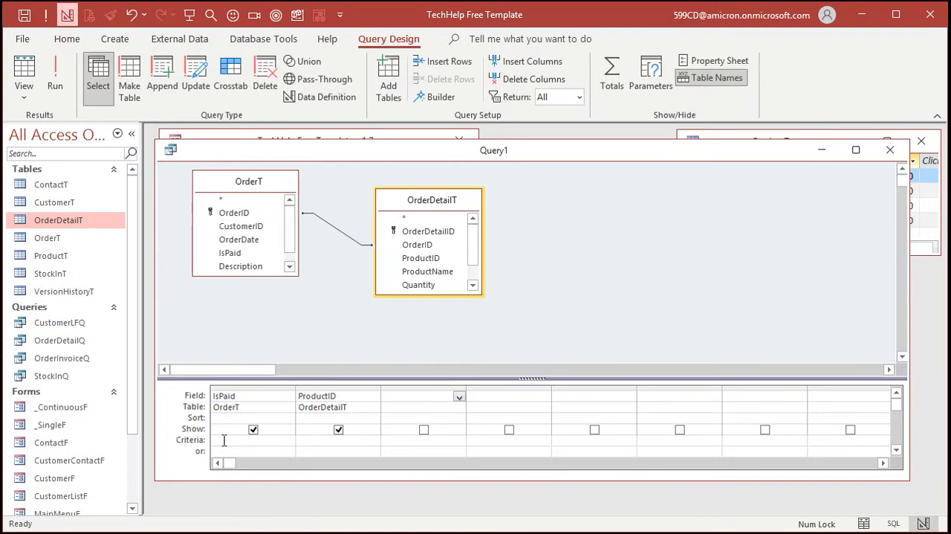
pyautogui.write('True')
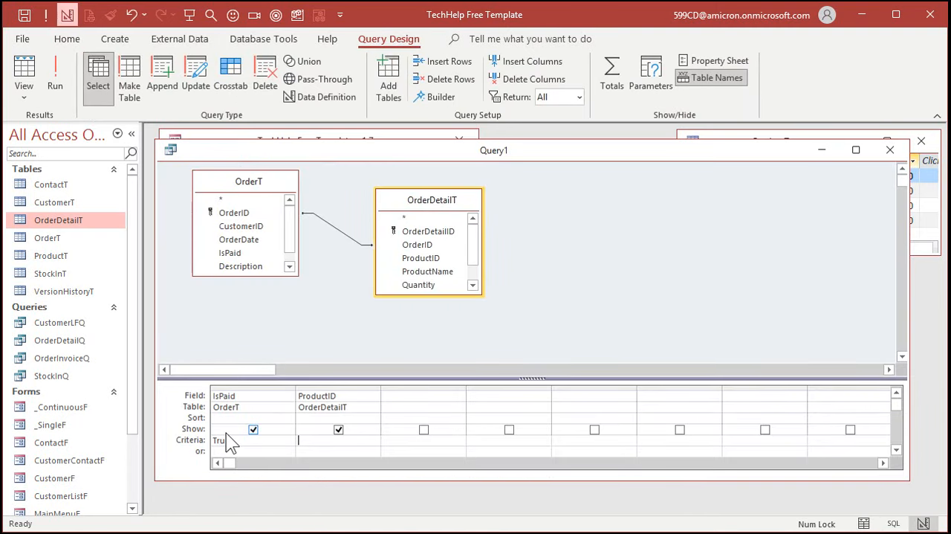
pyautogui.write('is no')
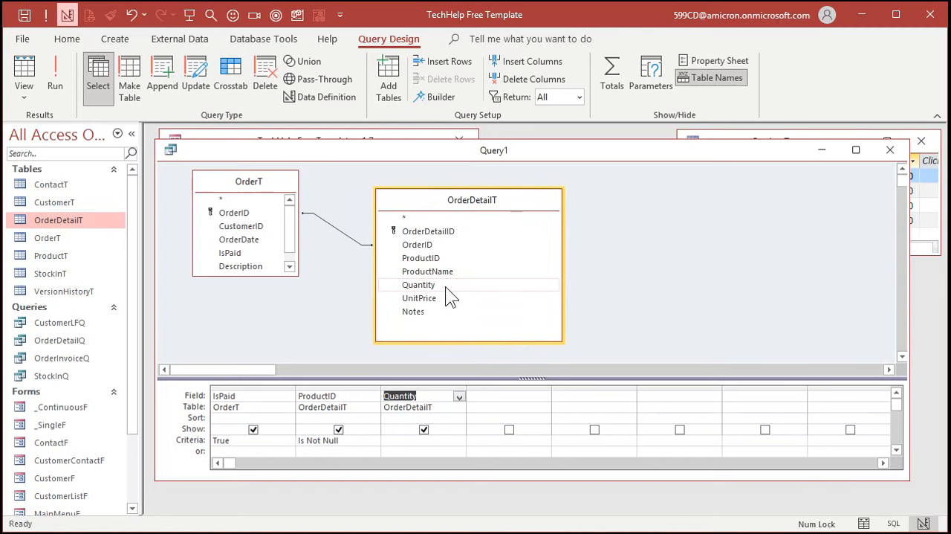
pyautogui.click(53, 77)
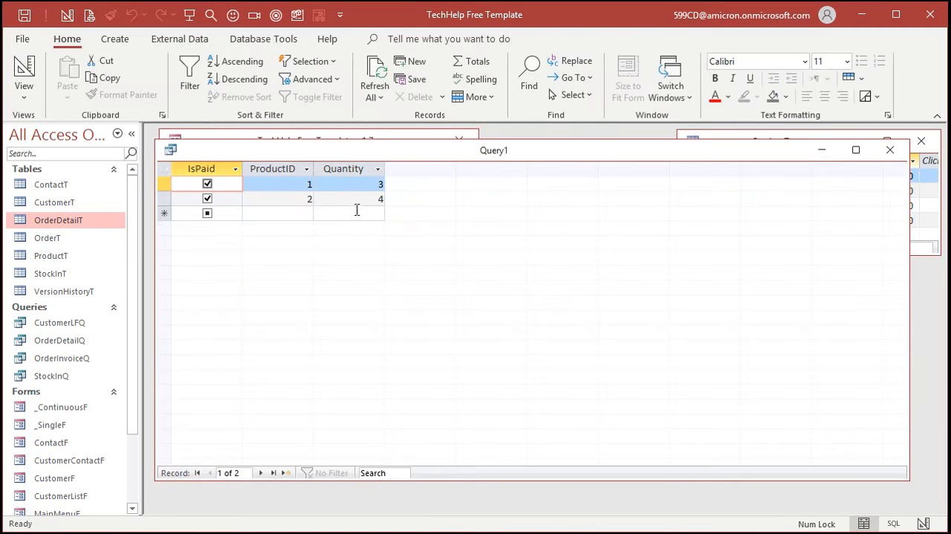
pyautogui.click(24, 67)
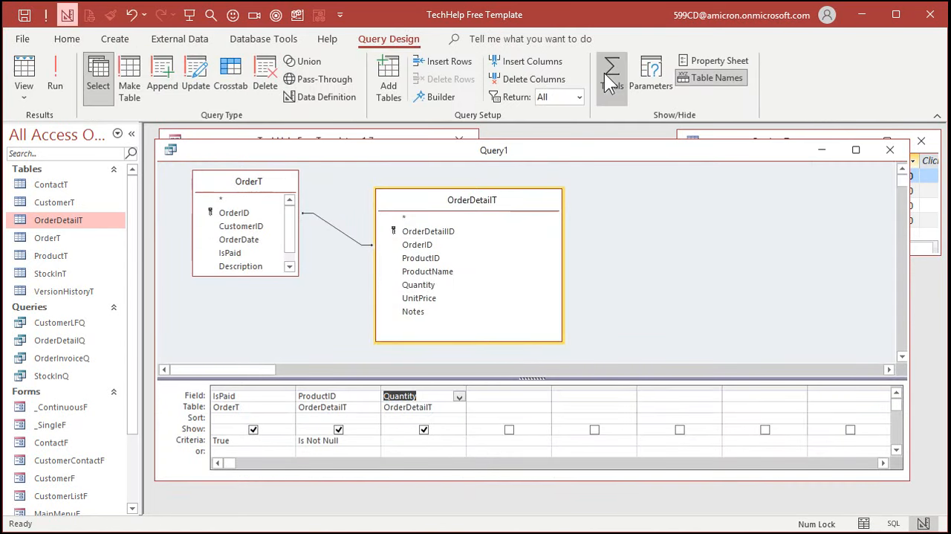
# - Turn on totals summing Quantity per ProductID, save as StockOutQ and run it (3 and 4)
pyautogui.click(613, 74)
pyautogui.write('Sum')
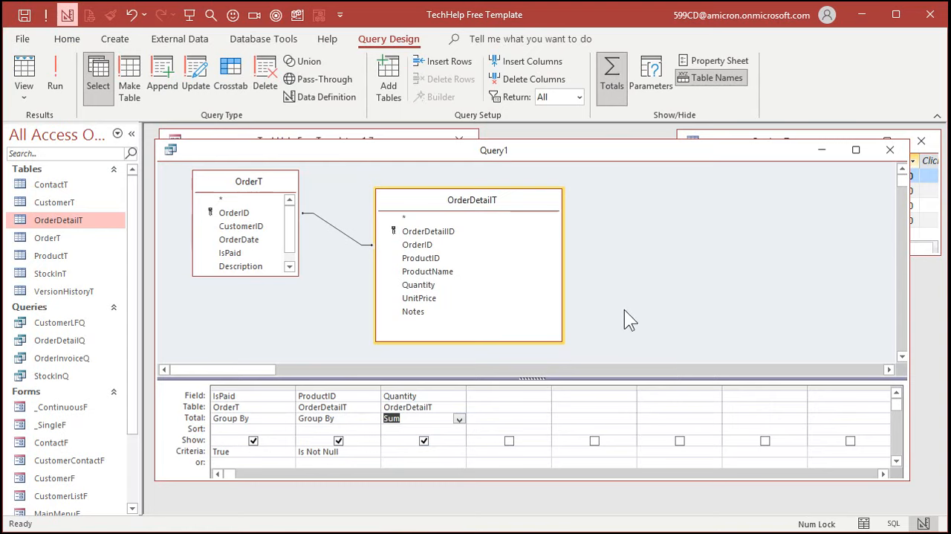
pyautogui.write('StockOu')
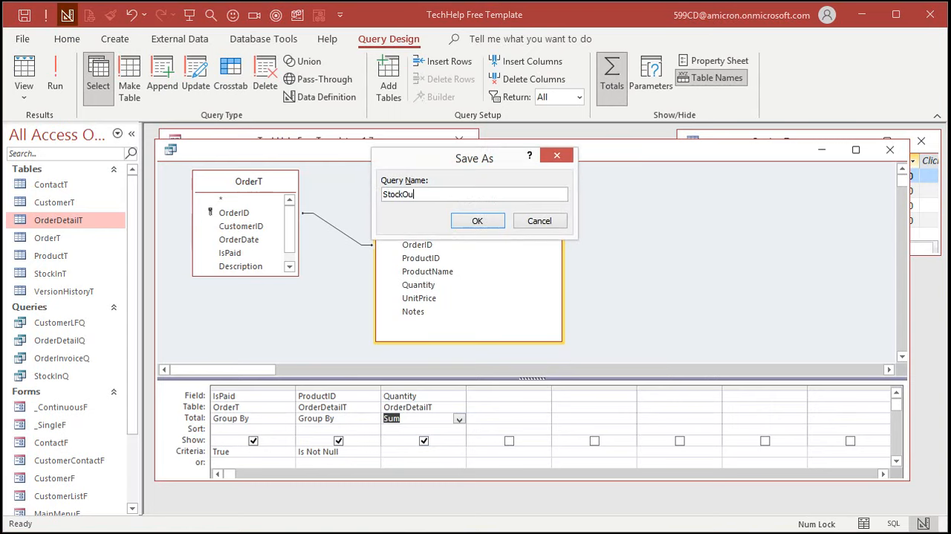
pyautogui.click(477, 220)
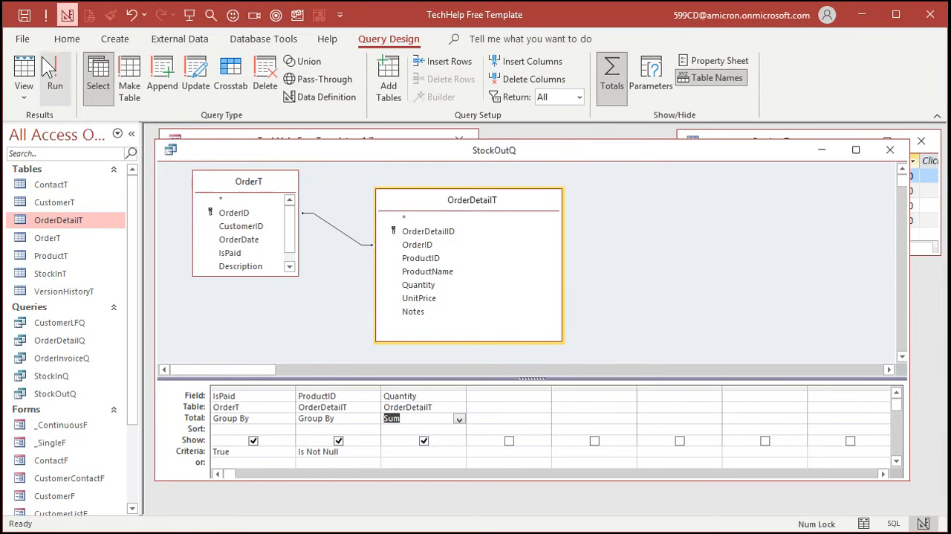
pyautogui.click(55, 75)
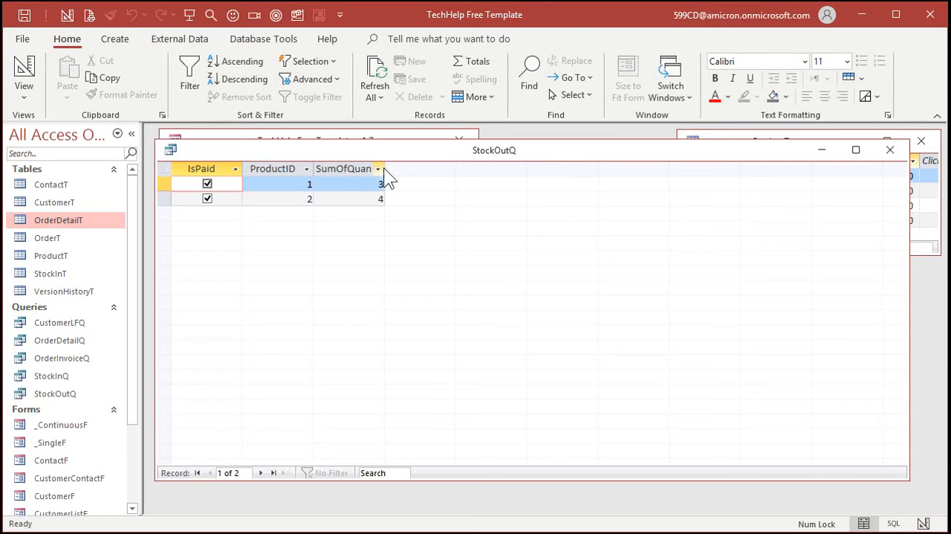
pyautogui.moveTo(392, 231)
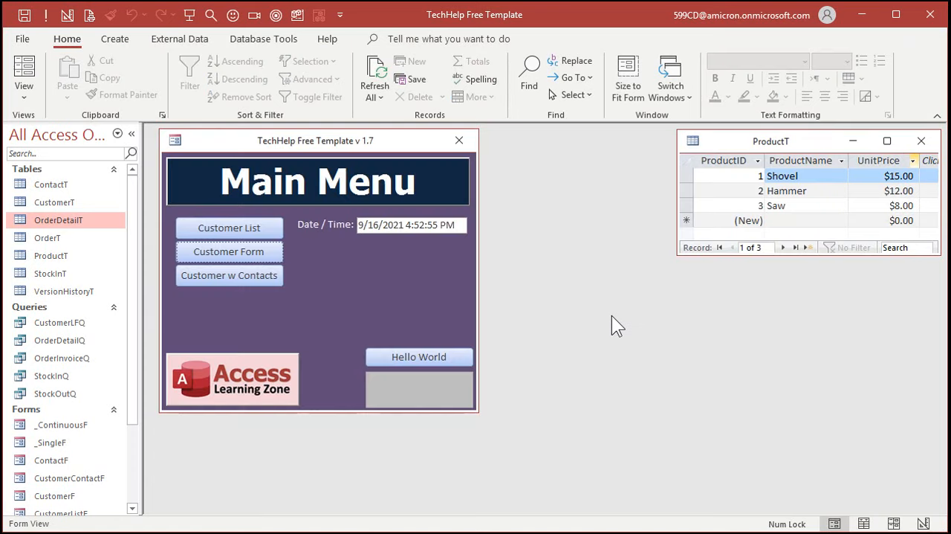
pyautogui.moveTo(602, 330)
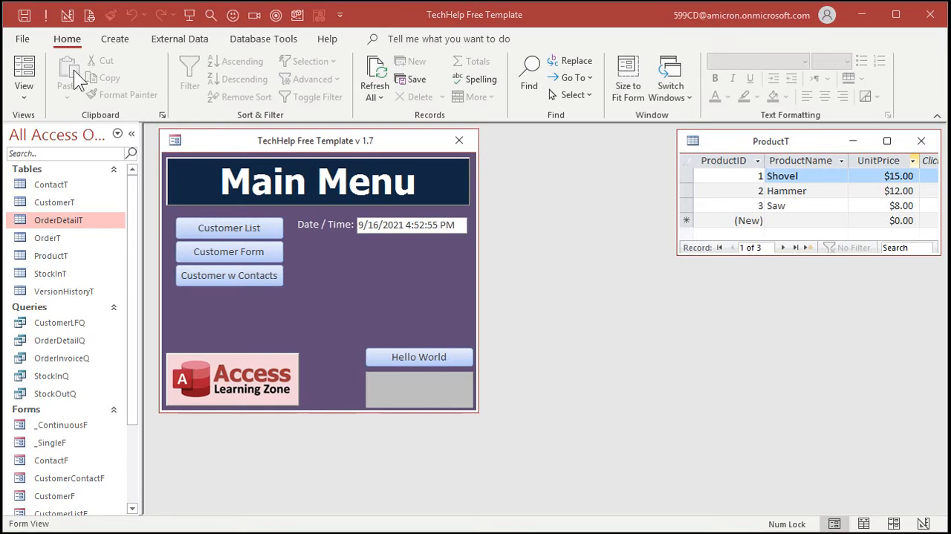
# - Start a new query design holding StockInQ, StockOutQ and ProductT, then dismiss the add pane
pyautogui.click(116, 39)
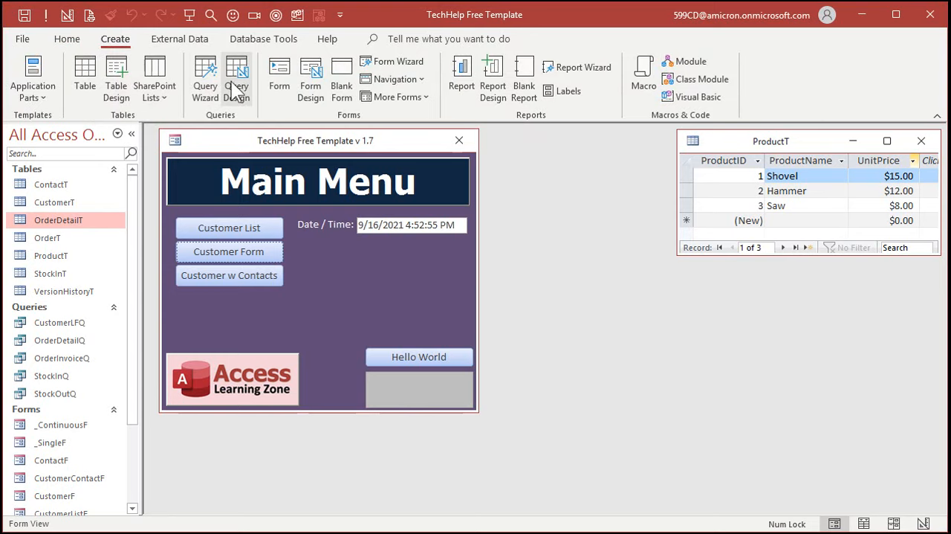
pyautogui.click(237, 74)
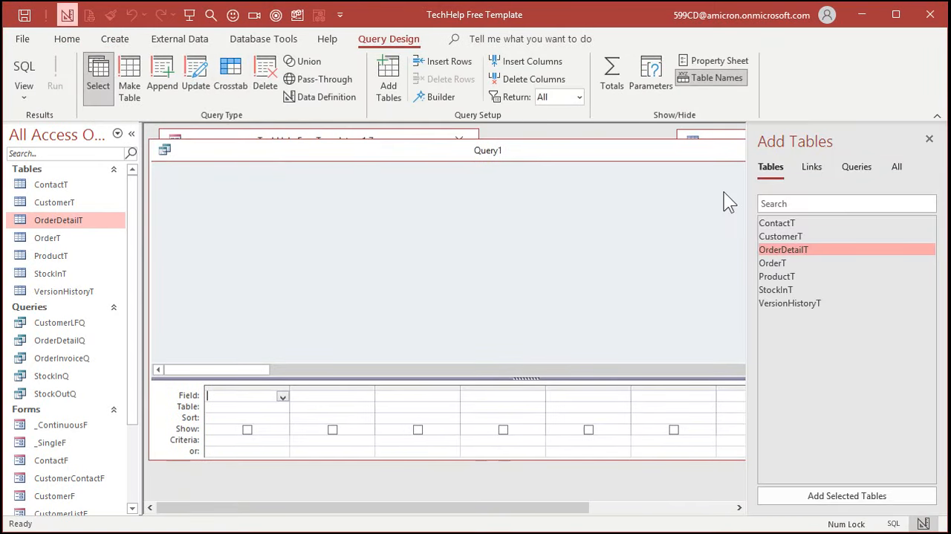
pyautogui.click(856, 165)
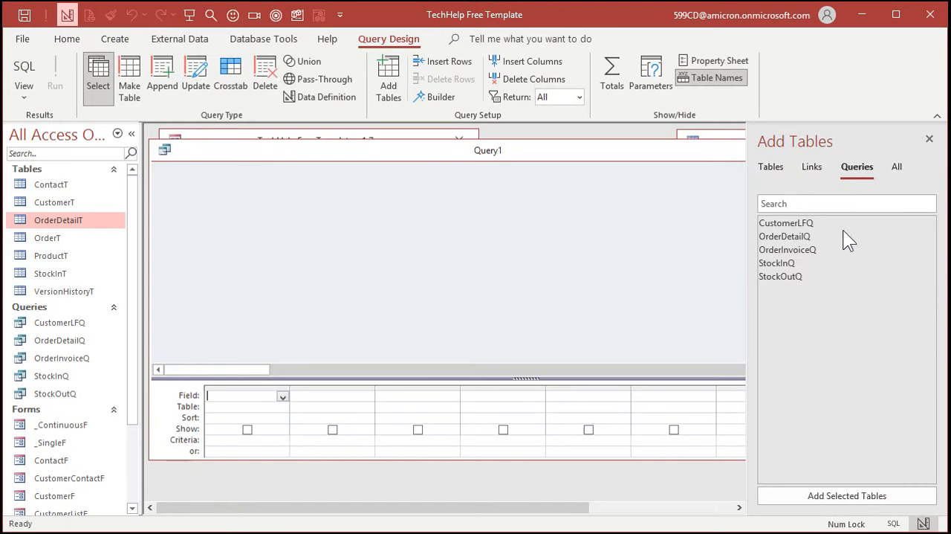
pyautogui.doubleClick(776, 262)
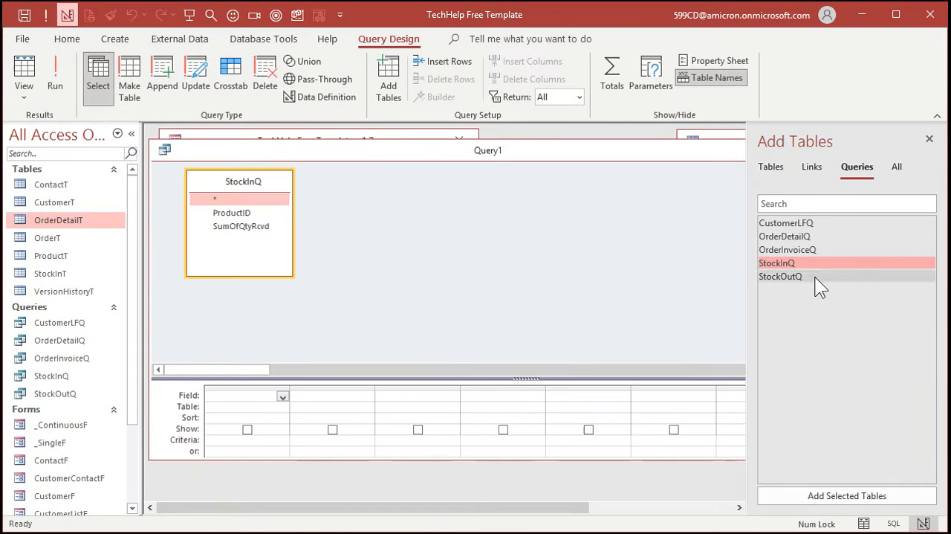
pyautogui.doubleClick(780, 276)
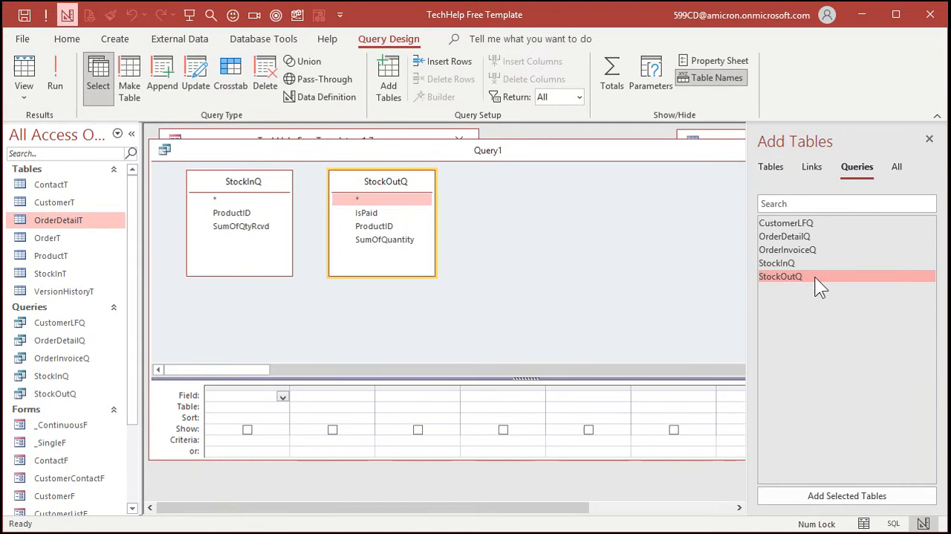
pyautogui.click(770, 165)
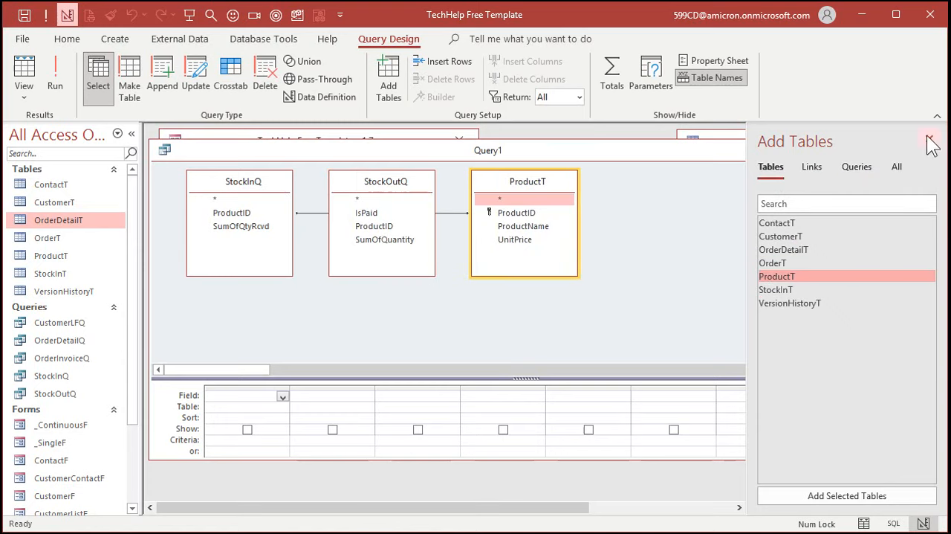
pyautogui.click(931, 141)
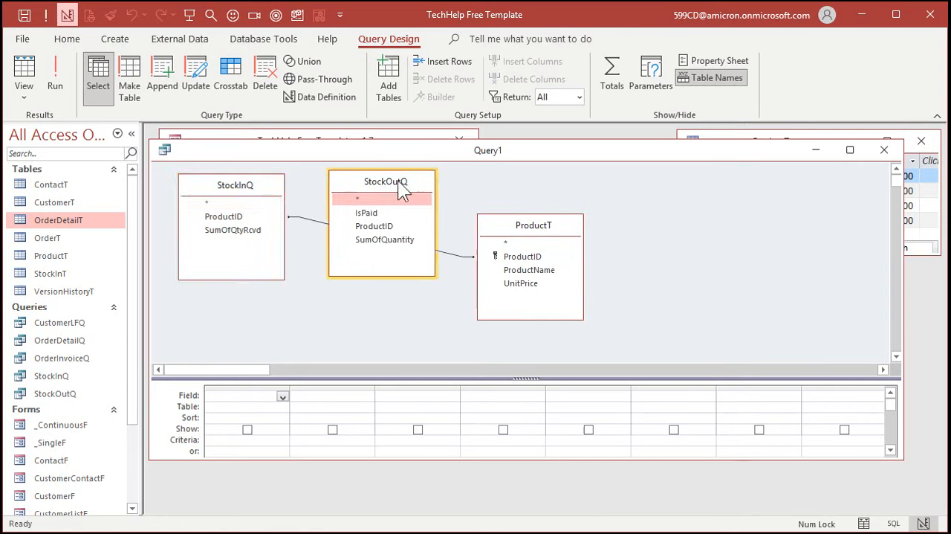
pyautogui.moveTo(387, 192)
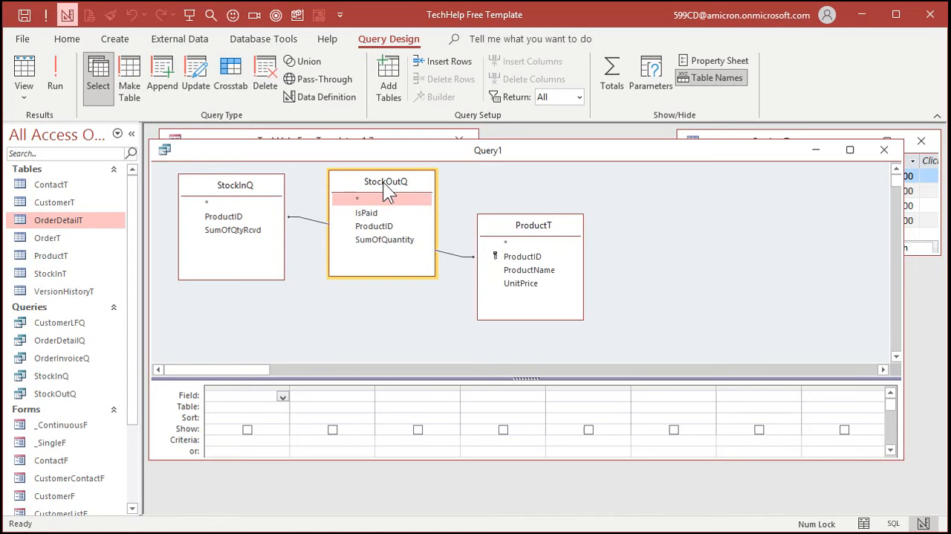
pyautogui.moveTo(399, 187)
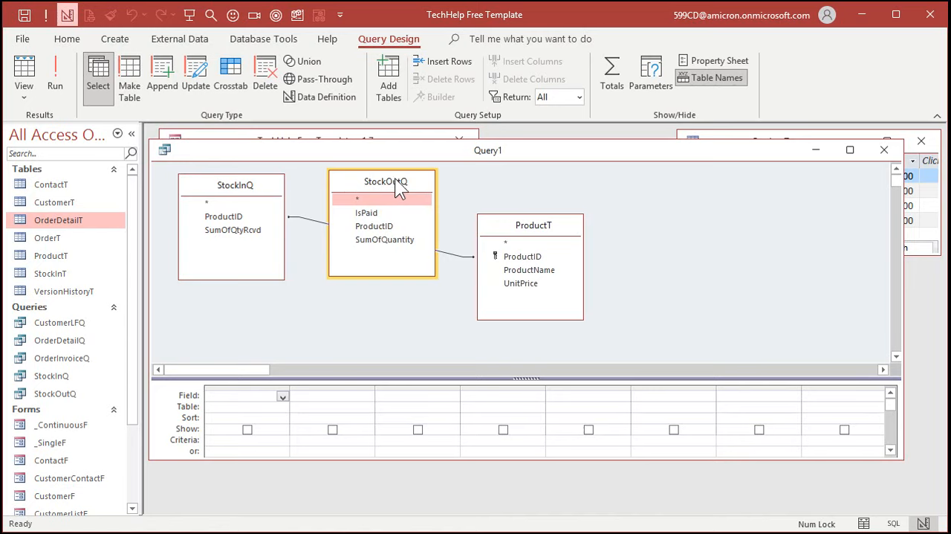
pyautogui.moveTo(236, 197)
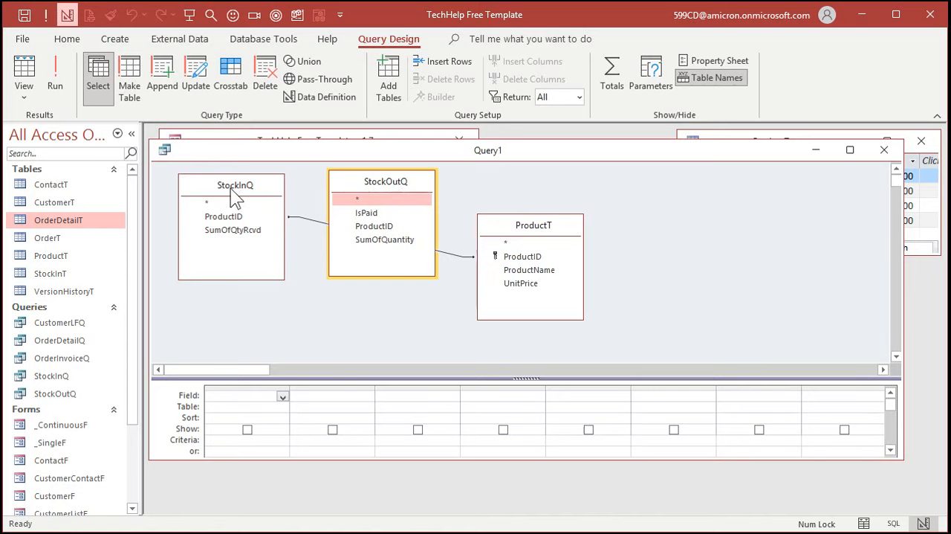
pyautogui.moveTo(232, 196)
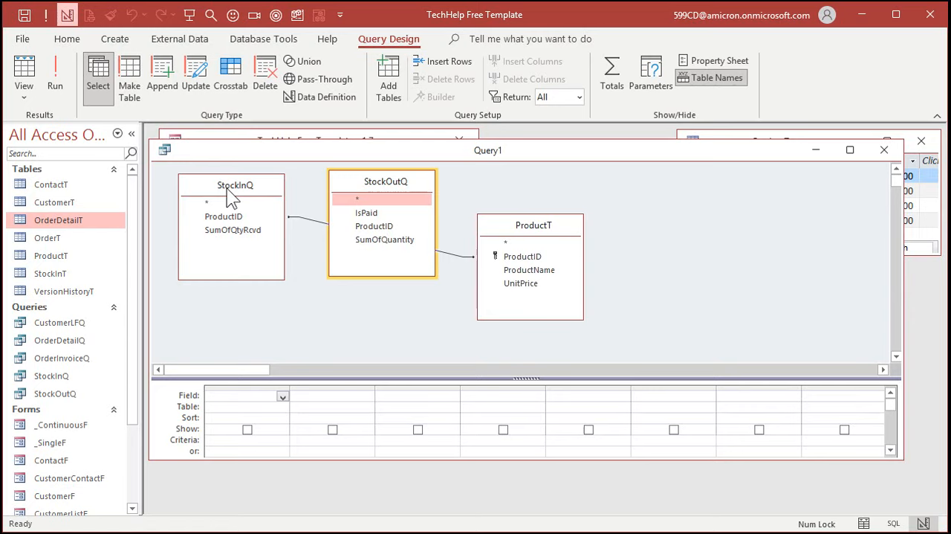
pyautogui.moveTo(374, 311)
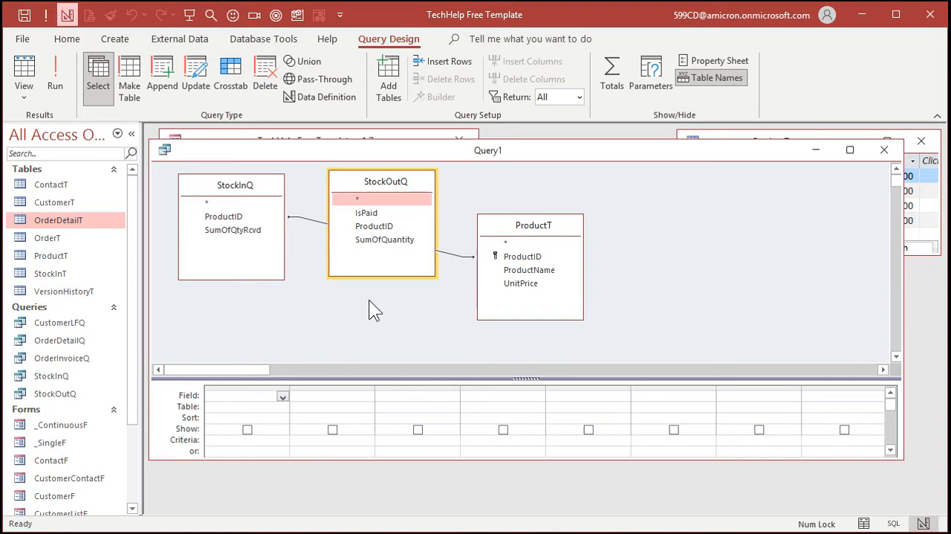
# - Drag the ProductT and other field lists apart in the design area
pyautogui.click(235, 184)
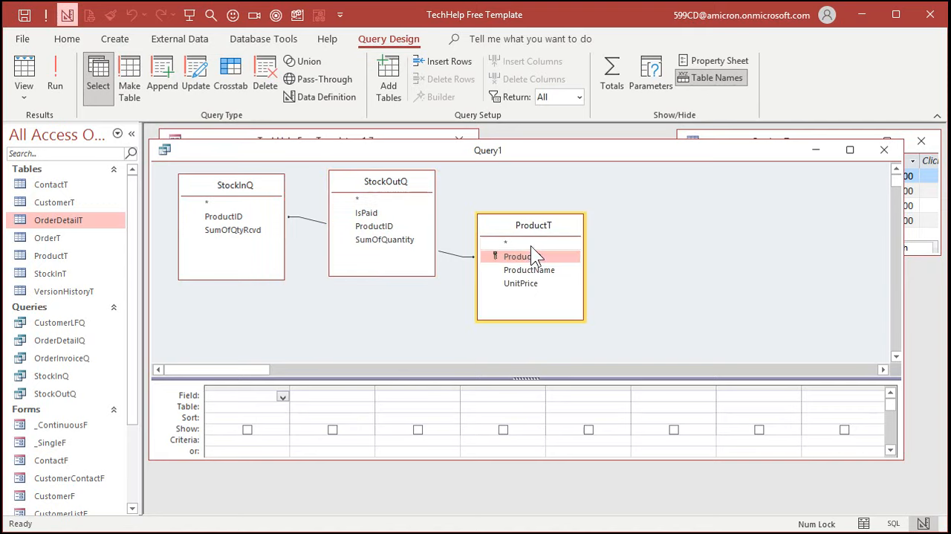
pyautogui.moveTo(534, 225); pyautogui.dragTo(553, 235)
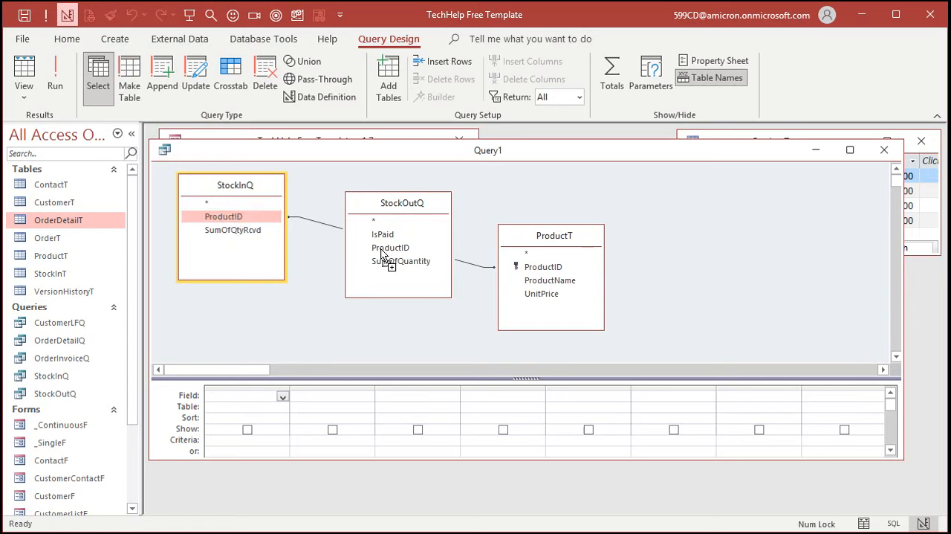
pyautogui.moveTo(327, 253)
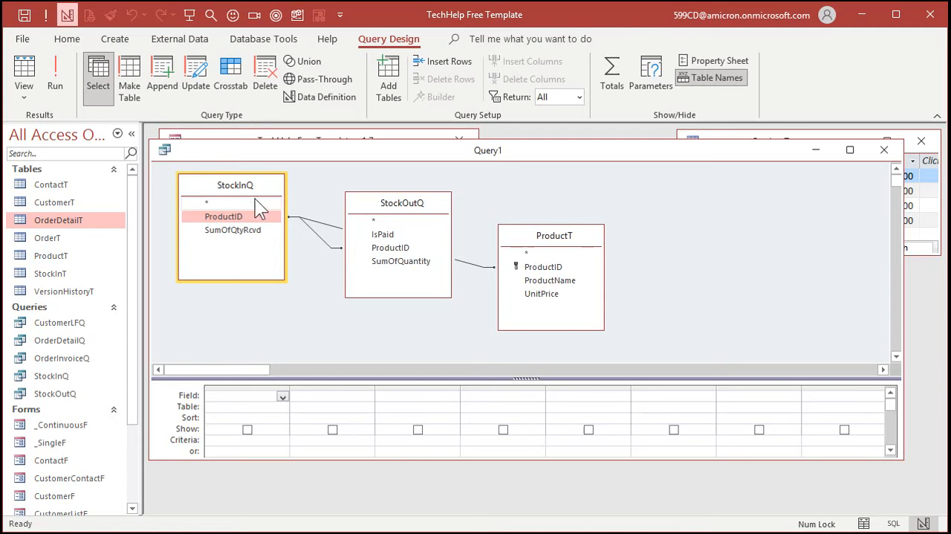
pyautogui.moveTo(387, 271)
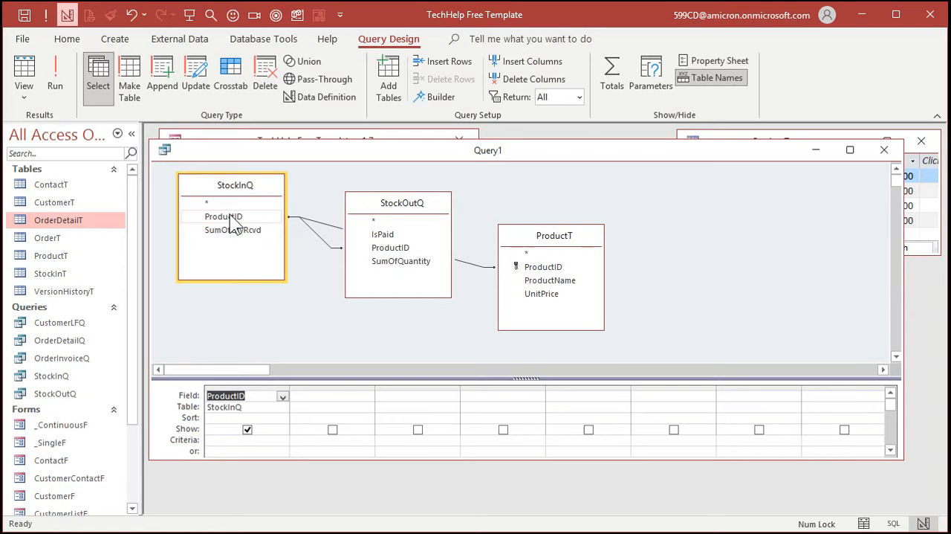
pyautogui.moveTo(232, 224)
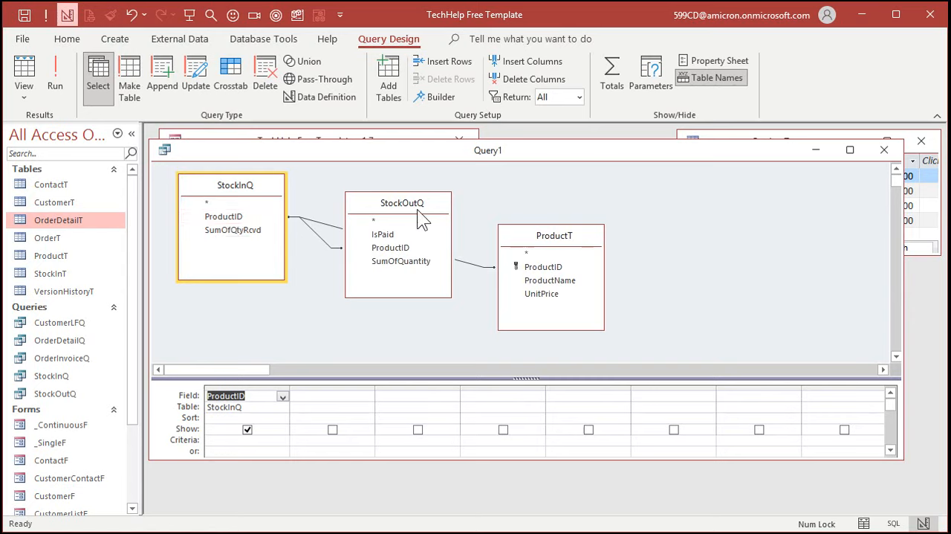
pyautogui.moveTo(250, 214)
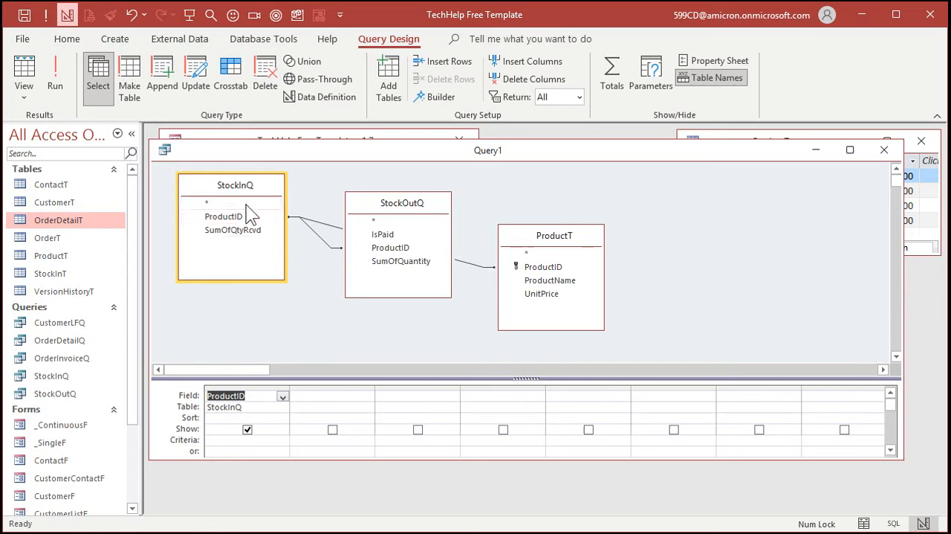
pyautogui.moveTo(211, 226)
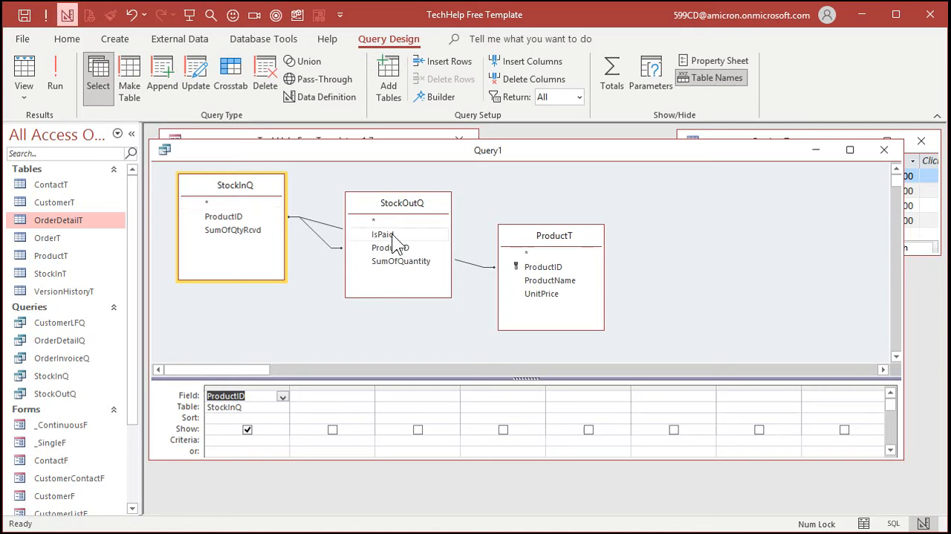
pyautogui.moveTo(315, 241)
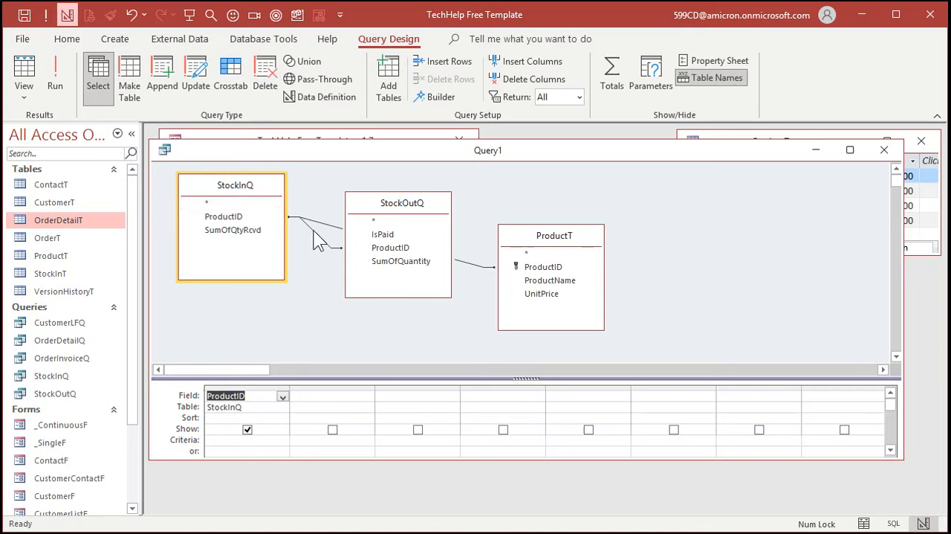
# - Set the StockInQ–StockOutQ join to option 2, including all StockInQ records
pyautogui.doubleClick(320, 226)
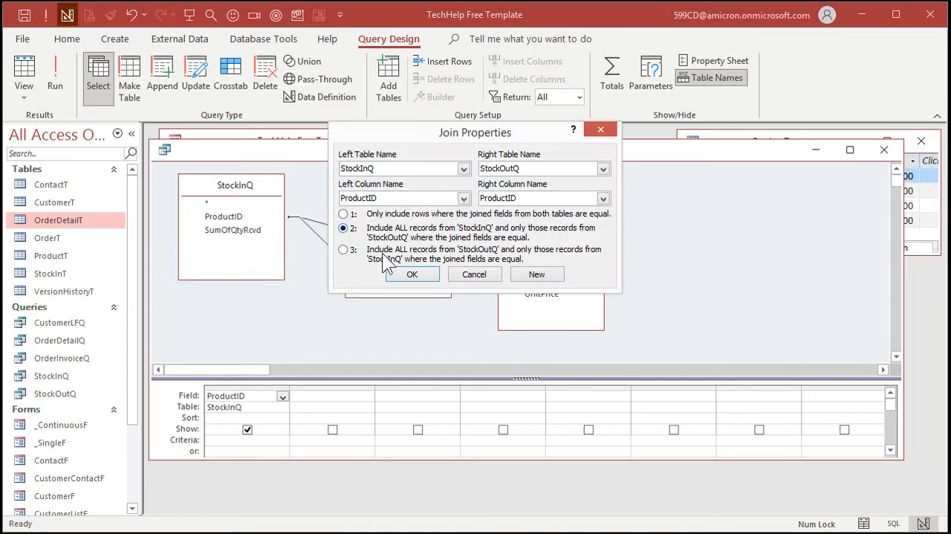
pyautogui.click(412, 274)
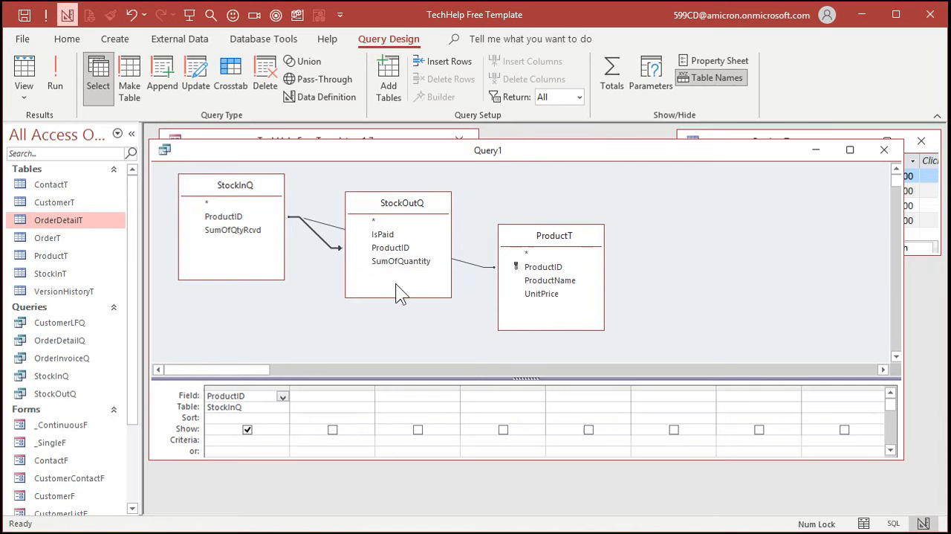
pyautogui.moveTo(389, 304)
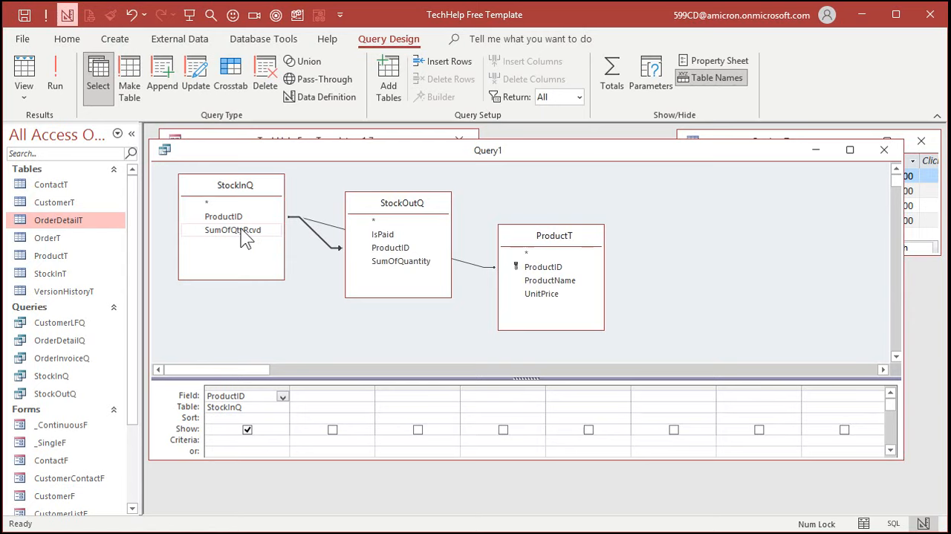
# - Add SumOfQtyRcvd as a StockIn column and run the query, listing 130, 50 and 20
pyautogui.doubleClick(232, 229)
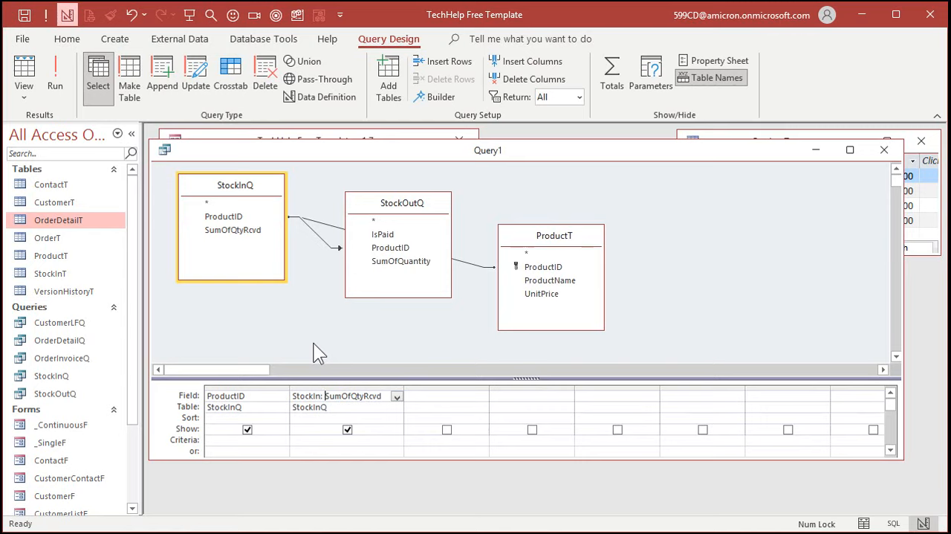
pyautogui.click(55, 74)
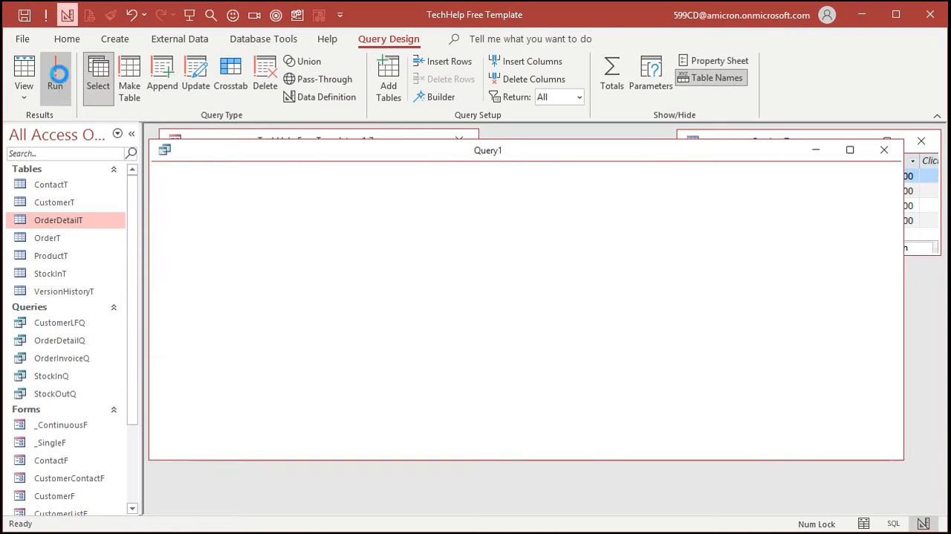
pyautogui.click(56, 74)
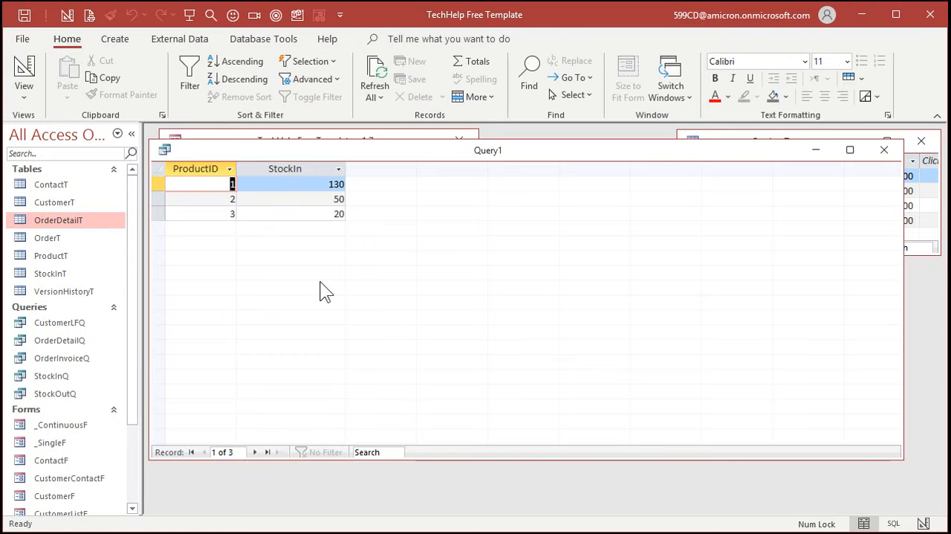
pyautogui.moveTo(354, 301)
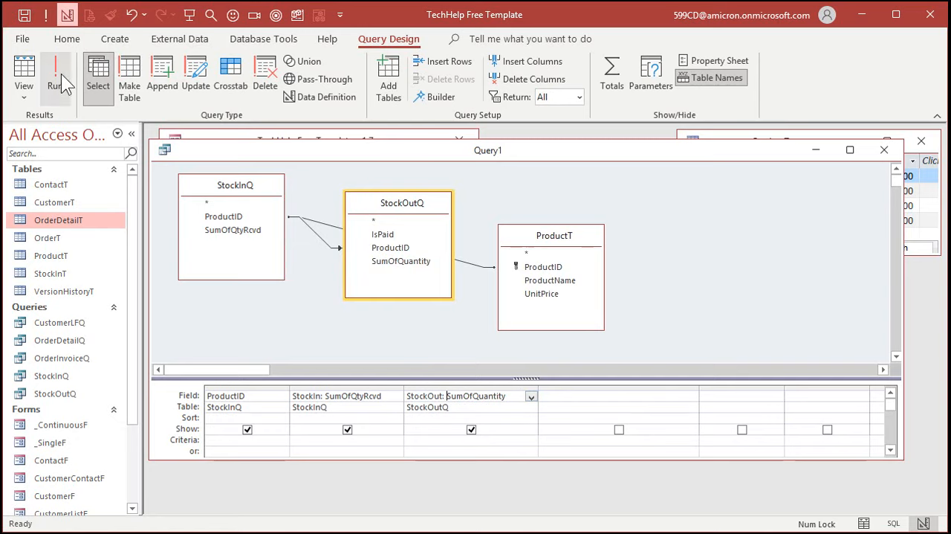
# - Wrap the StockIn and StockOut expressions in Nz(…,0) so blanks show as 0
pyautogui.click(57, 72)
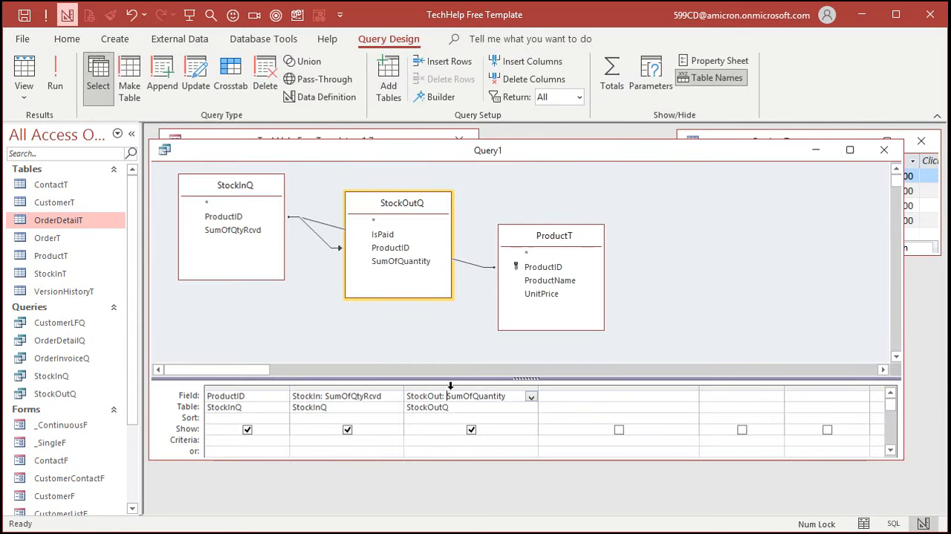
pyautogui.write('NZ(')
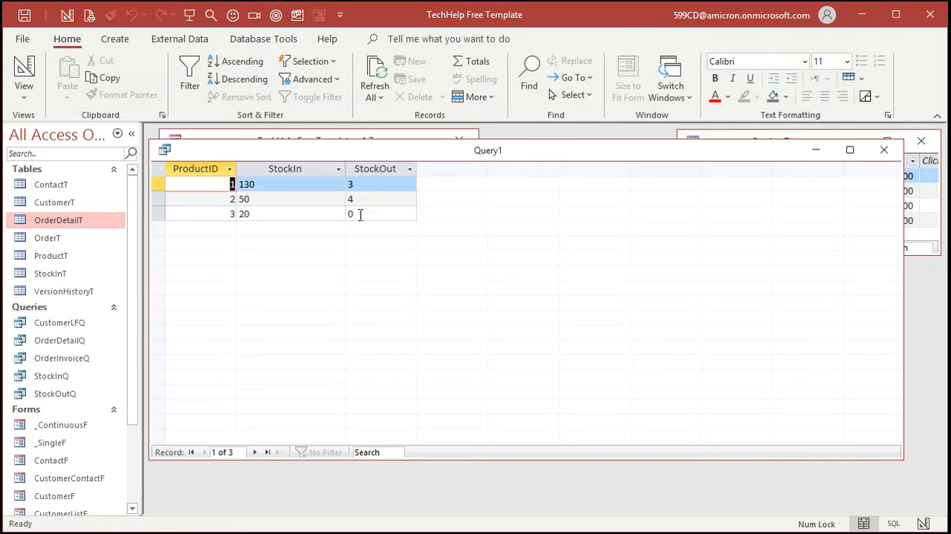
pyautogui.click(23, 71)
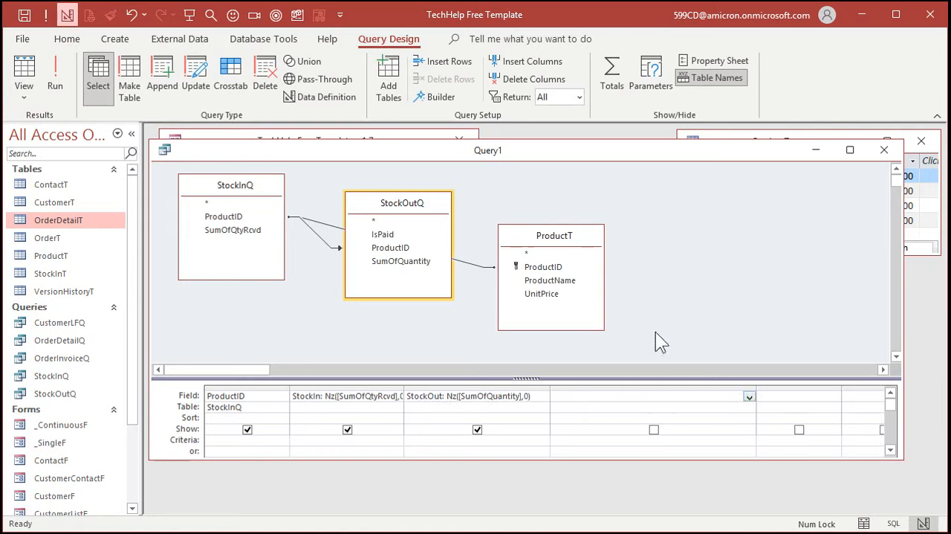
# - Add a QtyOnHand: StockIn-StockOut column and review the Shovel, Hammer and Saw rows (127, 46, 20)
pyautogui.write('QtyOnHand:')
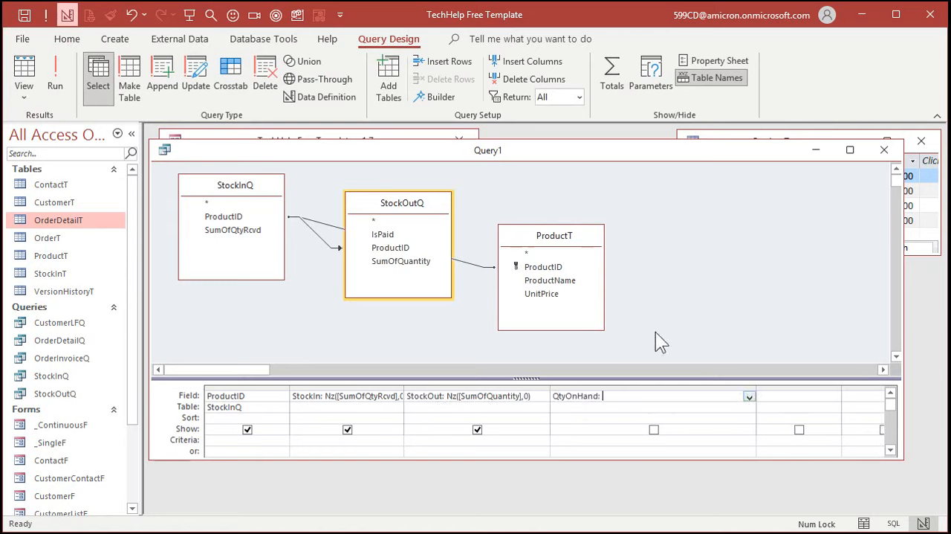
pyautogui.write('StockIn-')
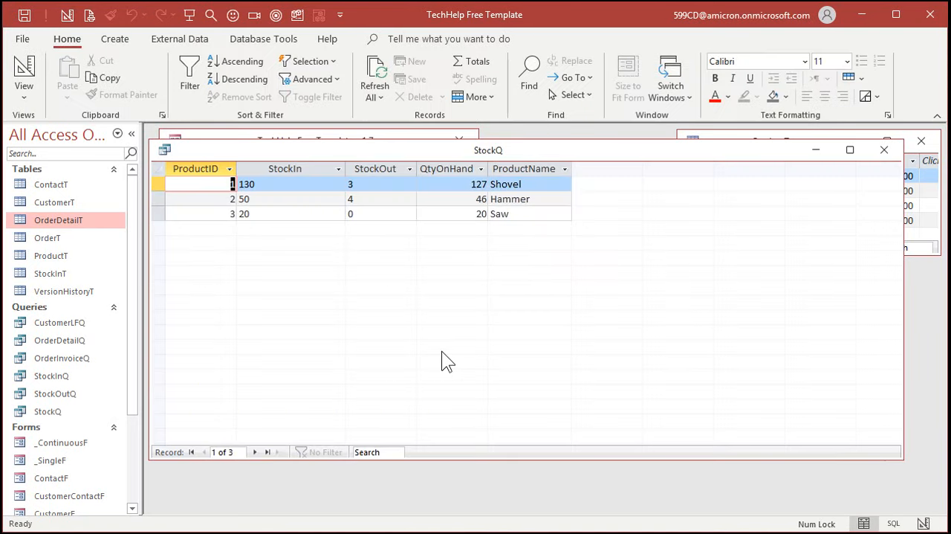
pyautogui.click(260, 184)
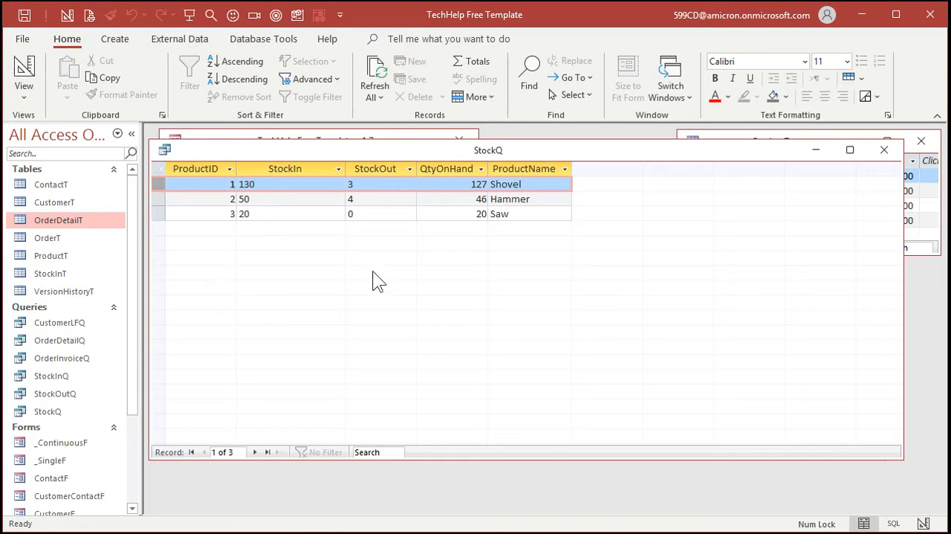
pyautogui.moveTo(483, 285)
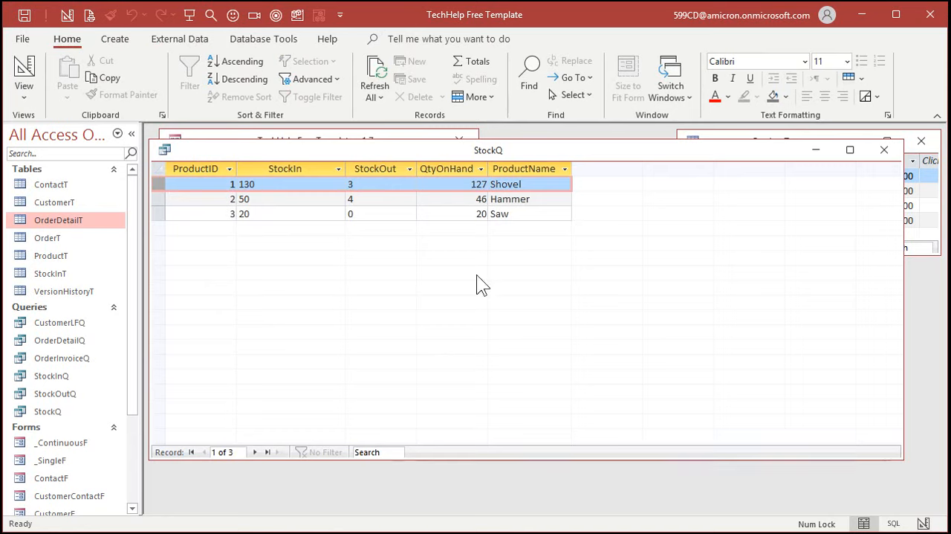
pyautogui.click(509, 199)
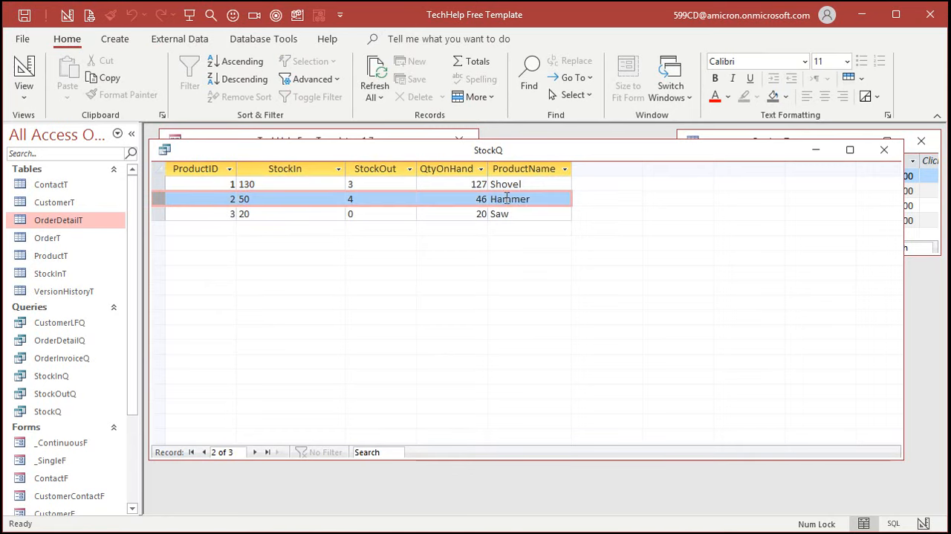
pyautogui.click(245, 214)
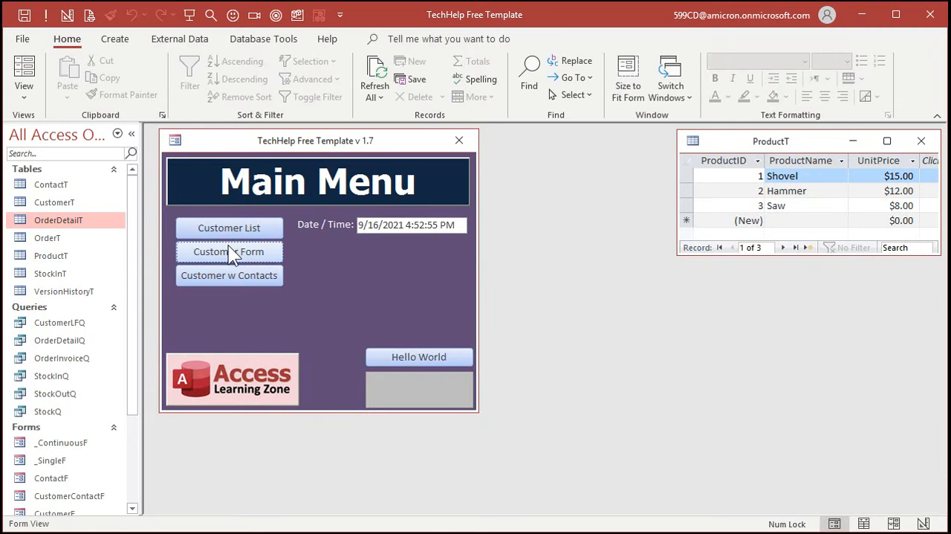
# - Add product 3 (Saw), qty 5 at $7.00 to the Starship Parts order and reopen StockQ, still showing Saw at 20
pyautogui.click(229, 251)
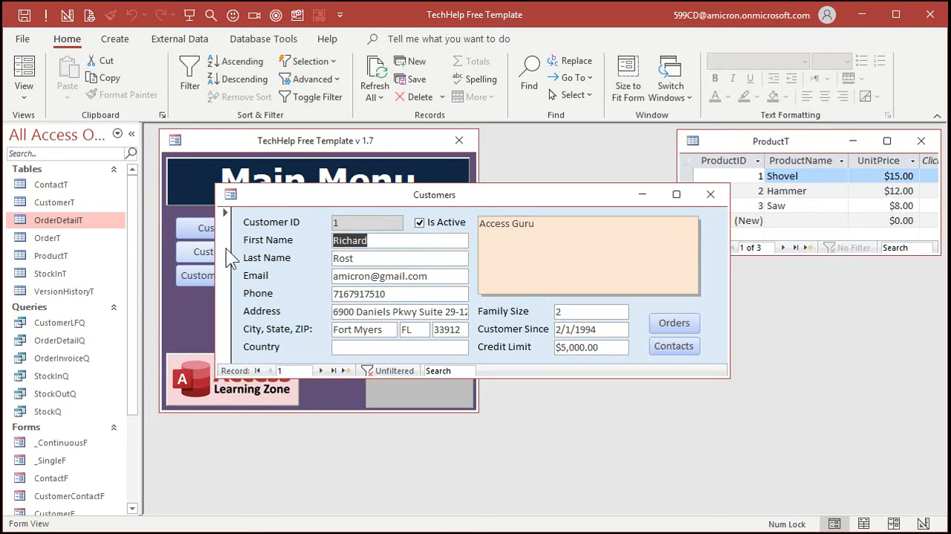
pyautogui.click(334, 371)
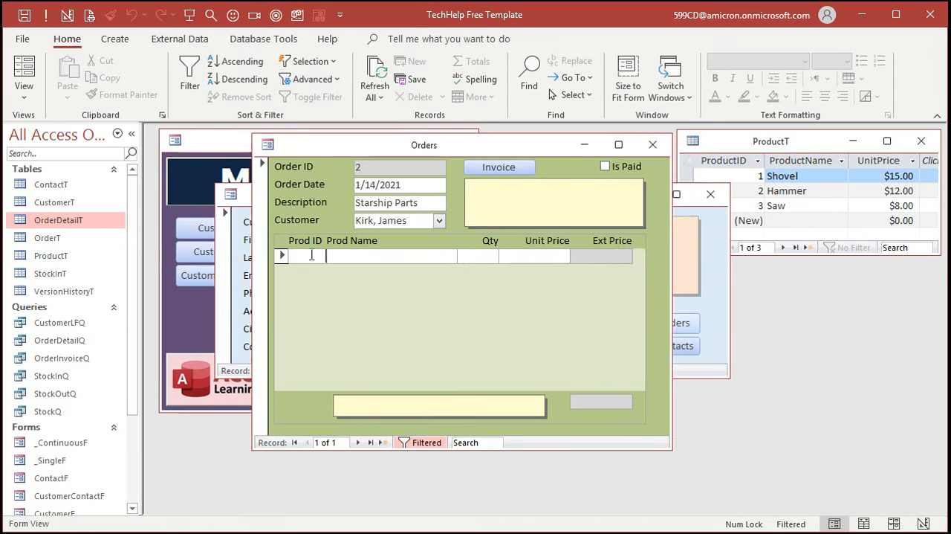
pyautogui.write('3')
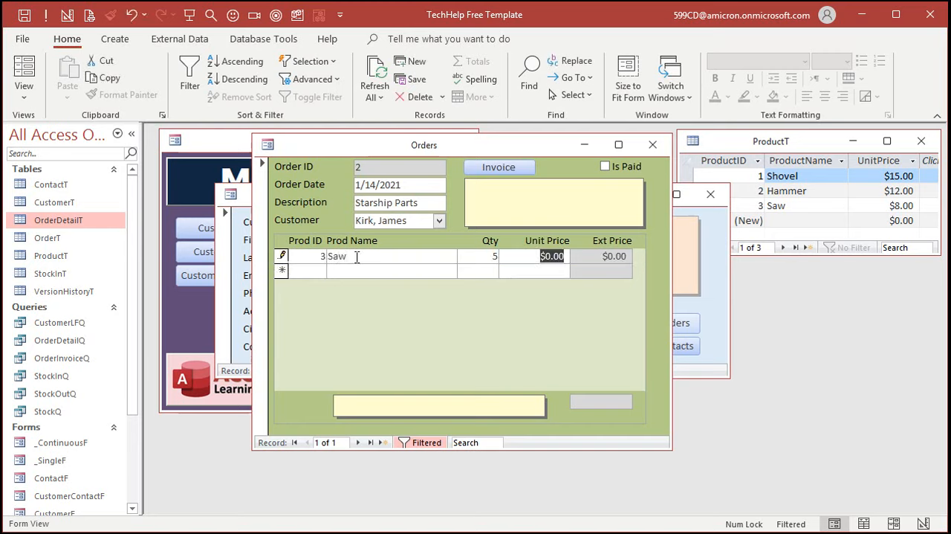
pyautogui.write('7.00')
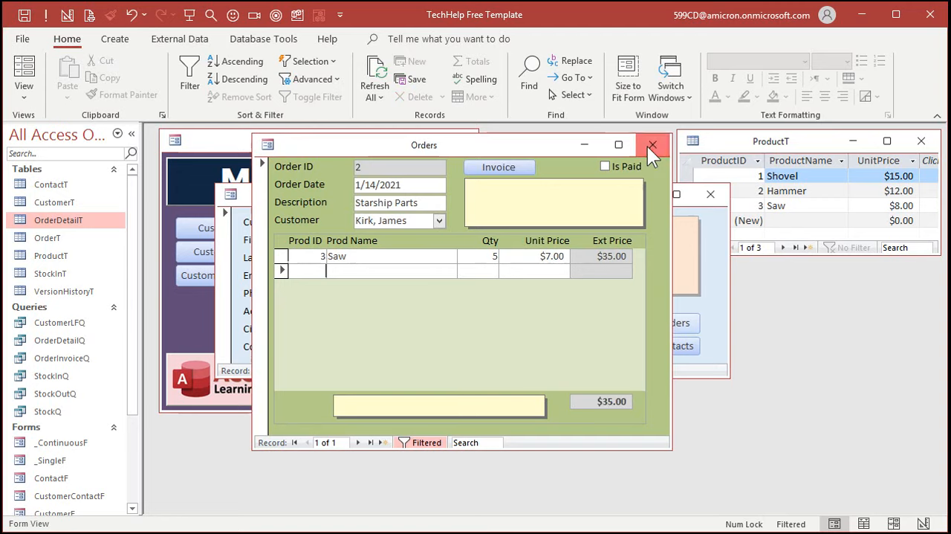
pyautogui.click(652, 146)
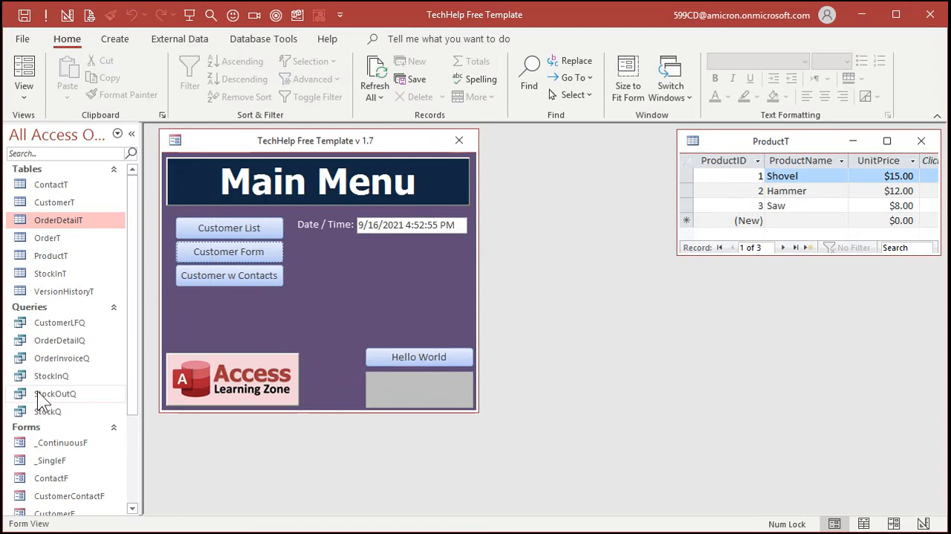
pyautogui.doubleClick(48, 410)
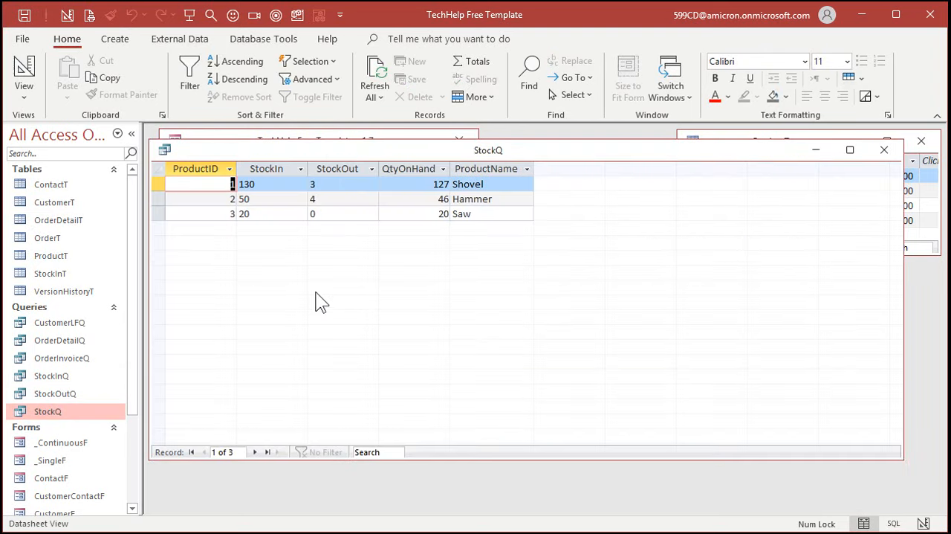
pyautogui.moveTo(327, 298)
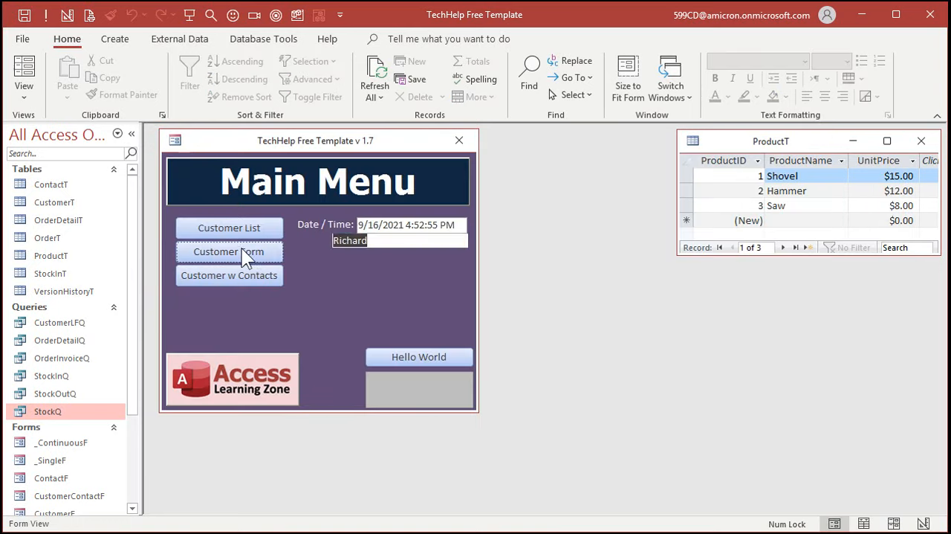
# - Tick Is Paid on the Starship Parts order, close it and reopen StockQ
pyautogui.click(229, 251)
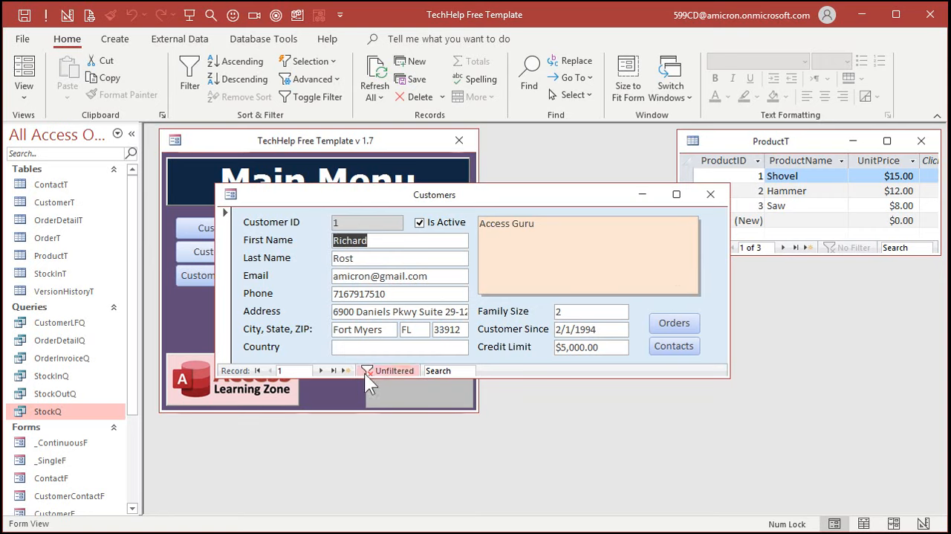
pyautogui.click(675, 323)
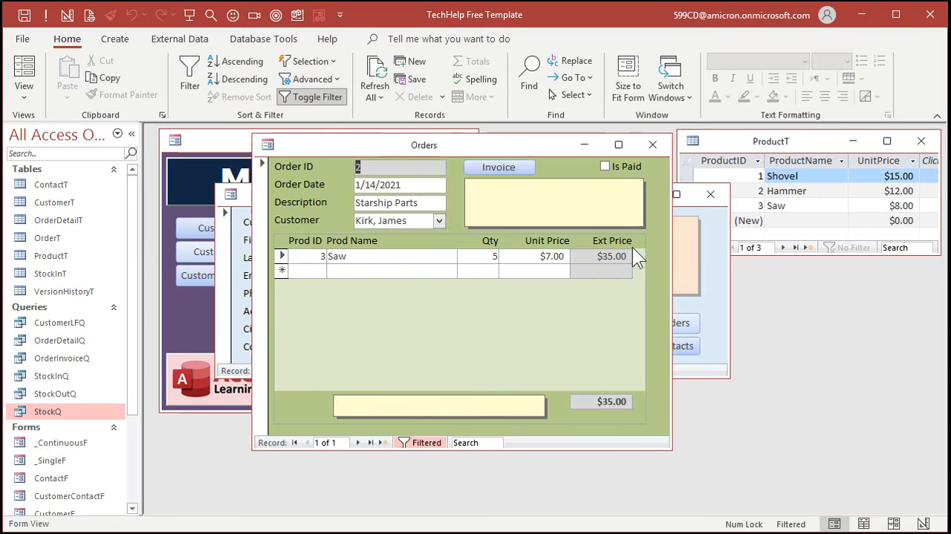
pyautogui.click(605, 165)
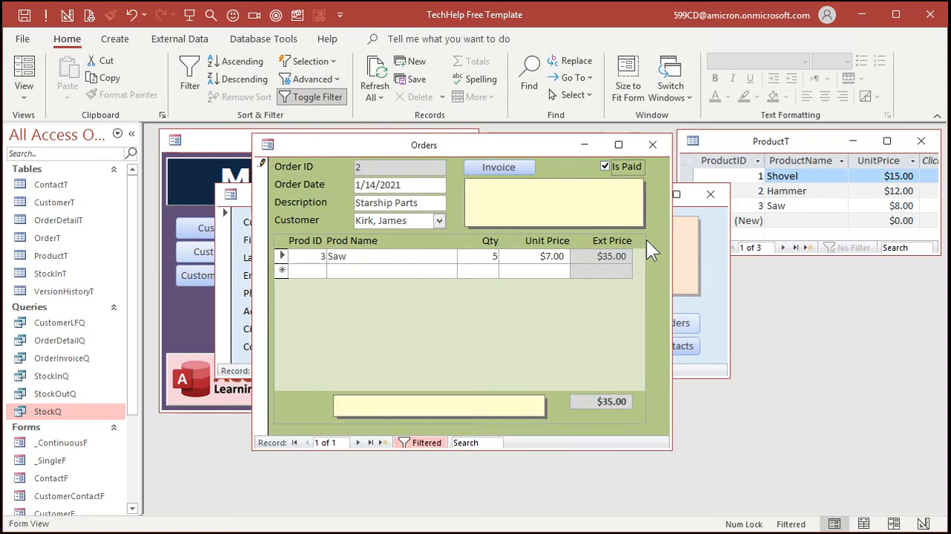
pyautogui.click(653, 144)
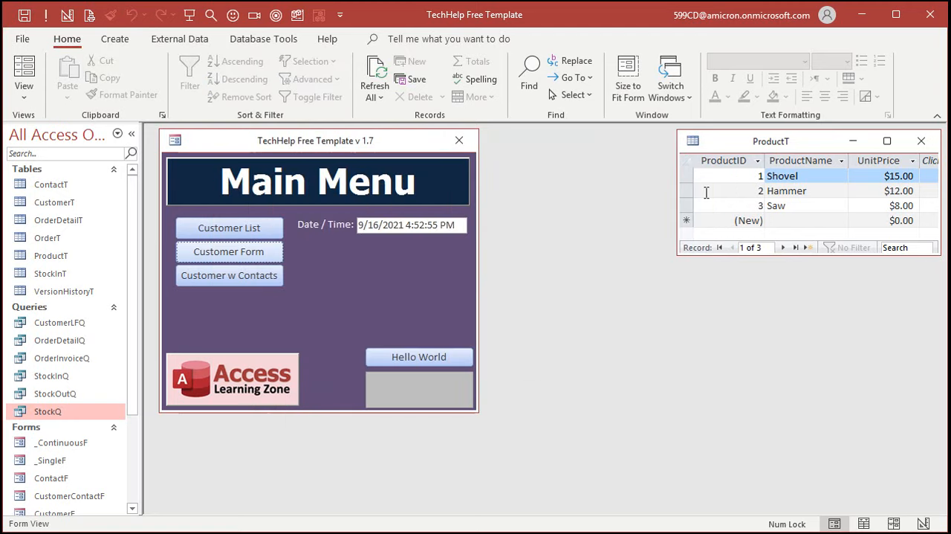
pyautogui.doubleClick(48, 410)
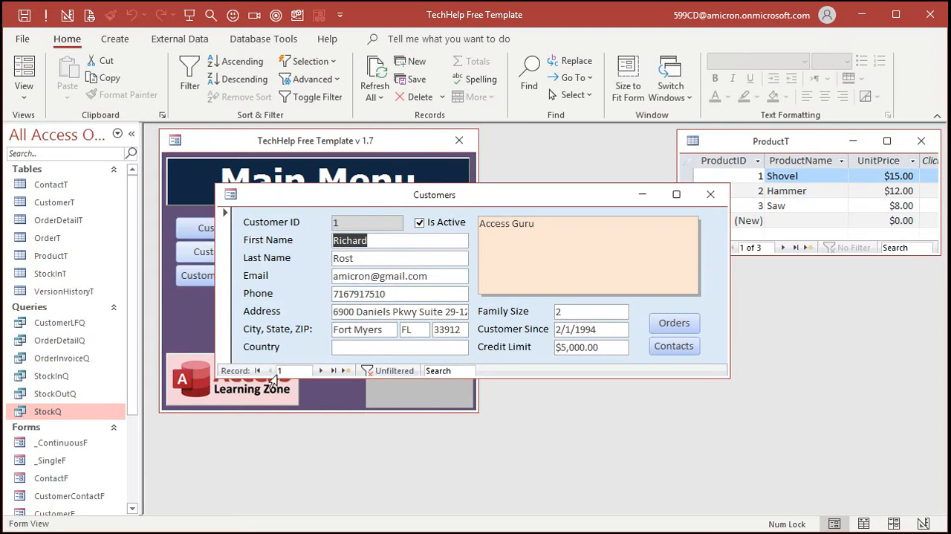
# - Start a Shovels order for customer 3 with product 1, qty 7 at $12.00, then close the form
pyautogui.click(321, 371)
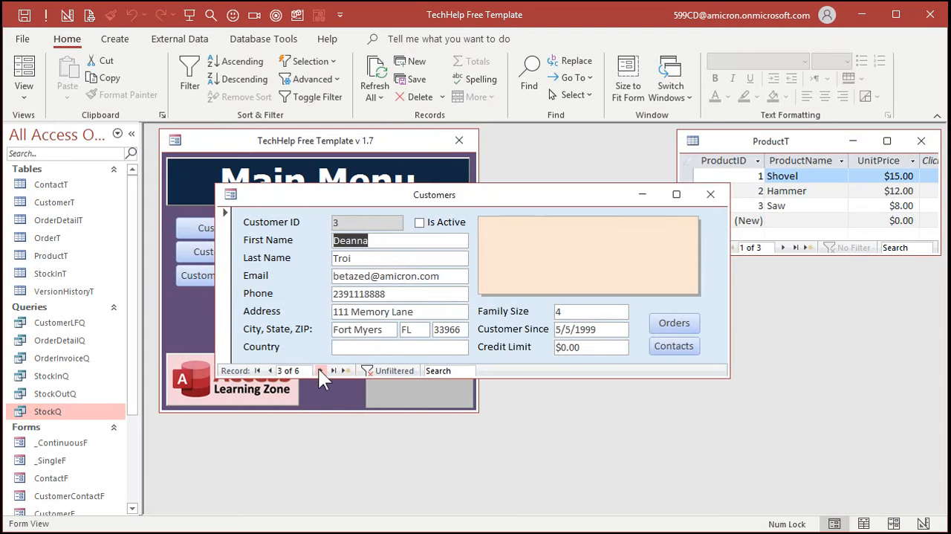
pyautogui.click(673, 321)
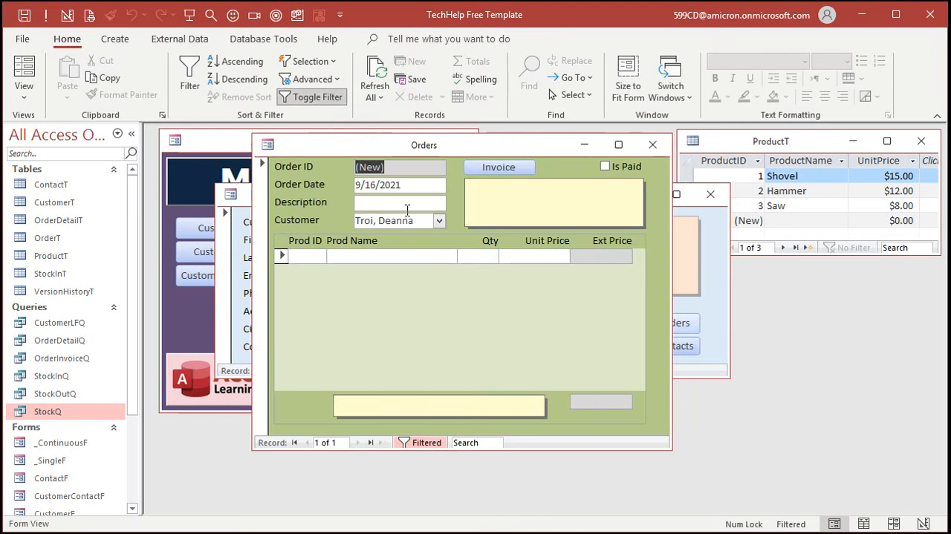
pyautogui.write('Shov')
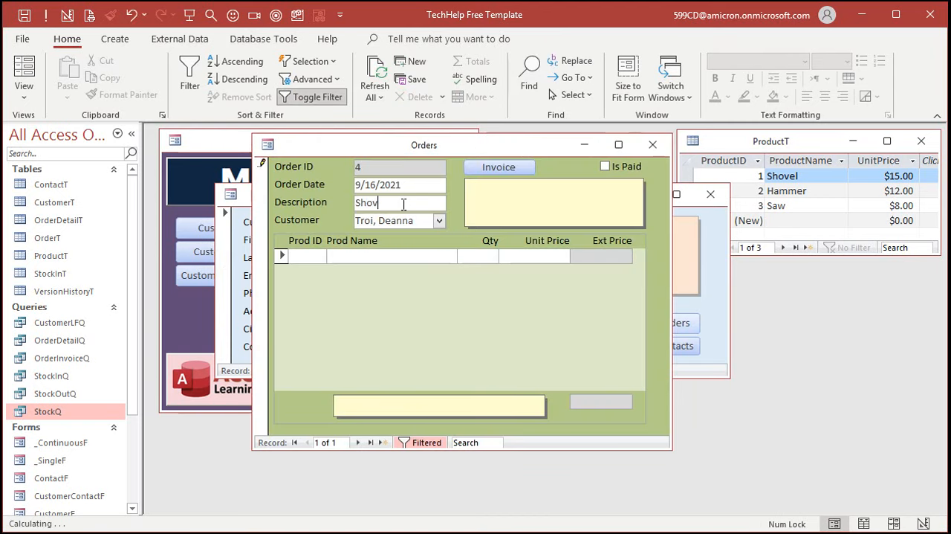
pyautogui.write('els')
pyautogui.click(478, 256)
pyautogui.write('7')
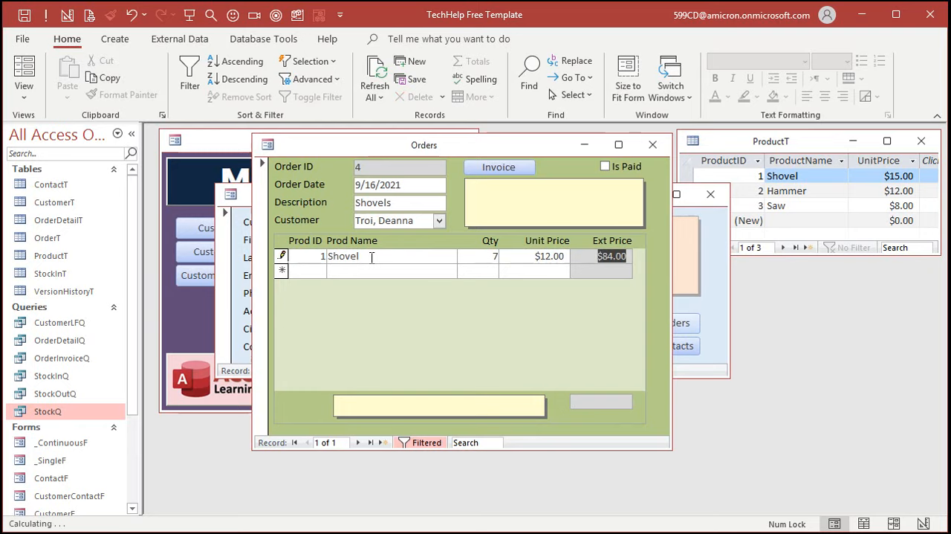
pyautogui.click(605, 165)
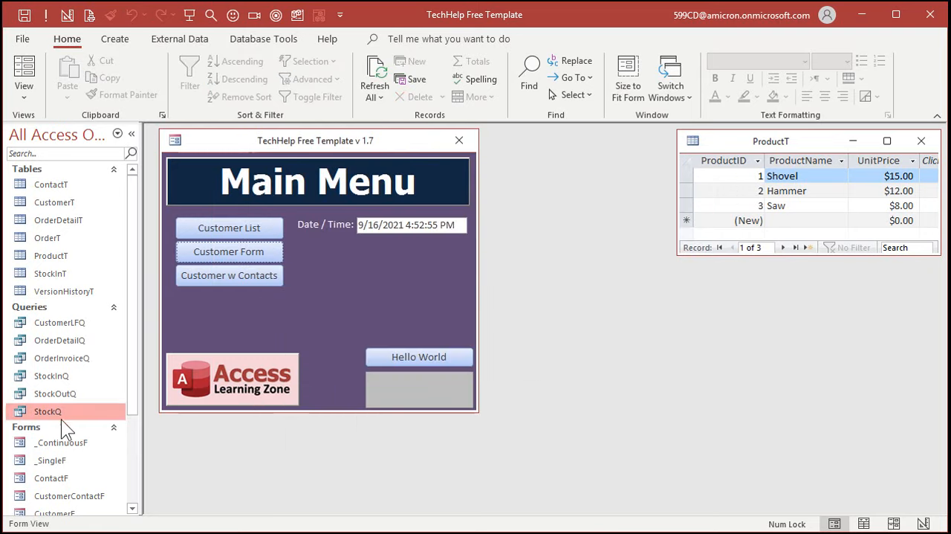
# - Reopen StockQ showing Shovel 120 and Saw 15 on hand, then bring up the ProductT table
pyautogui.doubleClick(48, 411)
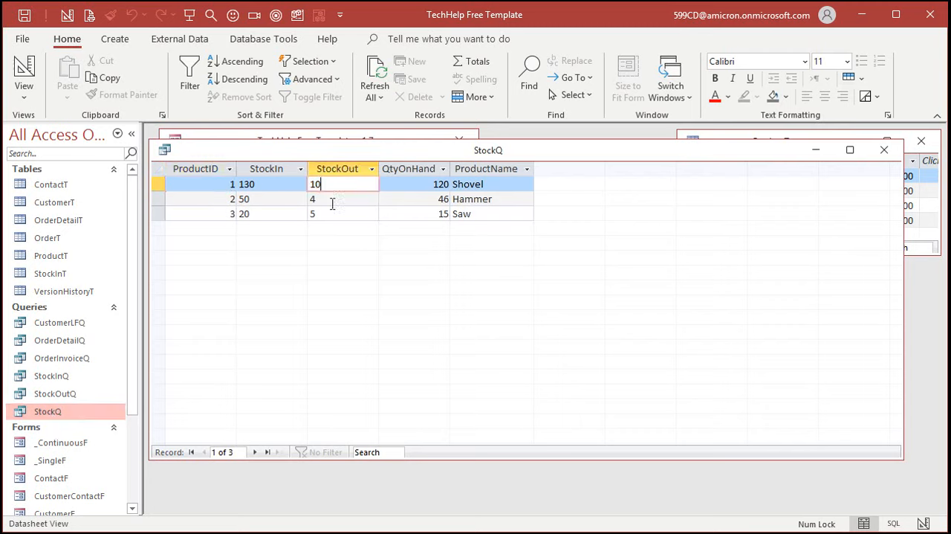
pyautogui.moveTo(330, 359)
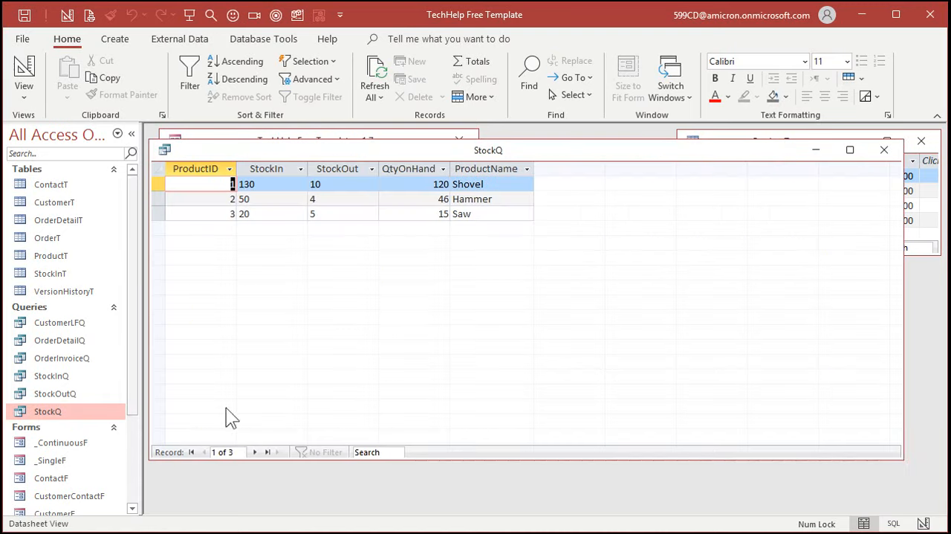
pyautogui.moveTo(494, 422)
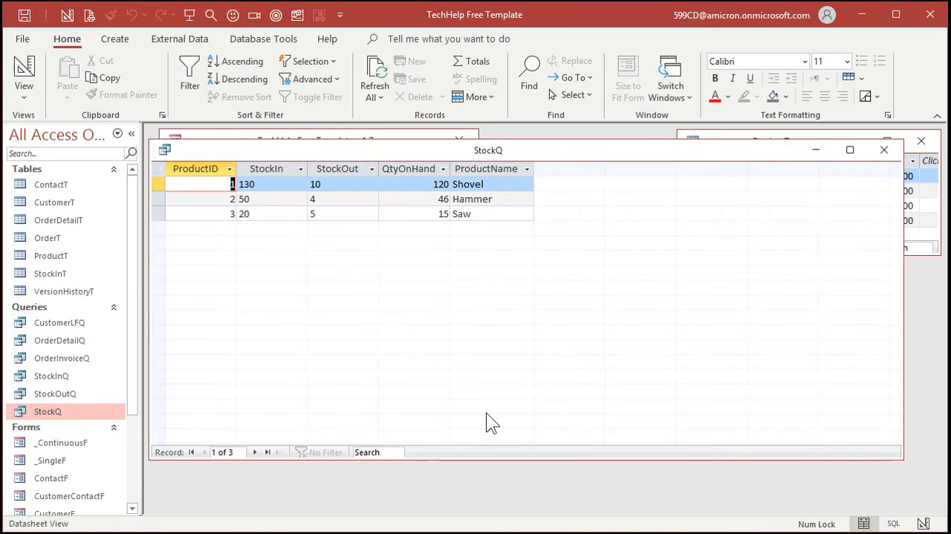
pyautogui.moveTo(493, 399)
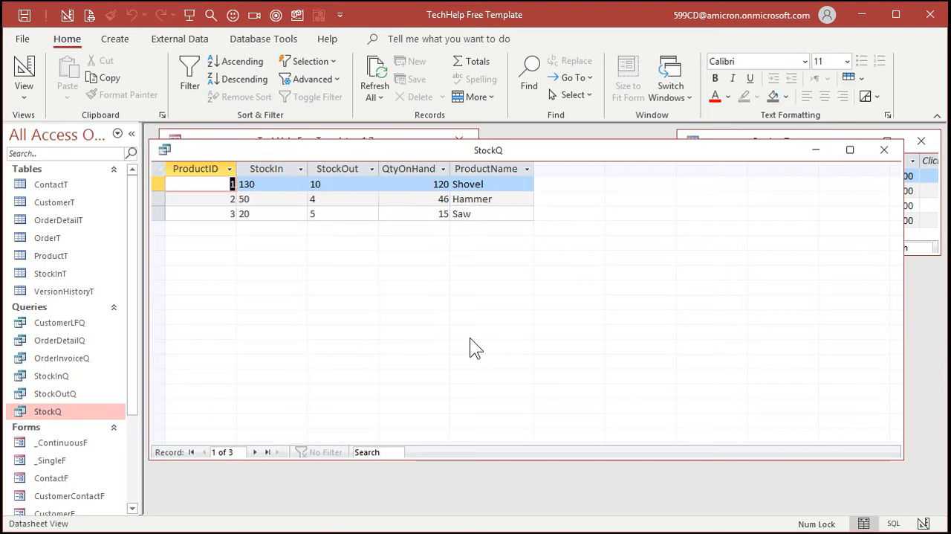
pyautogui.moveTo(404, 168)
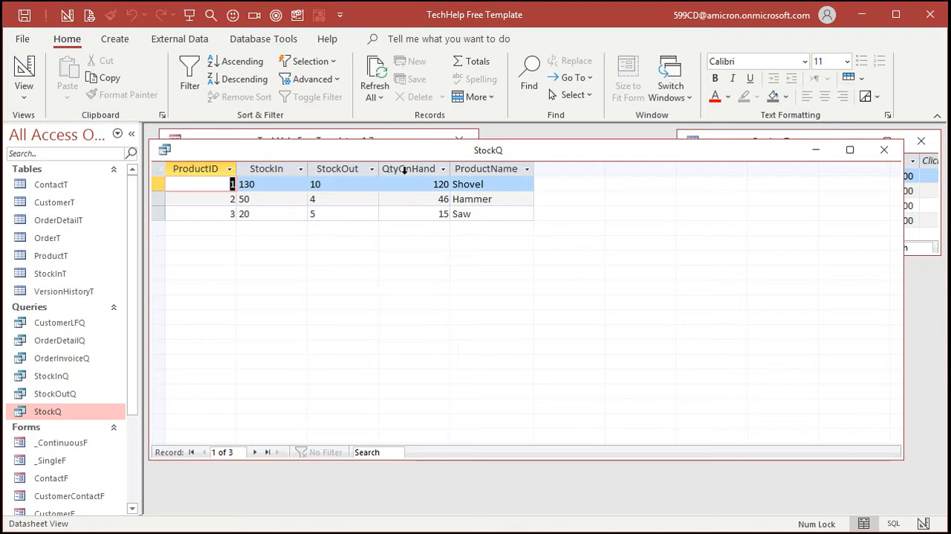
pyautogui.click(408, 168)
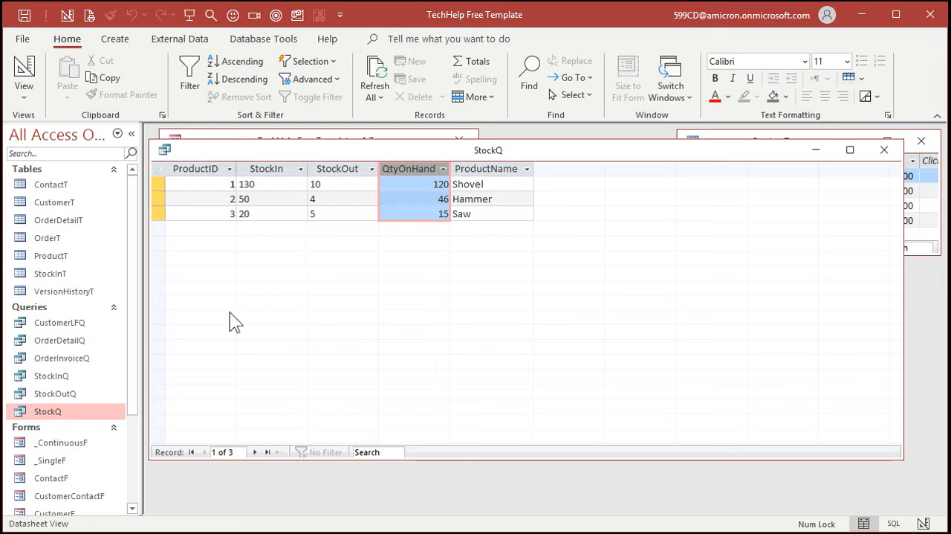
pyautogui.doubleClick(51, 256)
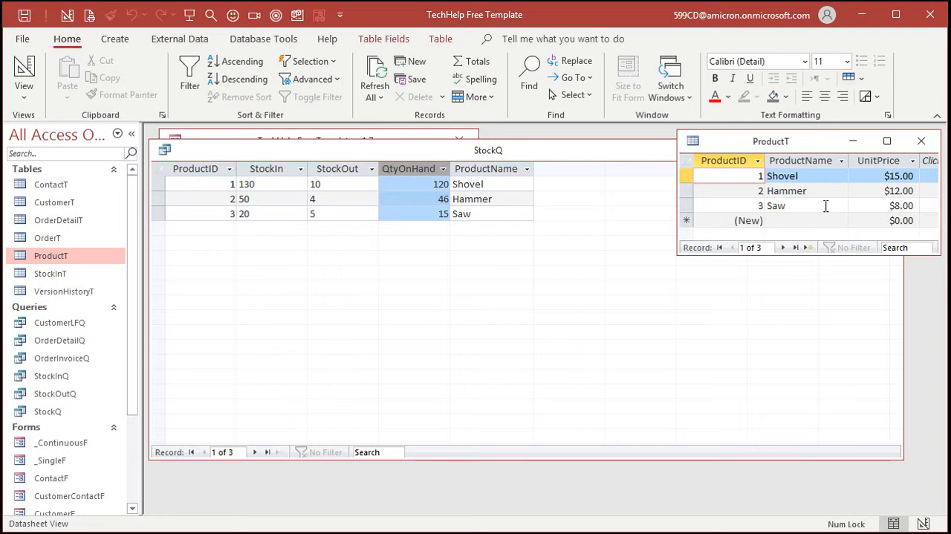
pyautogui.moveTo(869, 217)
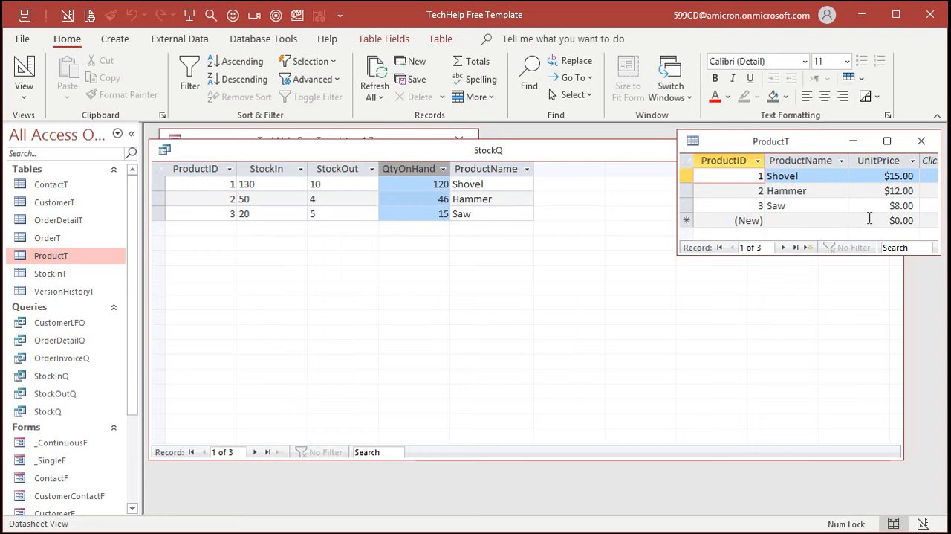
pyautogui.moveTo(921, 157)
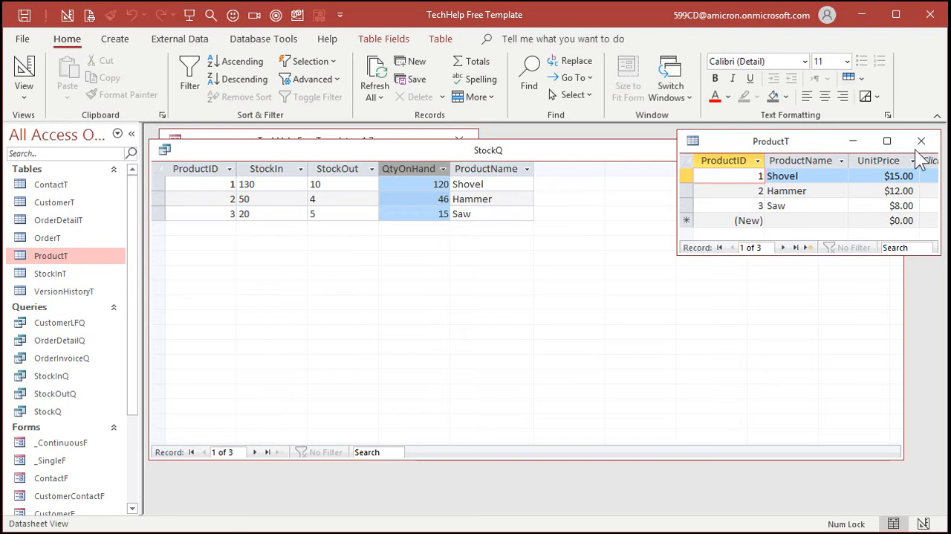